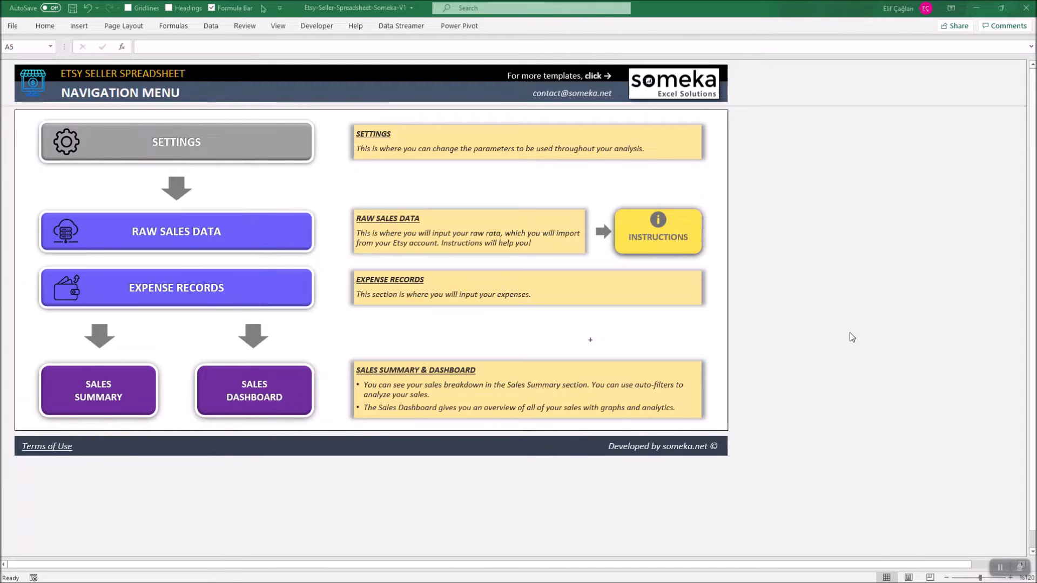
{"action": "mouse_move", "coordinate": [399, 199]}
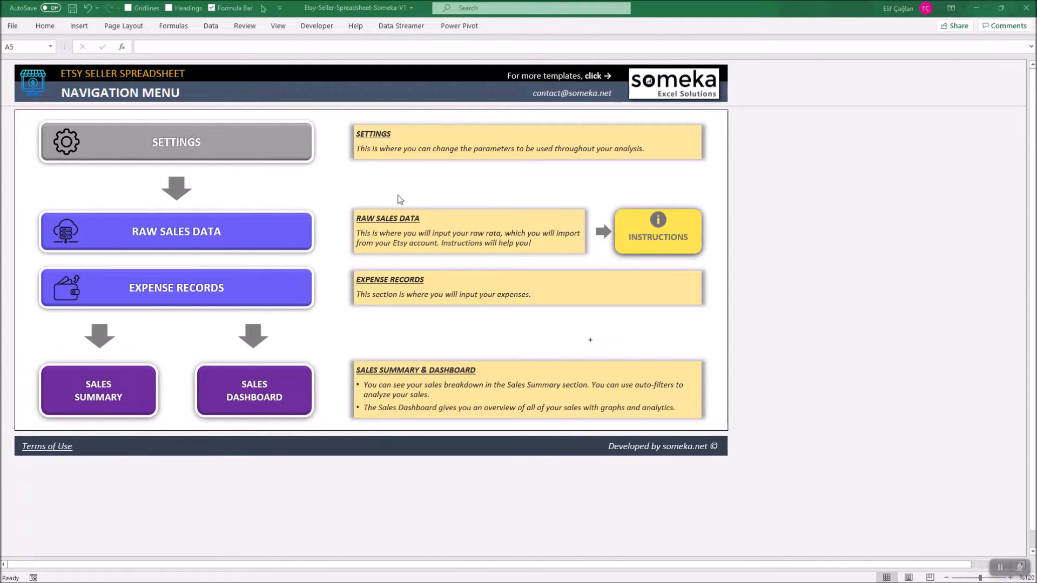
{"action": "mouse_move", "coordinate": [256, 233]}
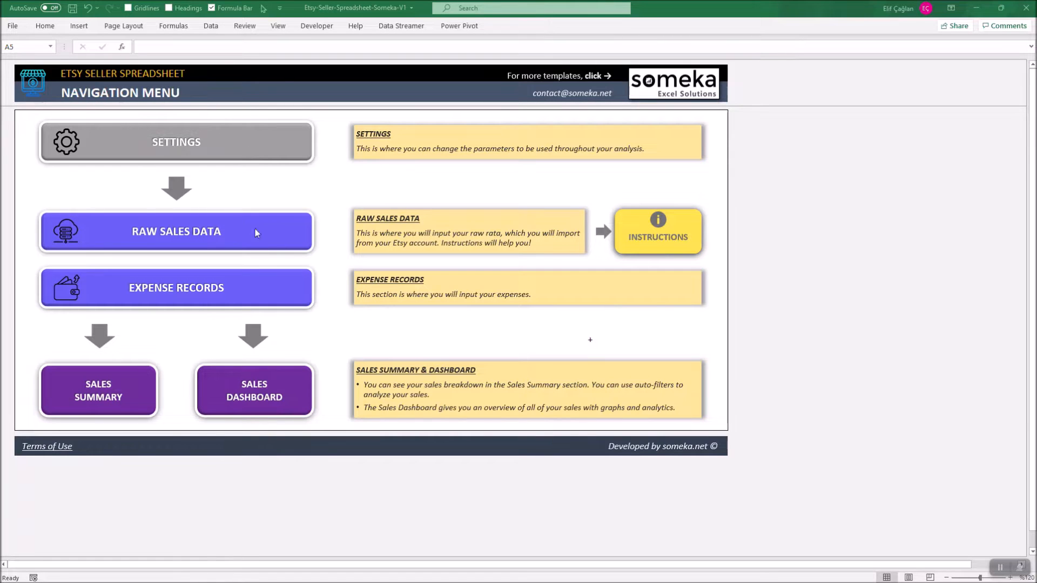
{"action": "mouse_move", "coordinate": [608, 203]}
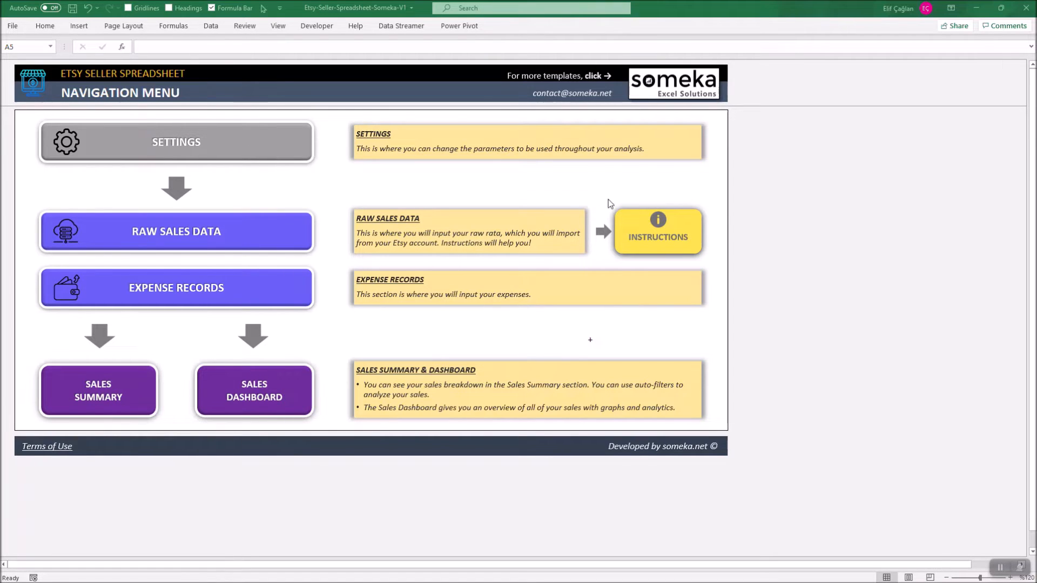
{"action": "mouse_move", "coordinate": [182, 304]}
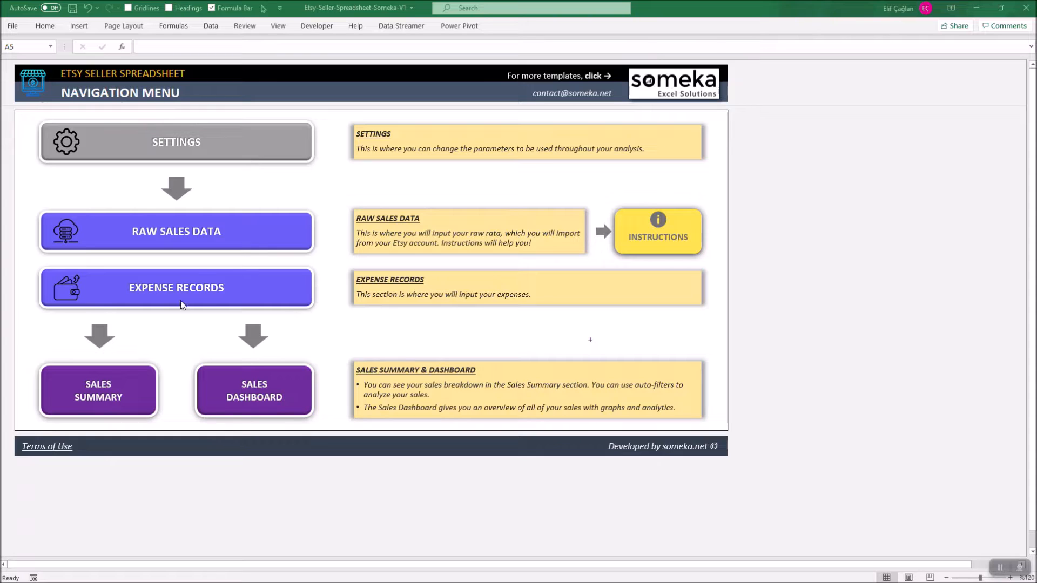
{"action": "mouse_move", "coordinate": [164, 294]}
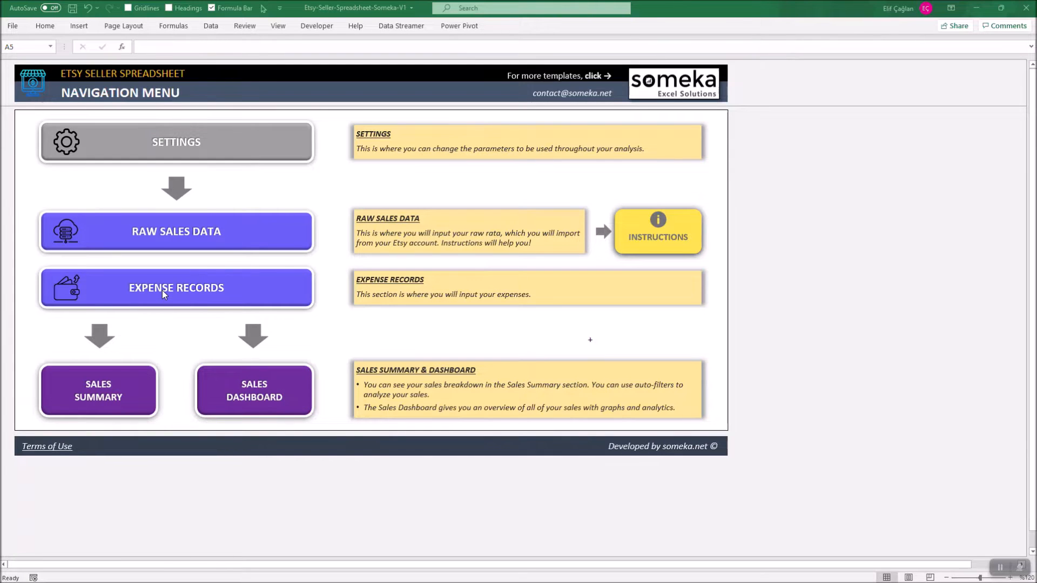
{"action": "mouse_move", "coordinate": [311, 378]}
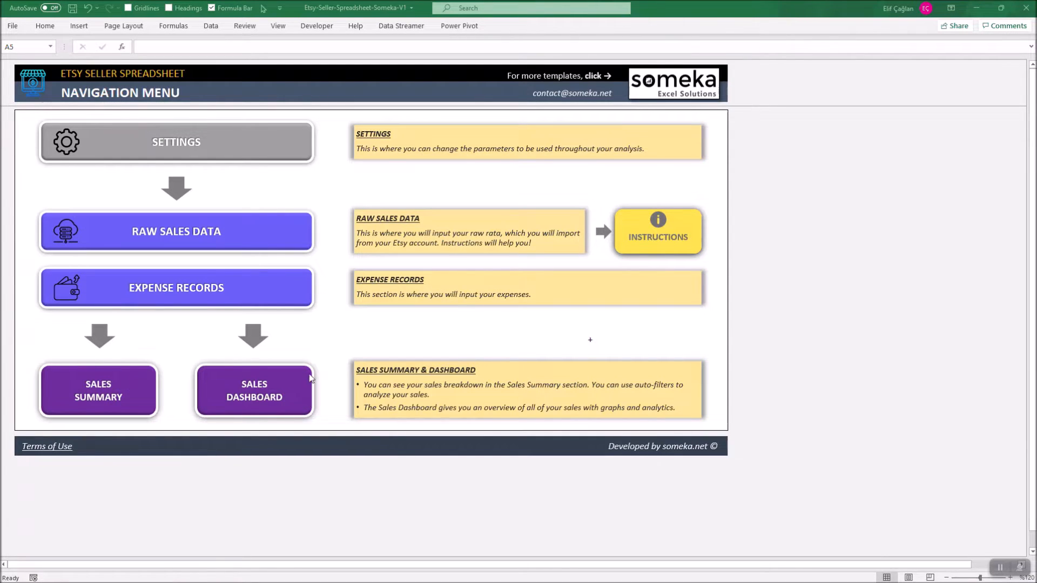
{"action": "mouse_move", "coordinate": [304, 385]}
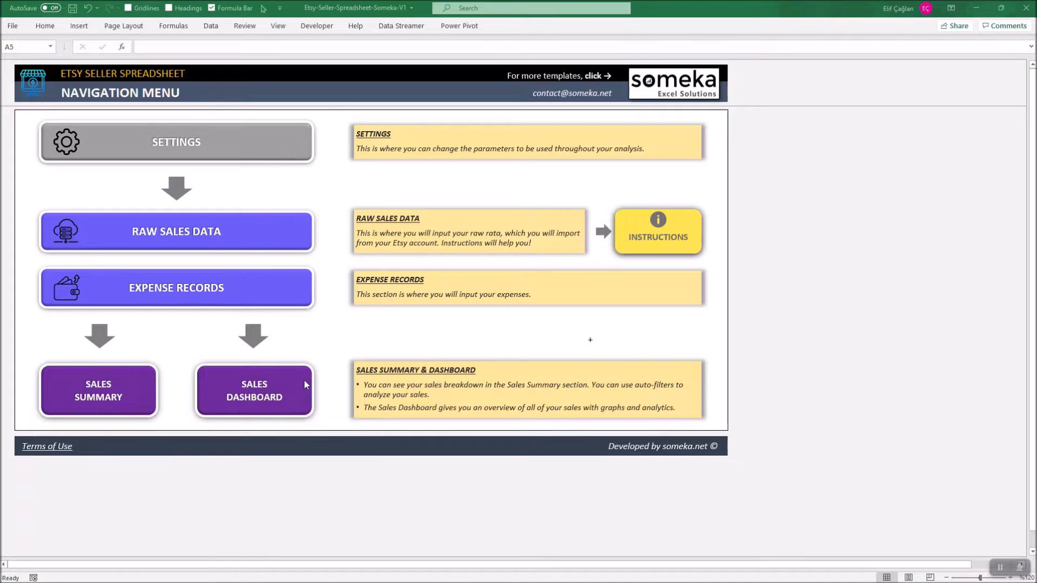
{"action": "mouse_move", "coordinate": [176, 142]}
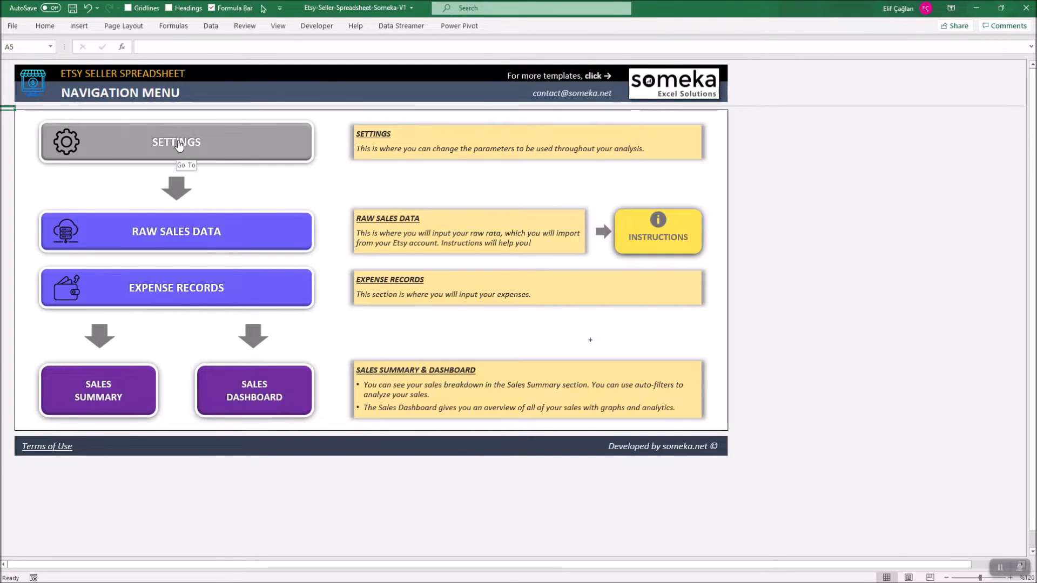
- Tour the Raw Sales Data, Expenses and Dashboard sheets, returning to the navigation menu each time
{"action": "left_click", "coordinate": [176, 141]}
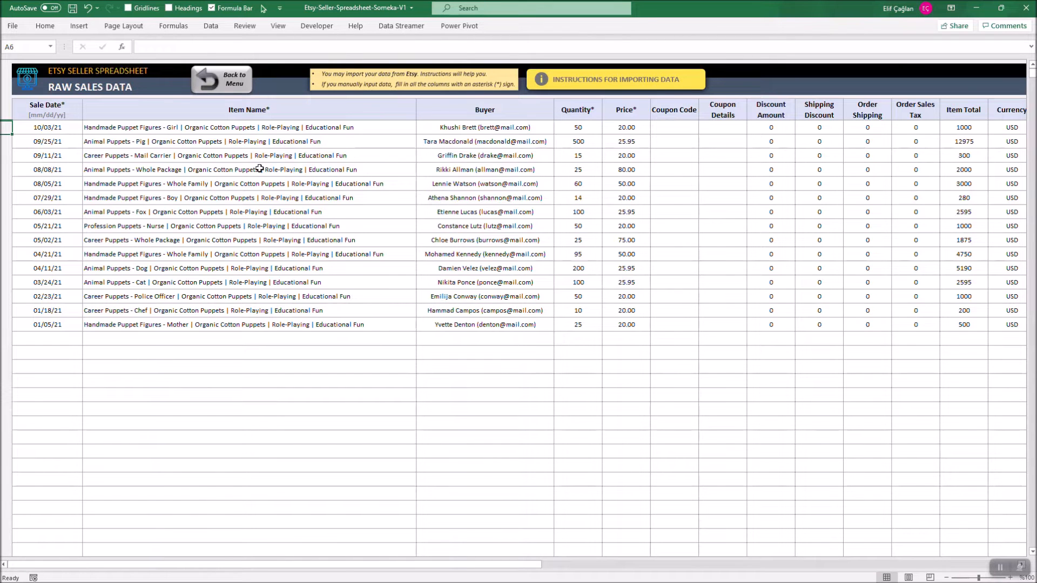
{"action": "left_click", "coordinate": [614, 79]}
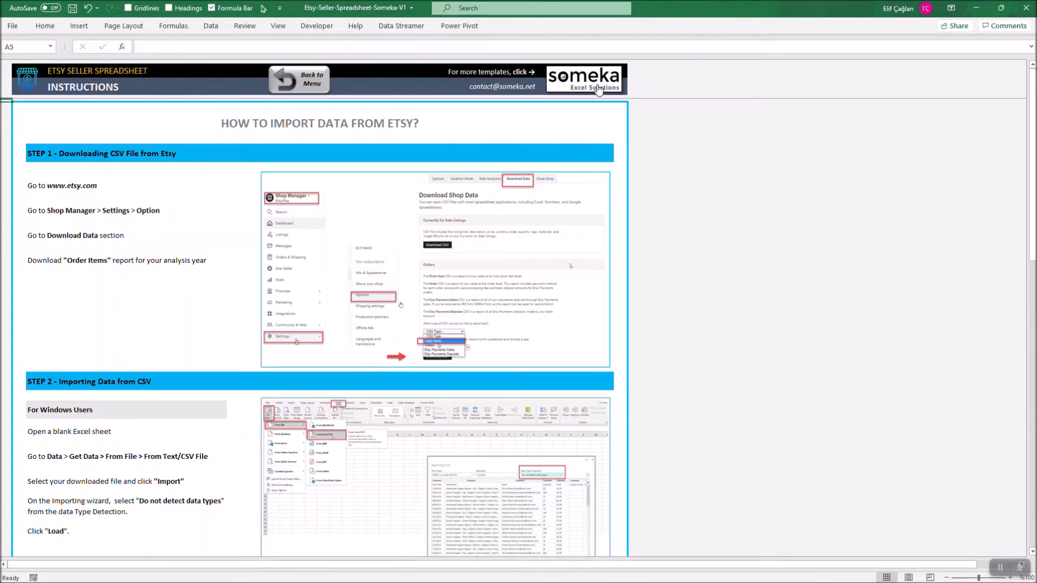
{"action": "mouse_move", "coordinate": [579, 196]}
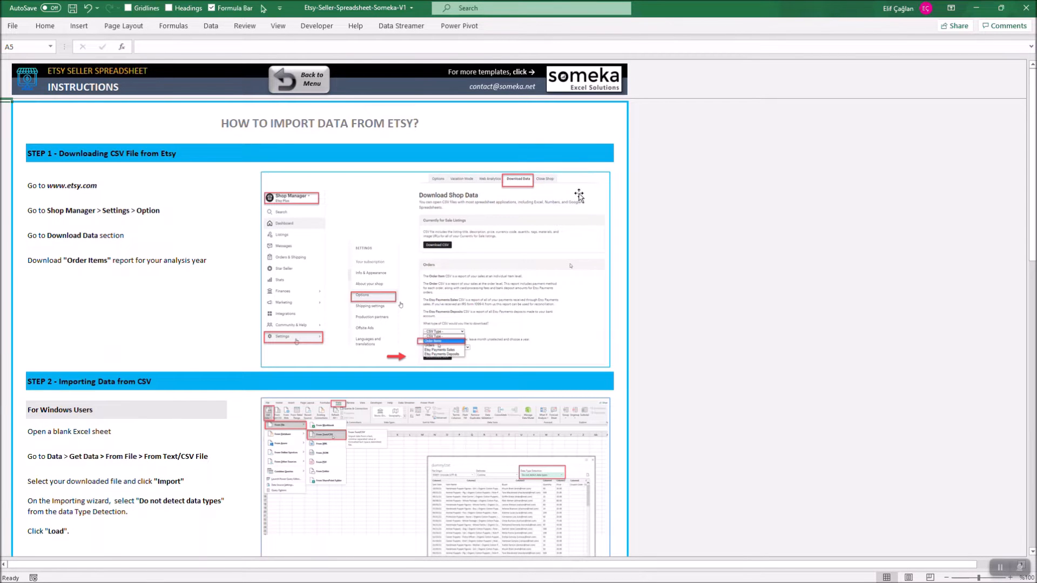
{"action": "left_click", "coordinate": [298, 79]}
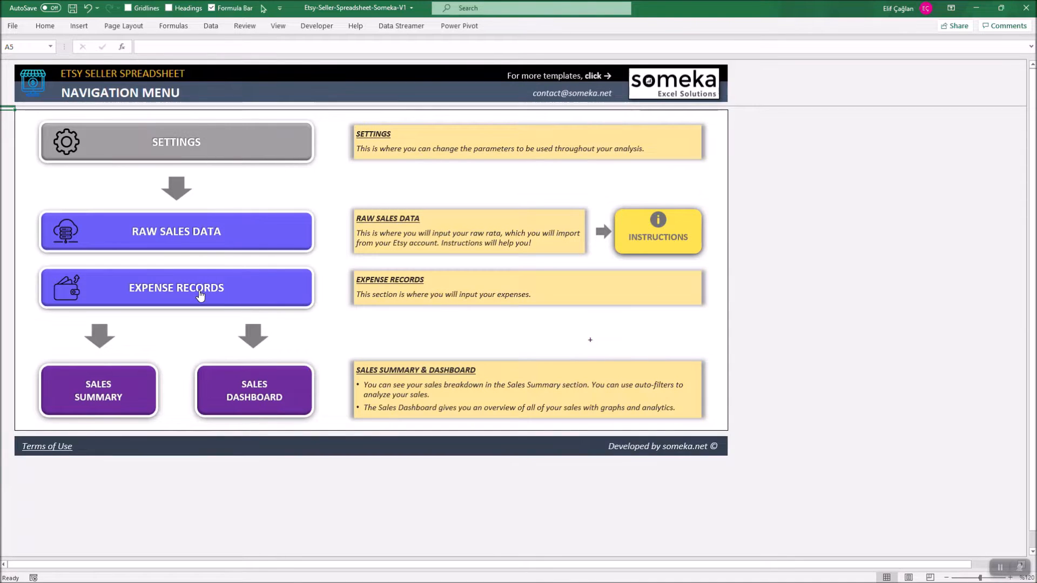
{"action": "left_click", "coordinate": [177, 287]}
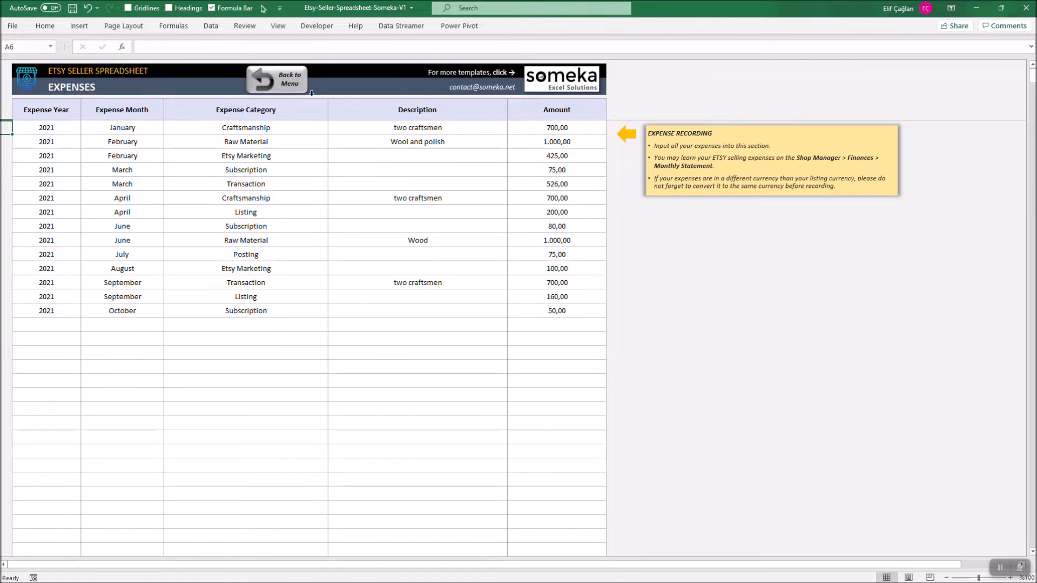
{"action": "left_click", "coordinate": [277, 79]}
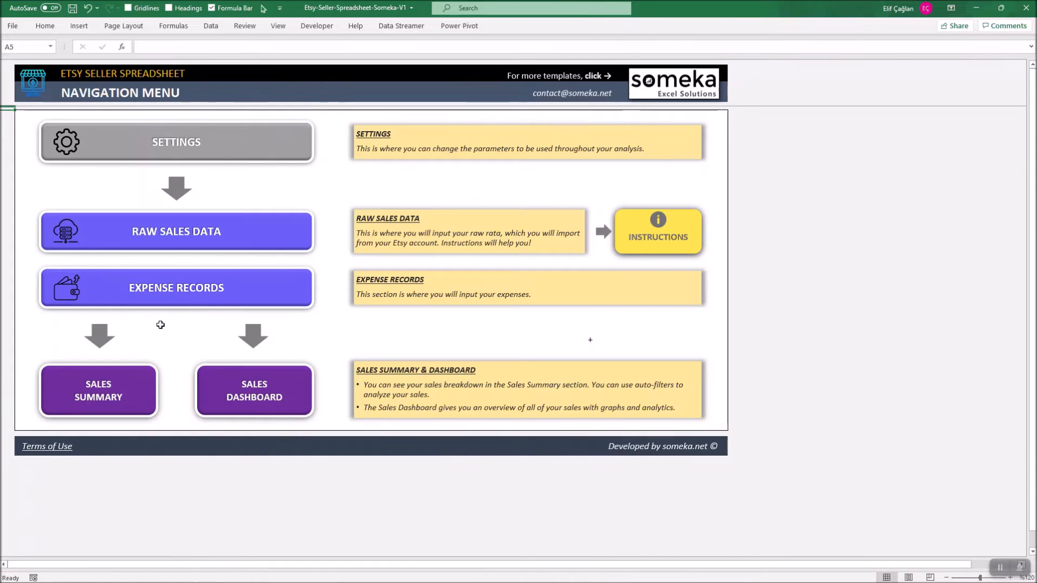
{"action": "left_click", "coordinate": [98, 390]}
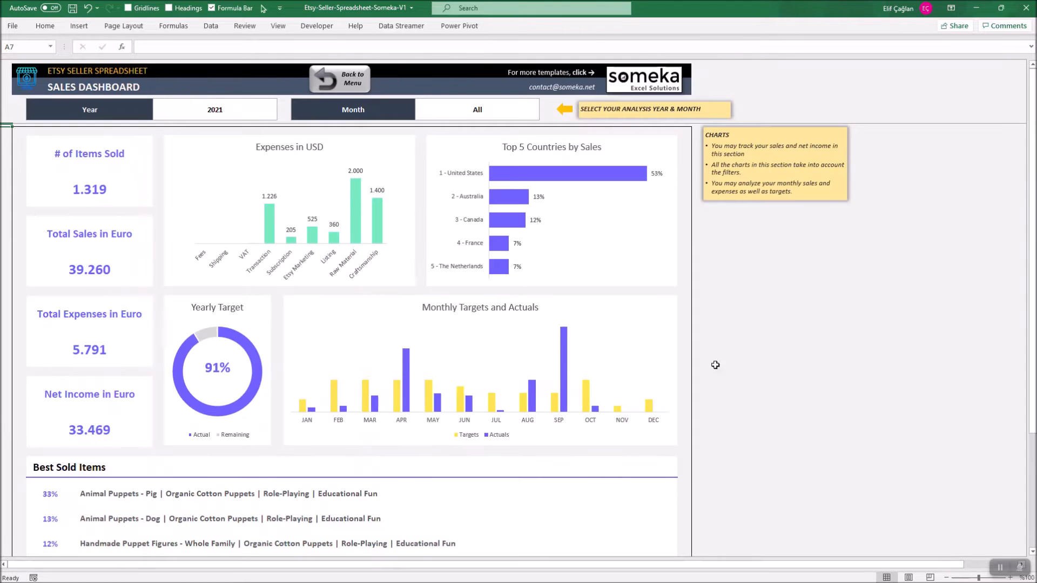
{"action": "left_click", "coordinate": [339, 77]}
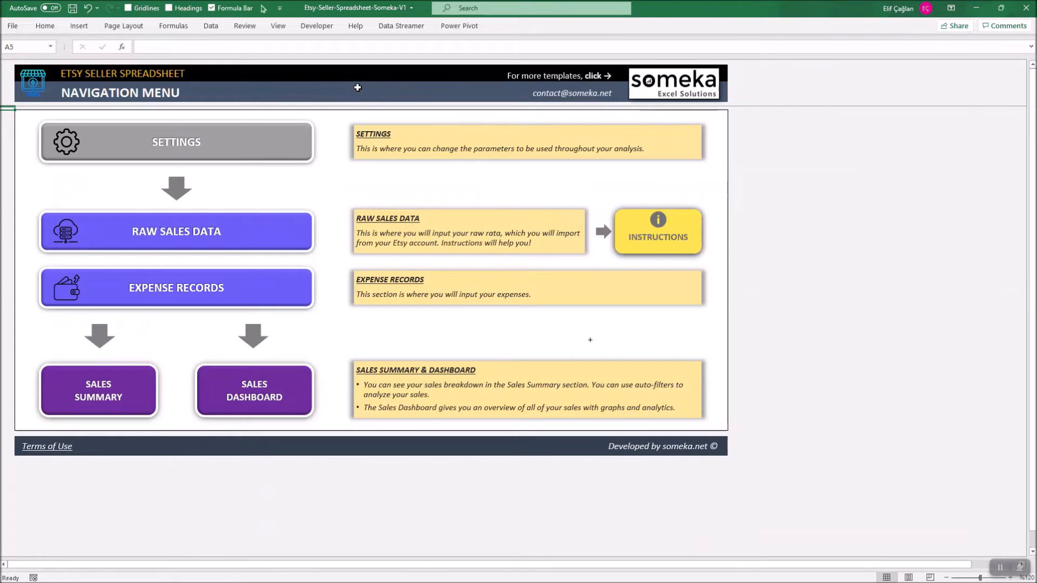
- In Settings add Other expenses, revise January–February targets, choose USD and 31.1.2021 dates, then go back to the menu
{"action": "left_click", "coordinate": [176, 142]}
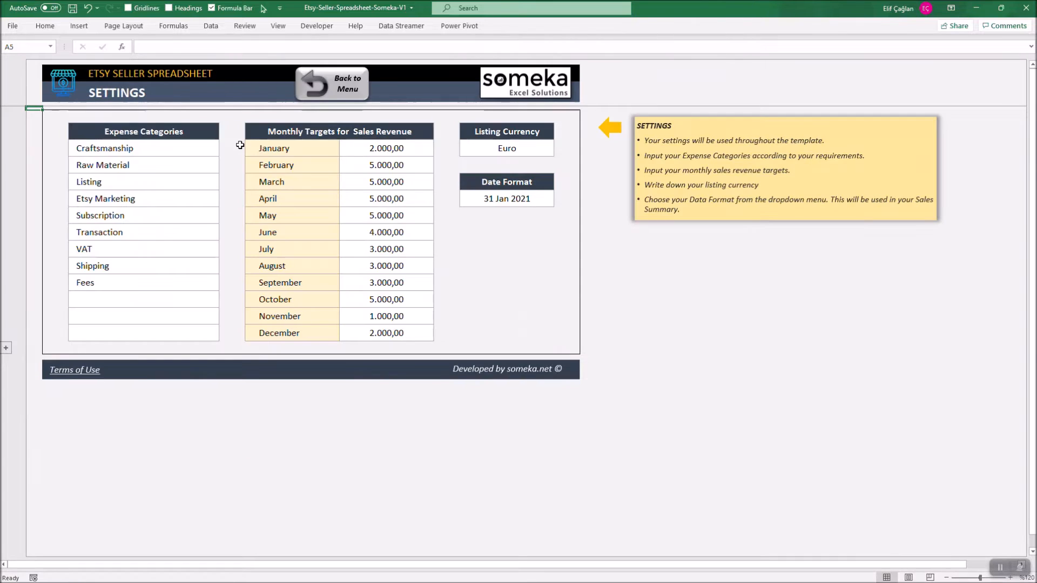
{"action": "mouse_move", "coordinate": [212, 208]}
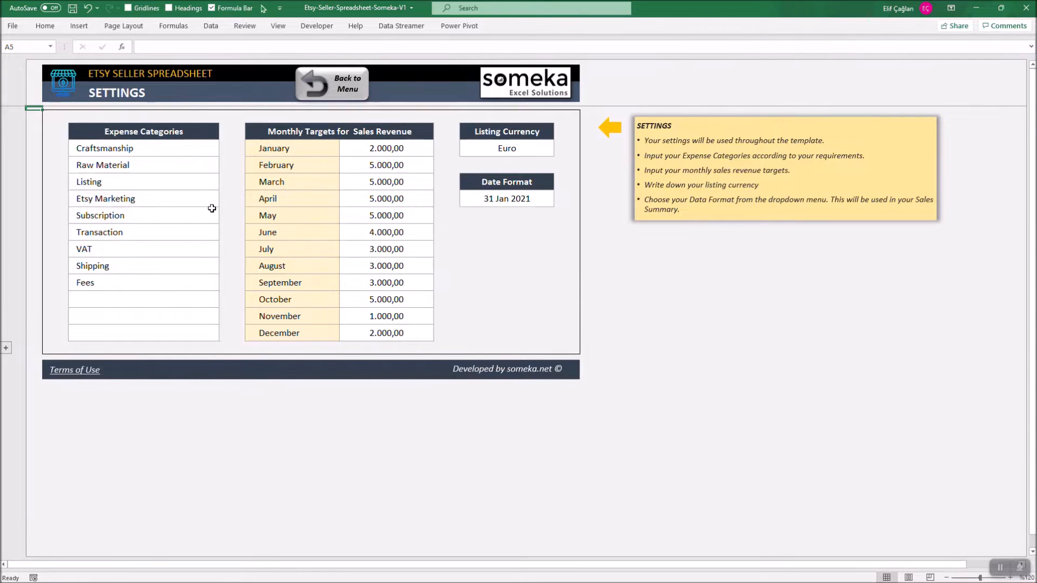
{"action": "left_click", "coordinate": [142, 131]}
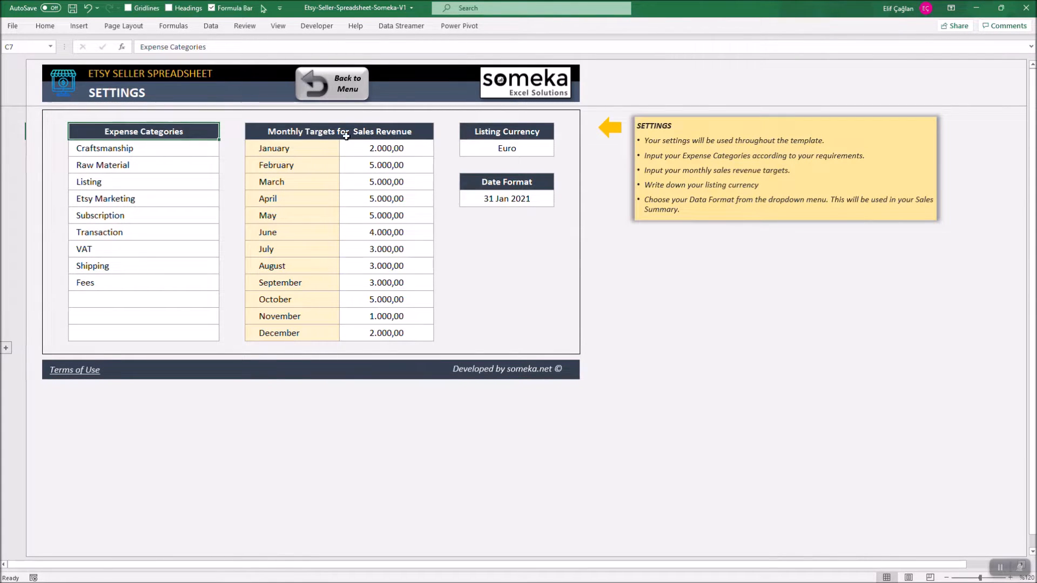
{"action": "left_click", "coordinate": [301, 131]}
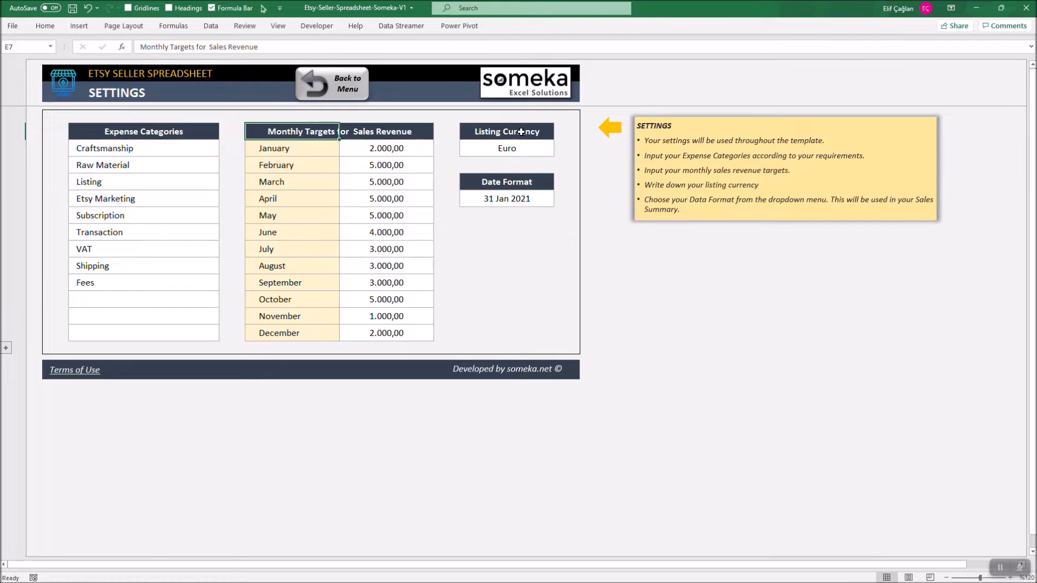
{"action": "left_click", "coordinate": [505, 181]}
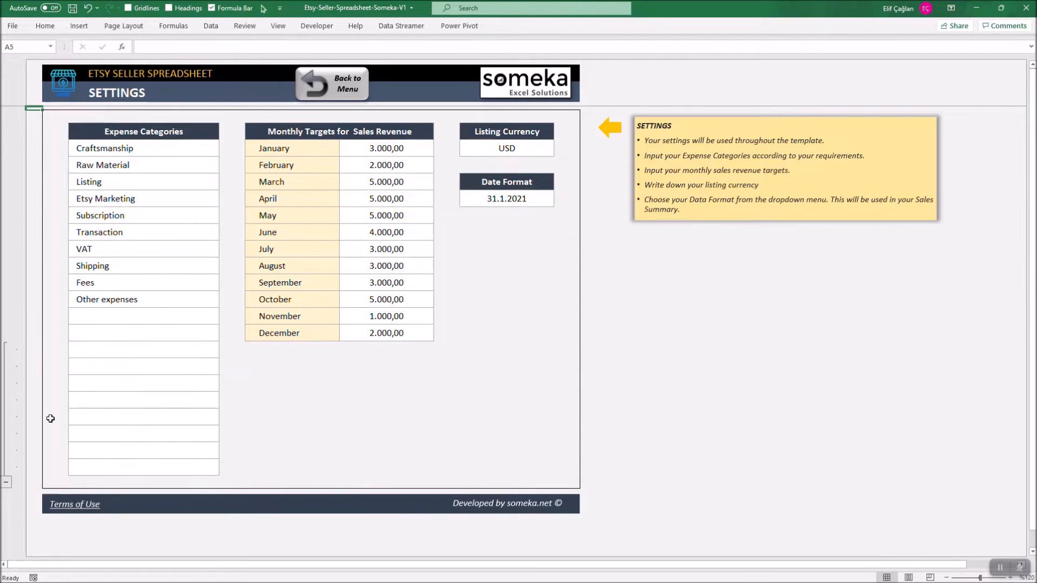
{"action": "left_click", "coordinate": [331, 83]}
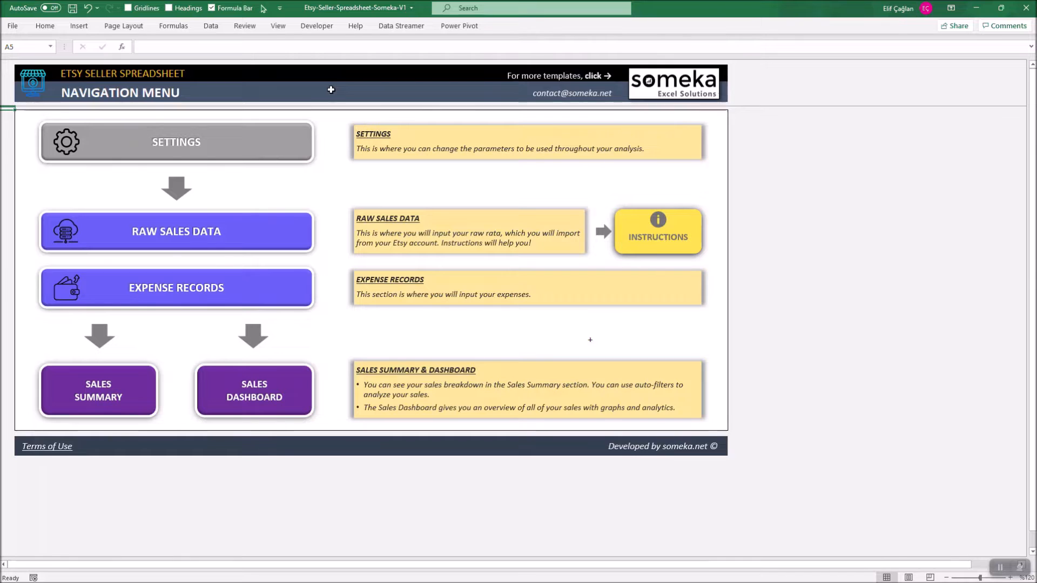
{"action": "mouse_move", "coordinate": [176, 237]}
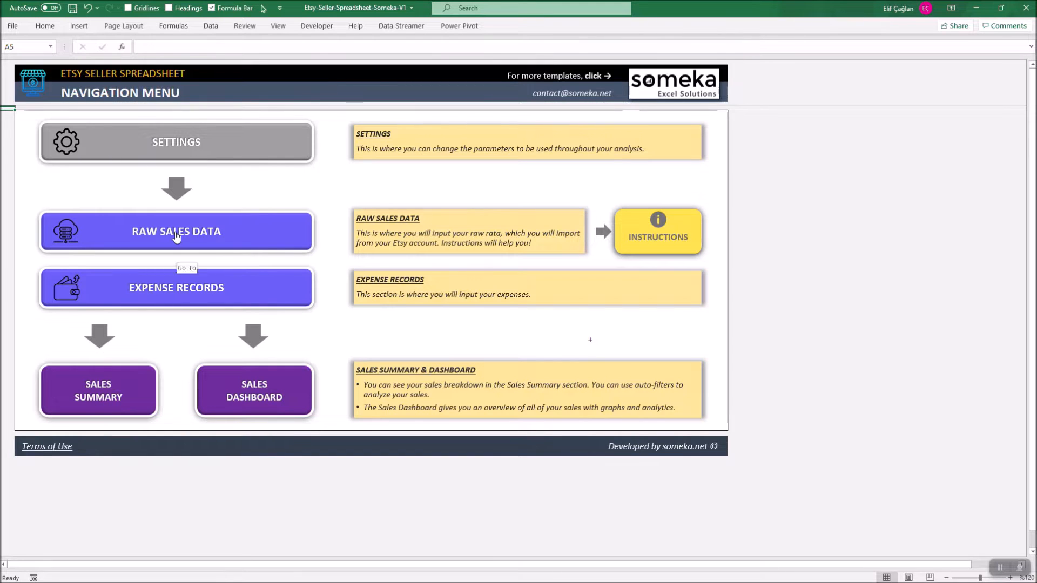
- From Raw Sales Data, show the 'How to Import Data from Etsy' instructions
{"action": "left_click", "coordinate": [176, 231]}
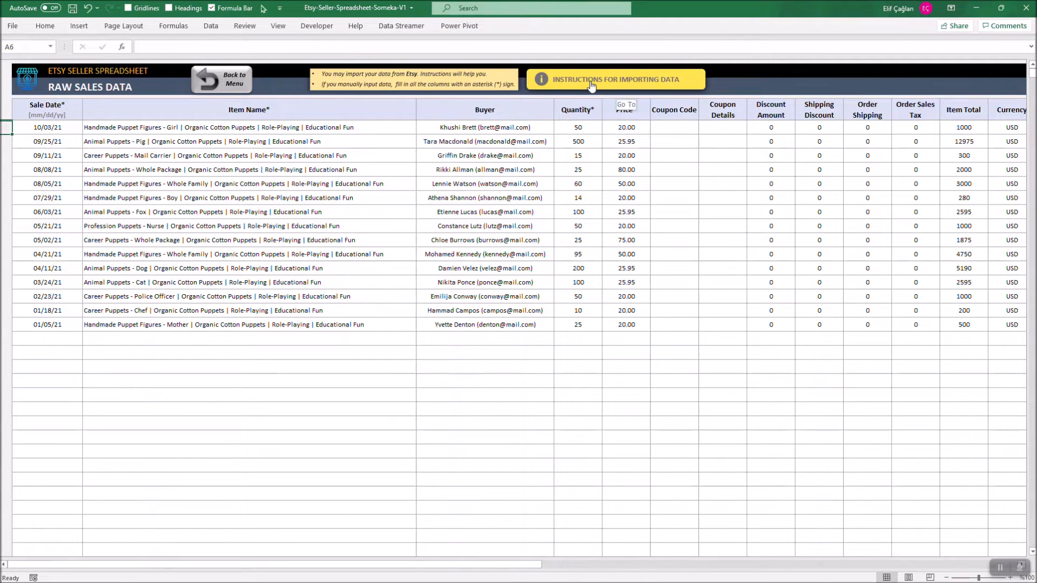
{"action": "left_click", "coordinate": [614, 79]}
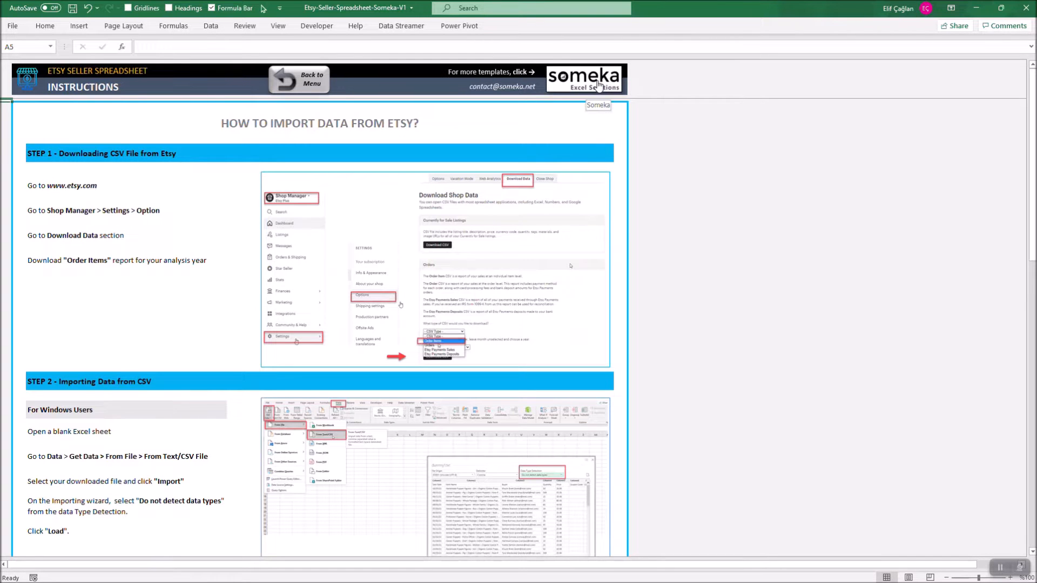
{"action": "mouse_move", "coordinate": [693, 183]}
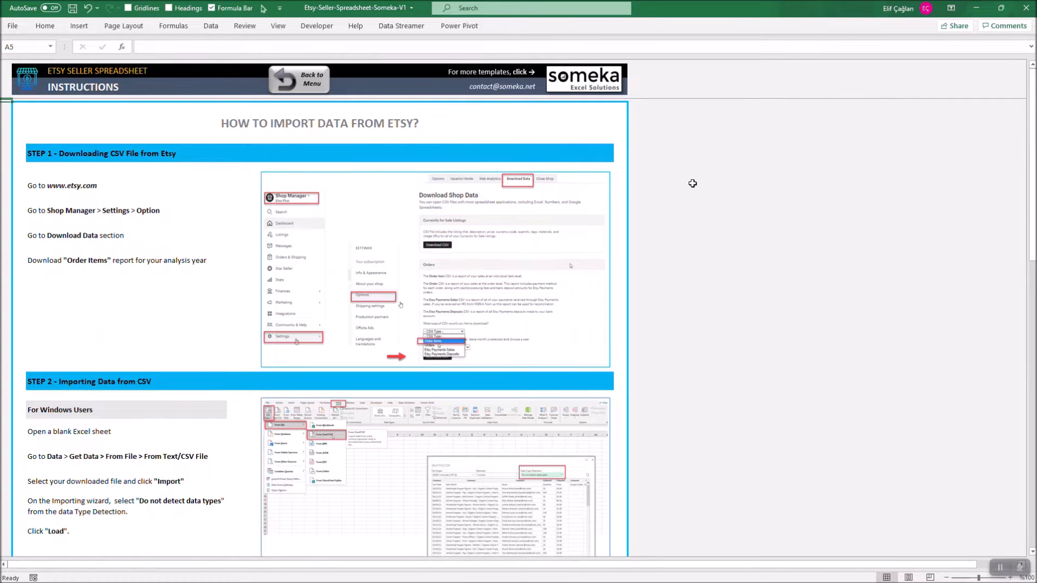
{"action": "mouse_move", "coordinate": [118, 184]}
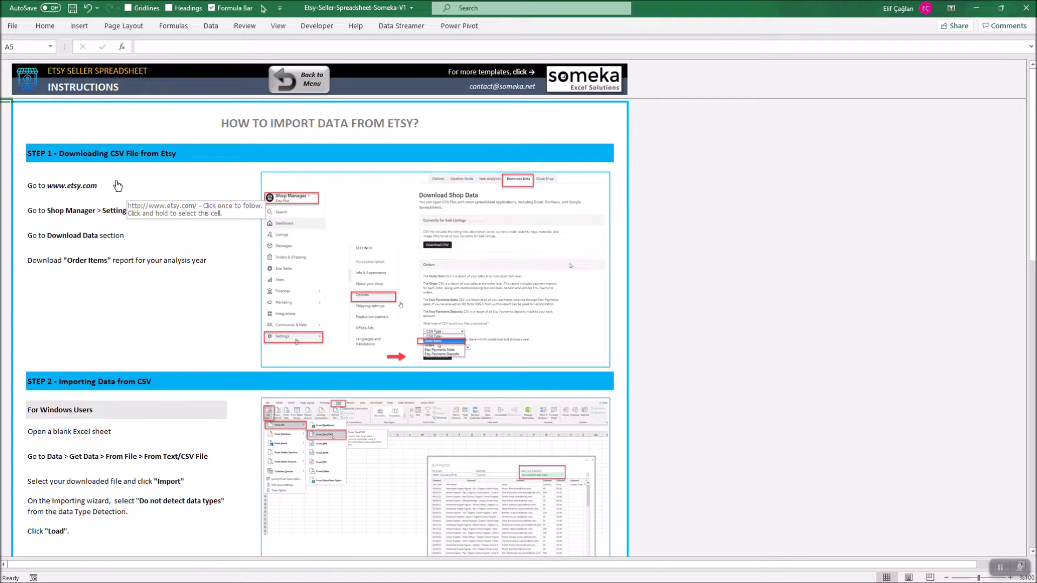
- Follow the etsy.com link and reach Shop Manager > Settings > Options > Download Data
{"action": "left_click", "coordinate": [71, 185]}
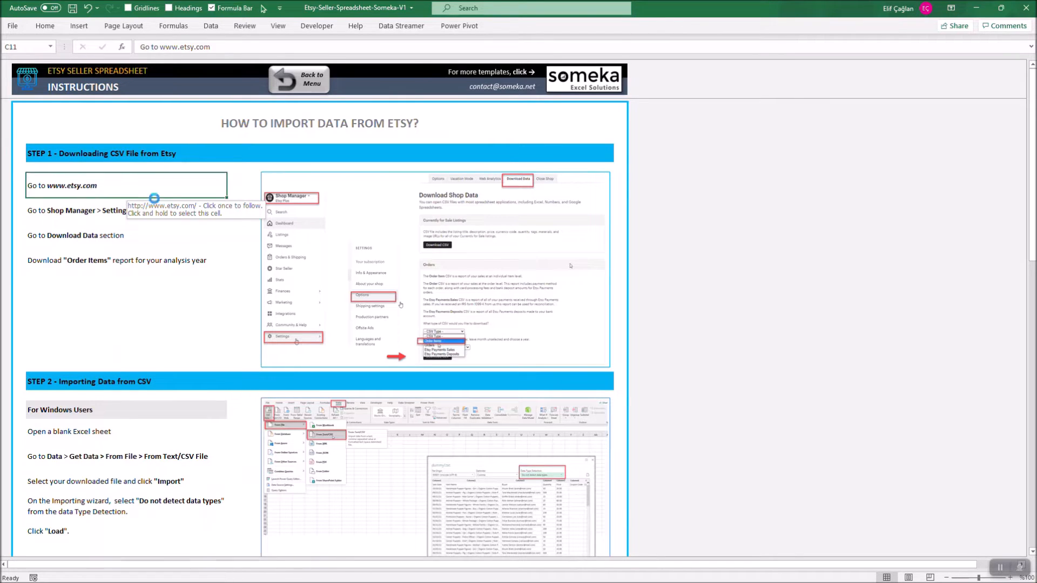
{"action": "left_click", "coordinate": [72, 185]}
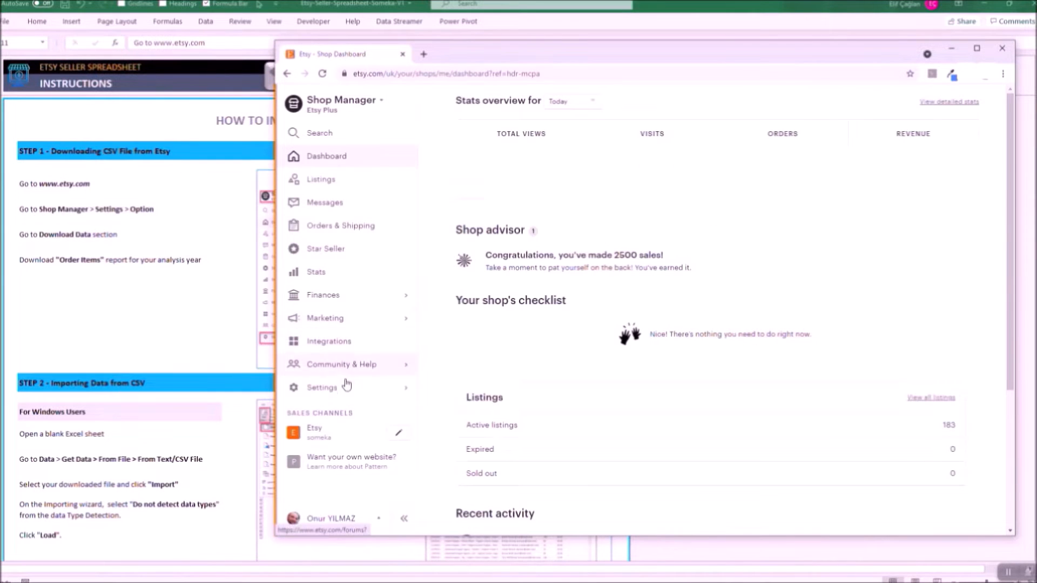
{"action": "left_click", "coordinate": [322, 387]}
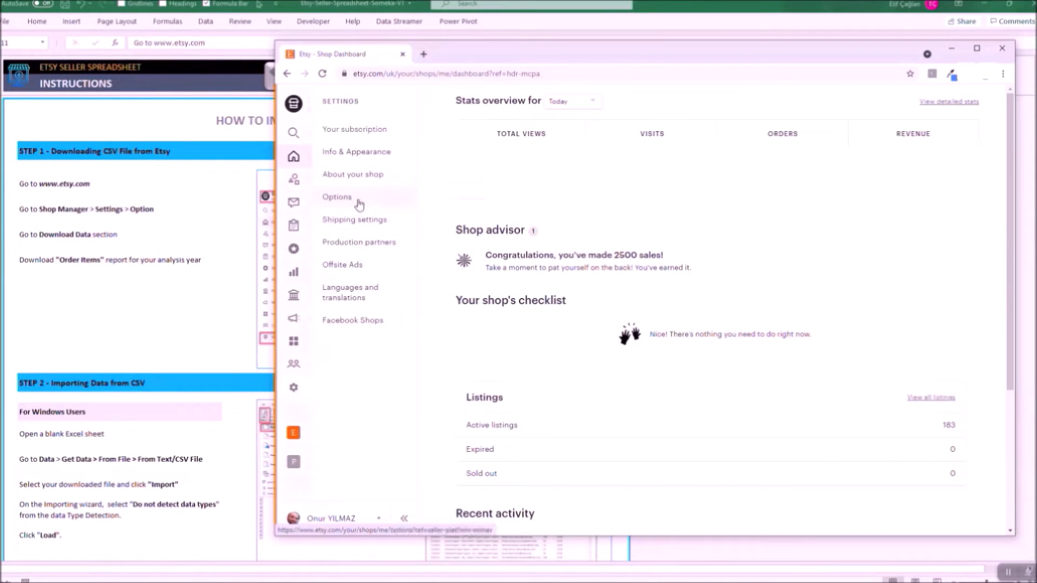
{"action": "left_click", "coordinate": [337, 199]}
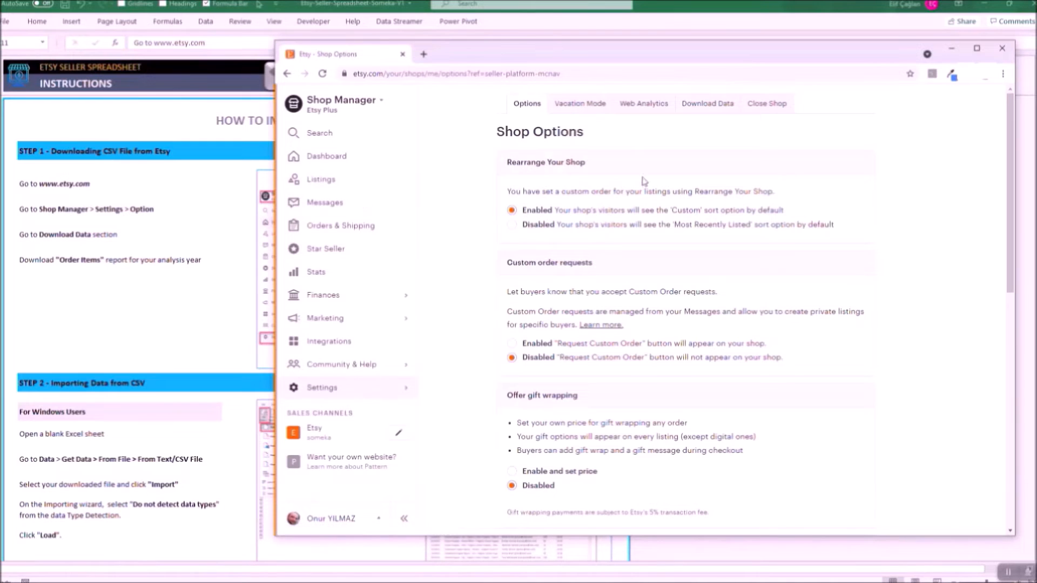
{"action": "left_click", "coordinate": [706, 104]}
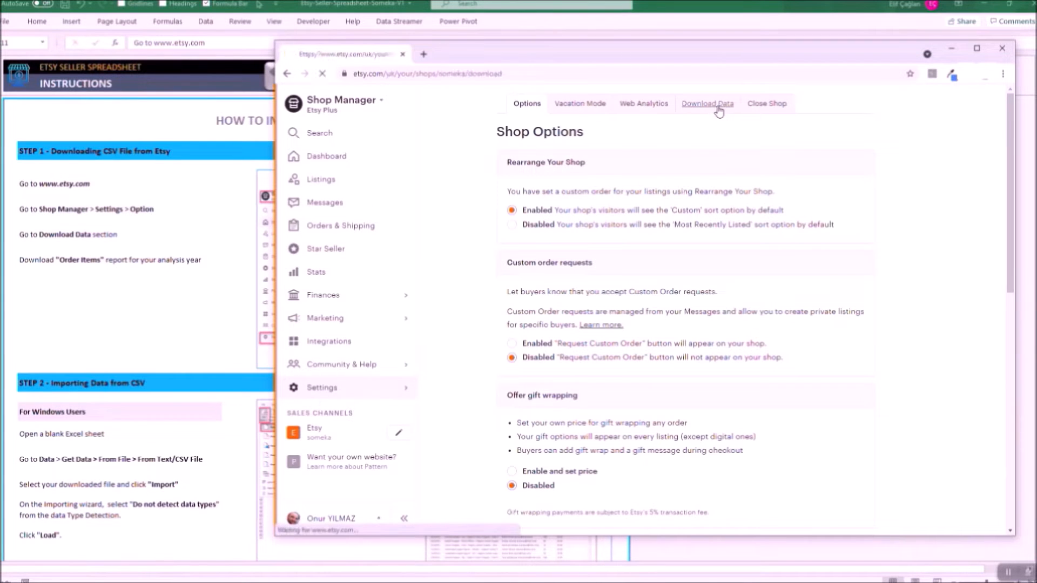
- Set the CSV type to Order Items for year 2021 with no month selected
{"action": "left_click", "coordinate": [707, 104]}
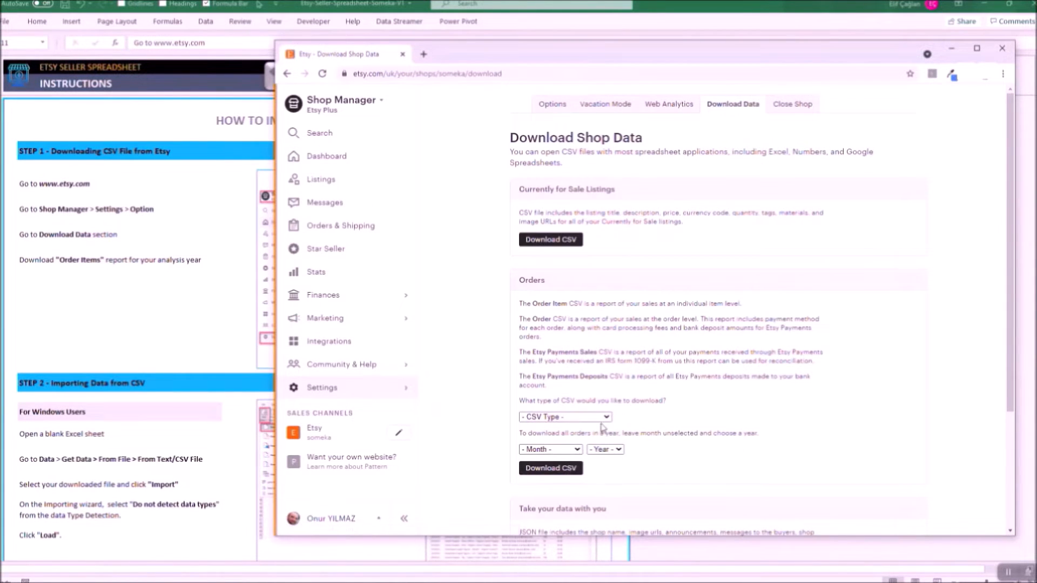
{"action": "left_click", "coordinate": [563, 417]}
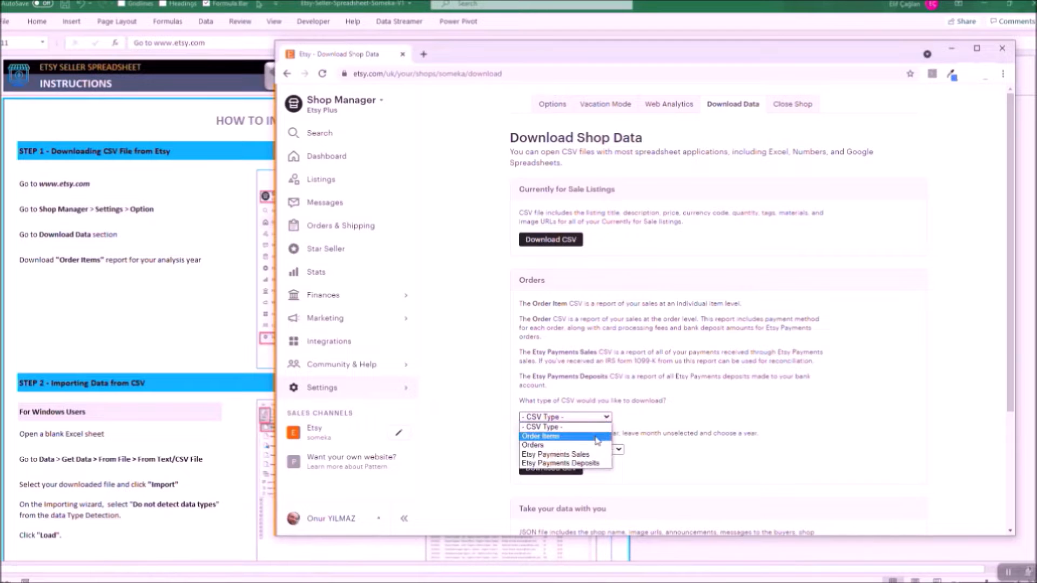
{"action": "left_click", "coordinate": [541, 436]}
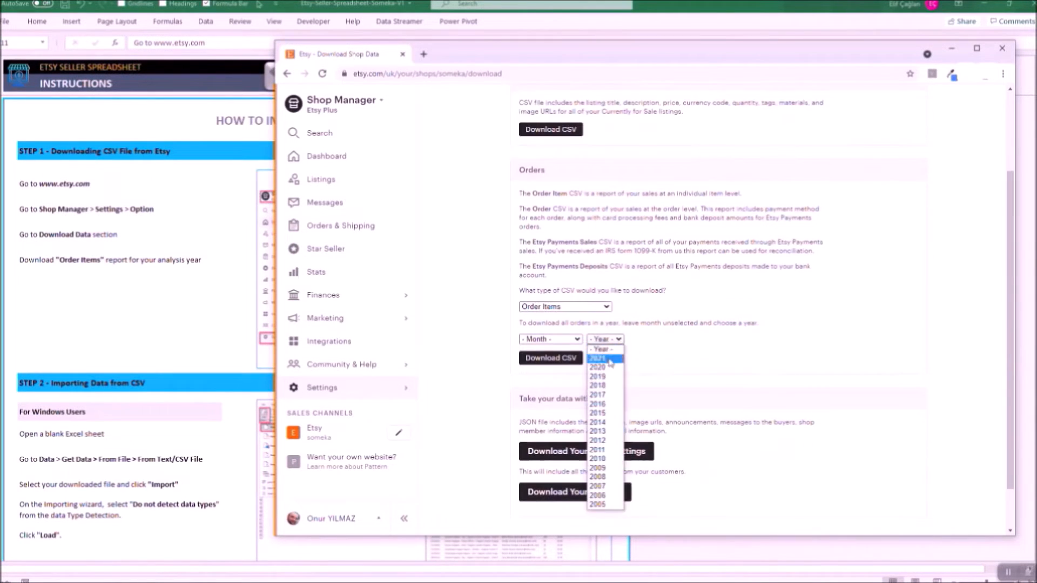
{"action": "left_click", "coordinate": [597, 357]}
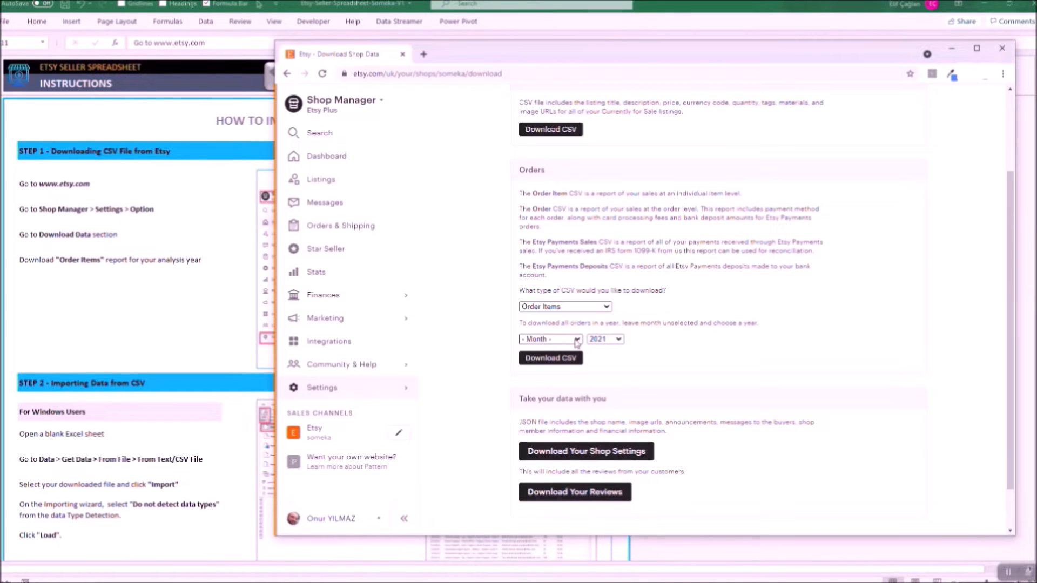
{"action": "left_click", "coordinate": [549, 339]}
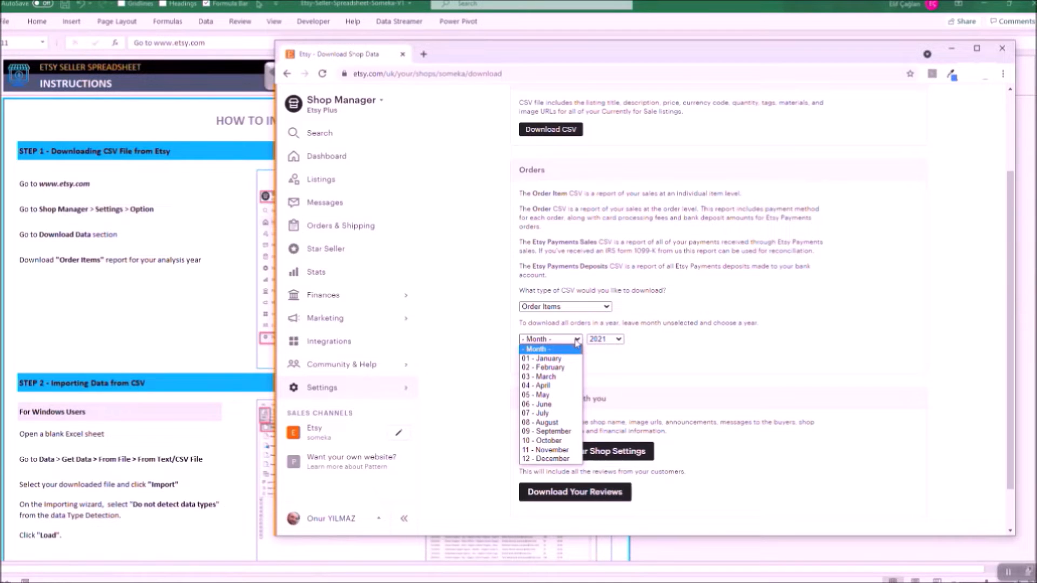
{"action": "left_click", "coordinate": [549, 338]}
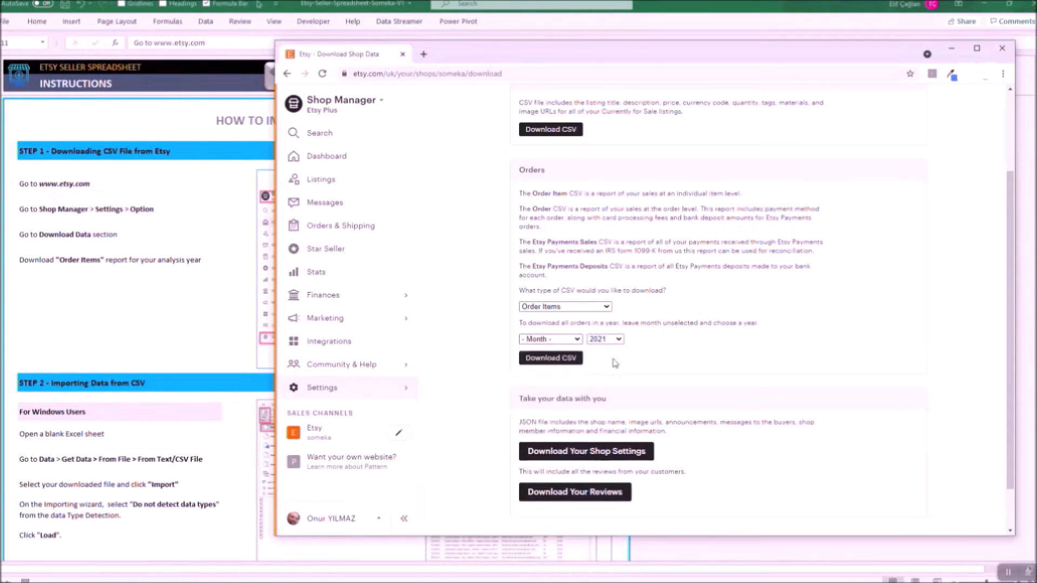
- Download the 2021 Order Items CSV and close the browser window
{"action": "left_click", "coordinate": [549, 358]}
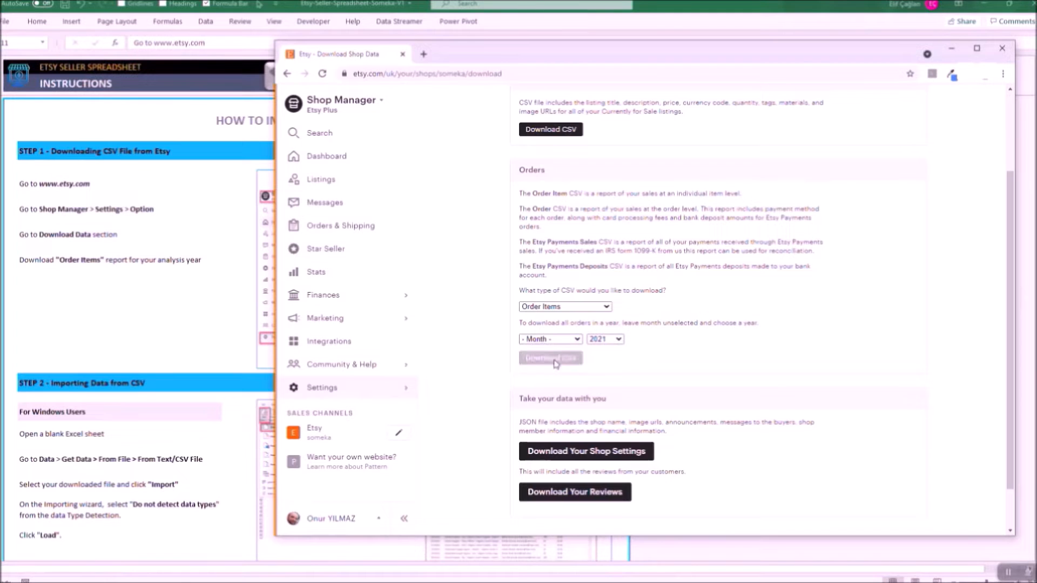
{"action": "left_click", "coordinate": [550, 358]}
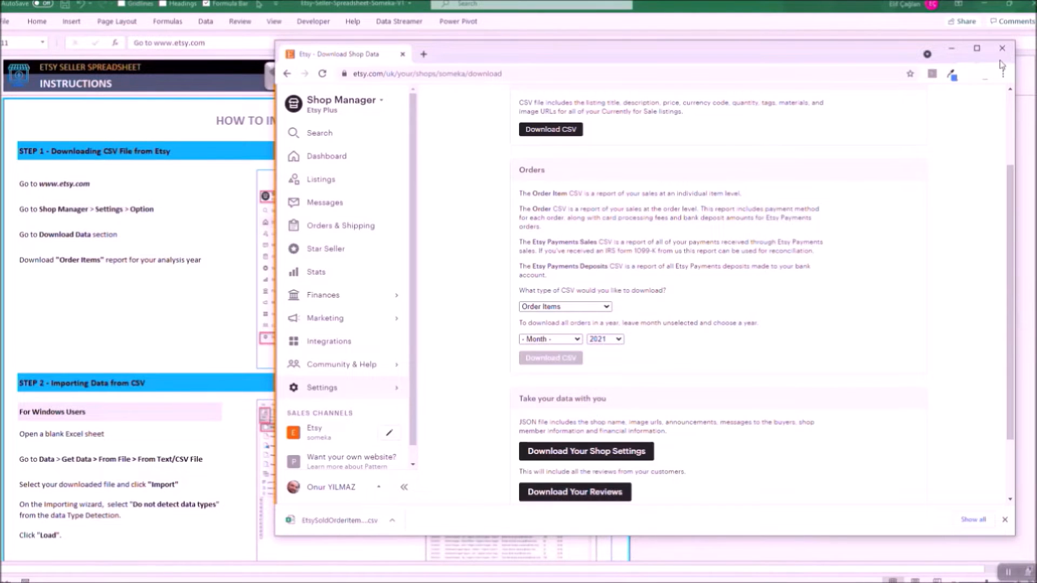
{"action": "left_click", "coordinate": [1003, 48]}
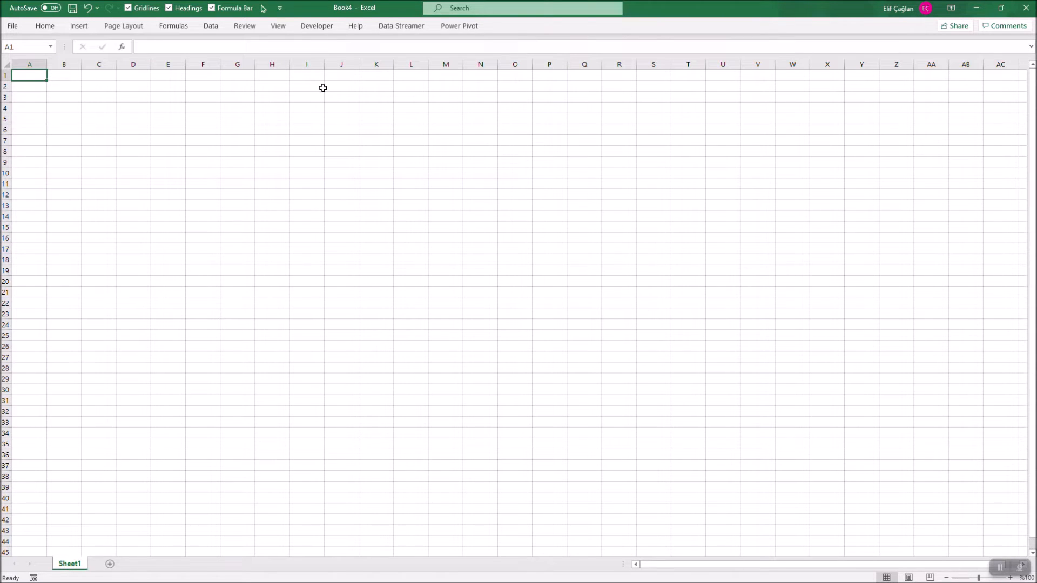
- Import the dummydata file via Data > Get Data > From Text/CSV
{"action": "left_click", "coordinate": [211, 25]}
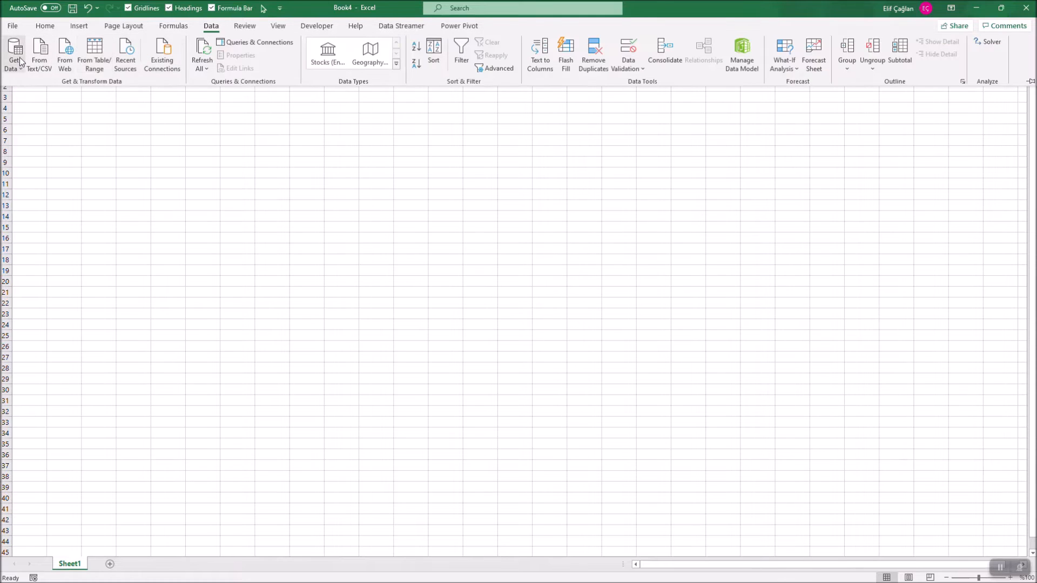
{"action": "left_click", "coordinate": [13, 52]}
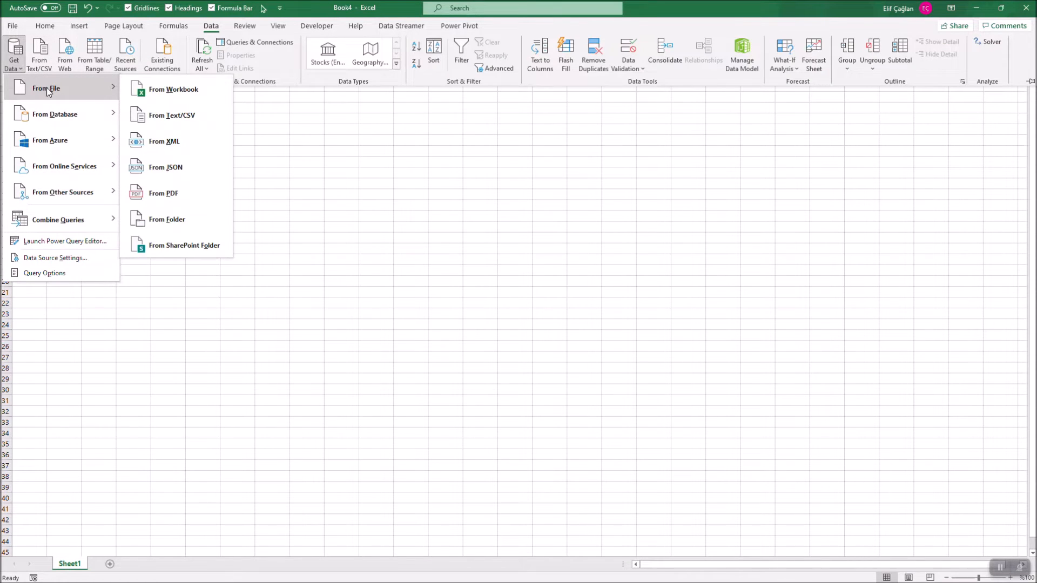
{"action": "mouse_move", "coordinate": [171, 115]}
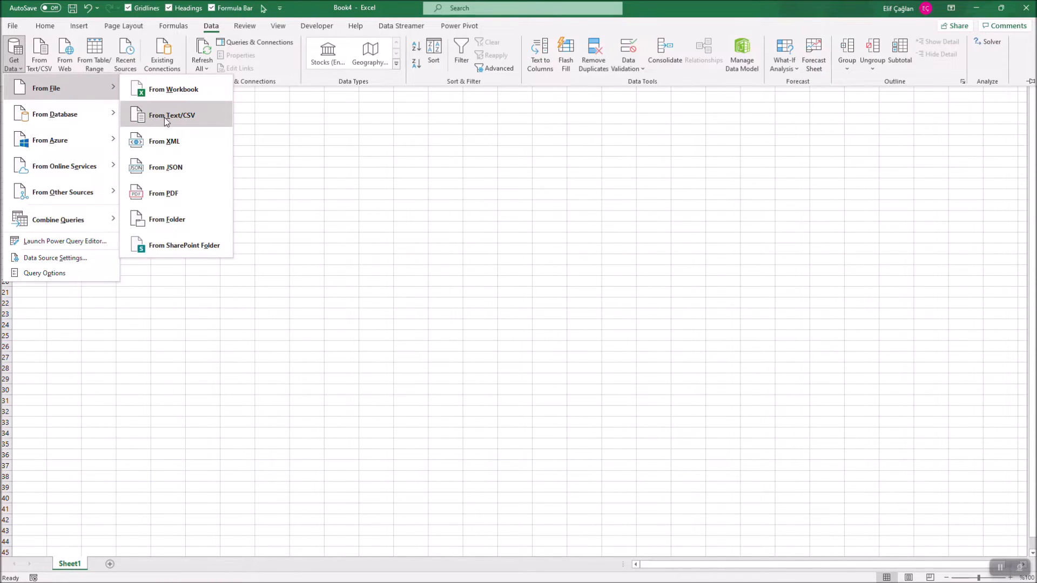
{"action": "left_click", "coordinate": [172, 115]}
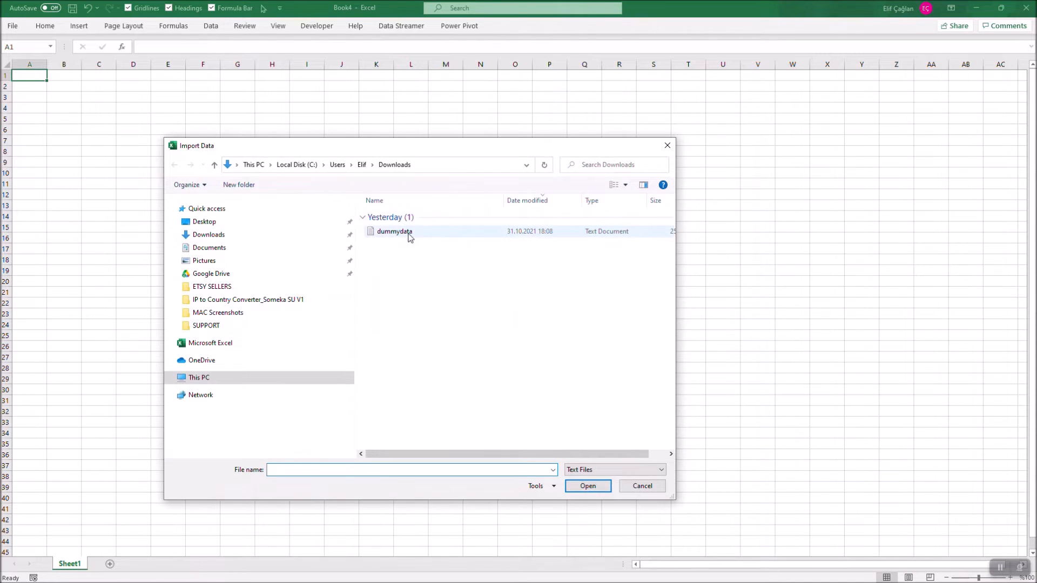
{"action": "left_click", "coordinate": [394, 231]}
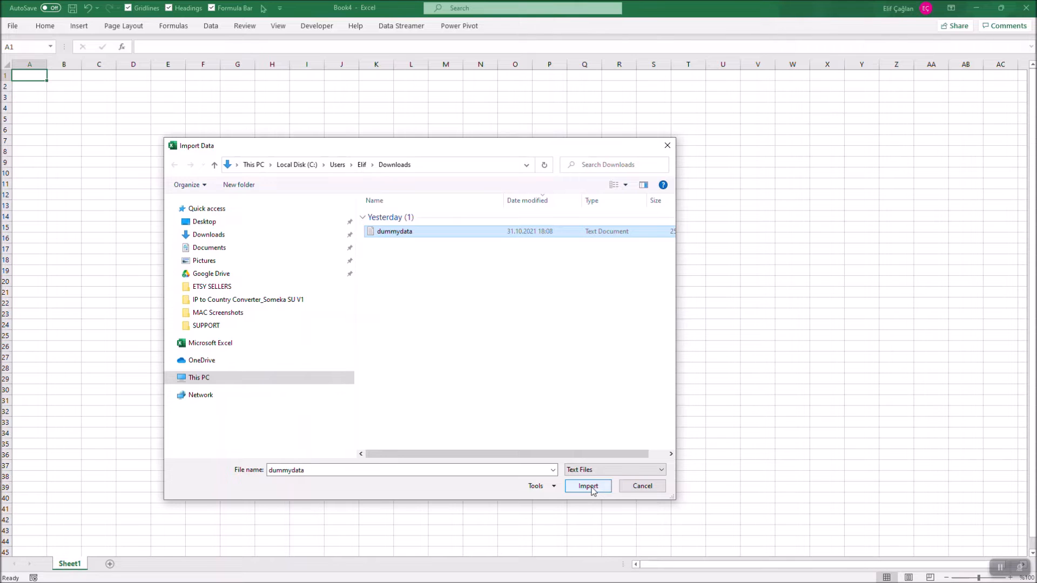
{"action": "left_click", "coordinate": [588, 486]}
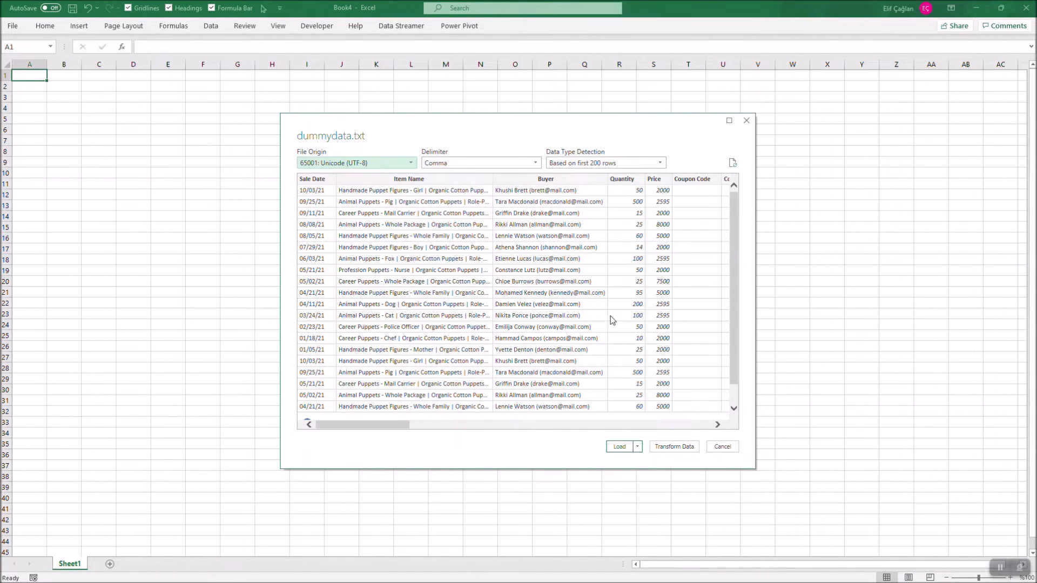
- Choose 'Do not detect data types' and load the 76 previewed rows into a new sheet
{"action": "left_click", "coordinate": [658, 163]}
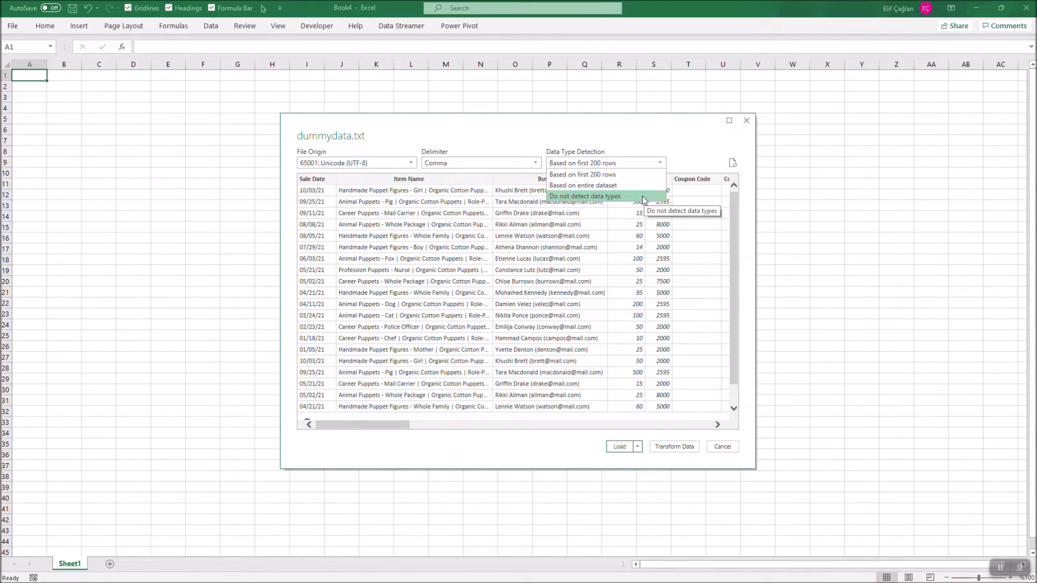
{"action": "left_click", "coordinate": [584, 195]}
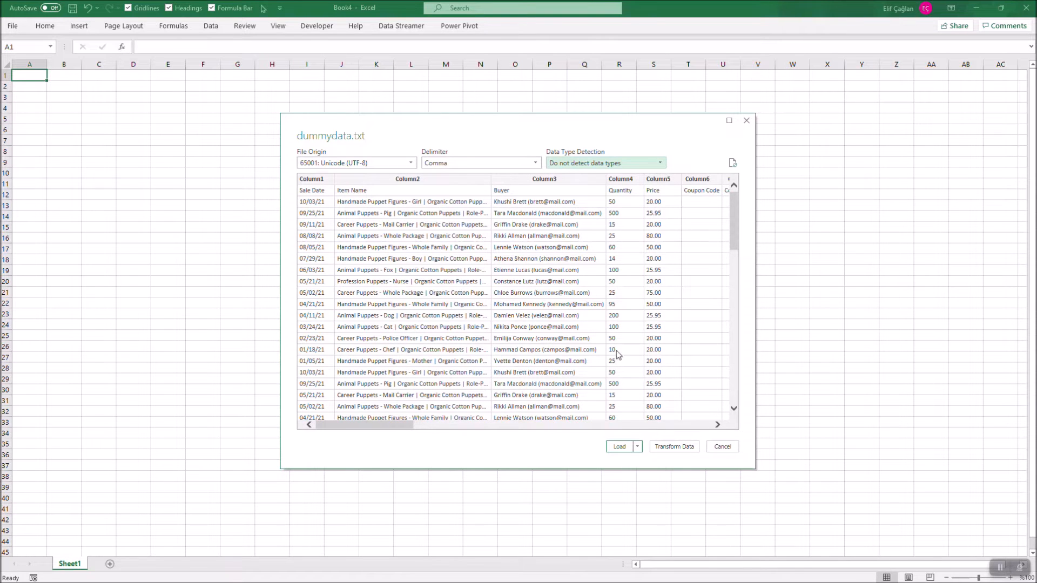
{"action": "mouse_move", "coordinate": [619, 446]}
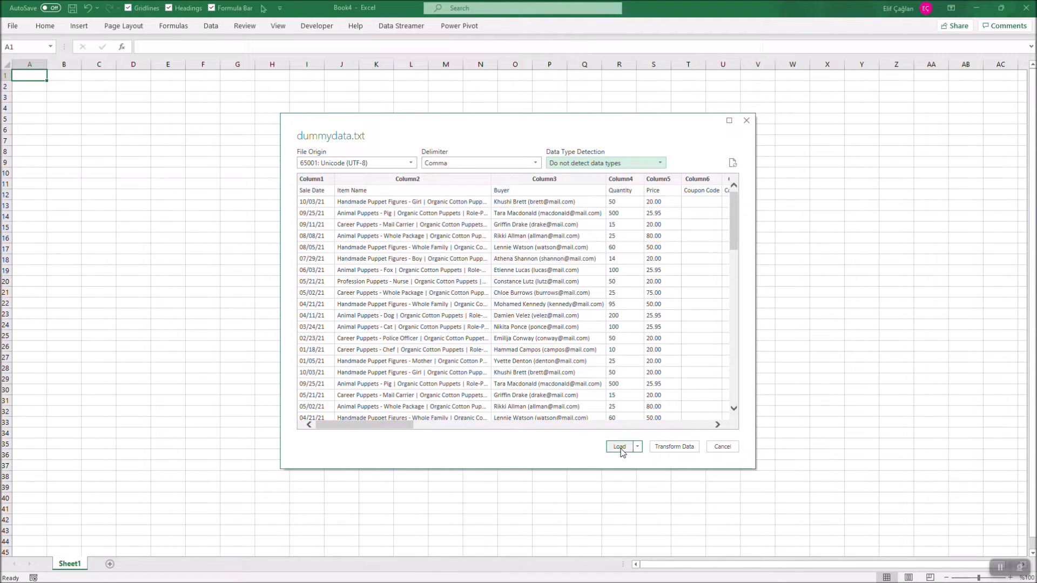
{"action": "left_click", "coordinate": [617, 446]}
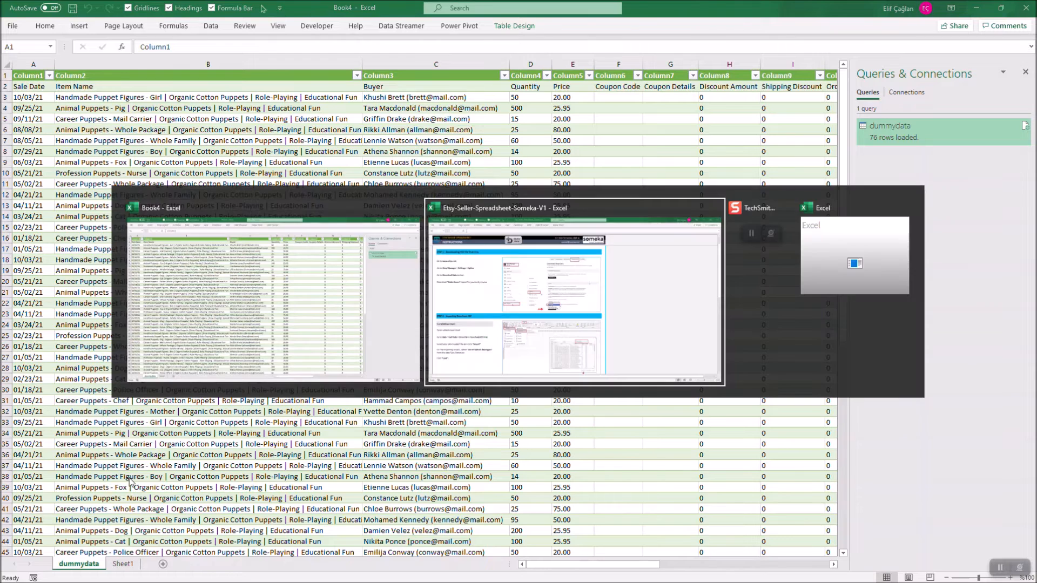
- Review the template's Windows and Mac CSV import instructions before returning to the dummydata table
{"action": "left_click", "coordinate": [575, 290]}
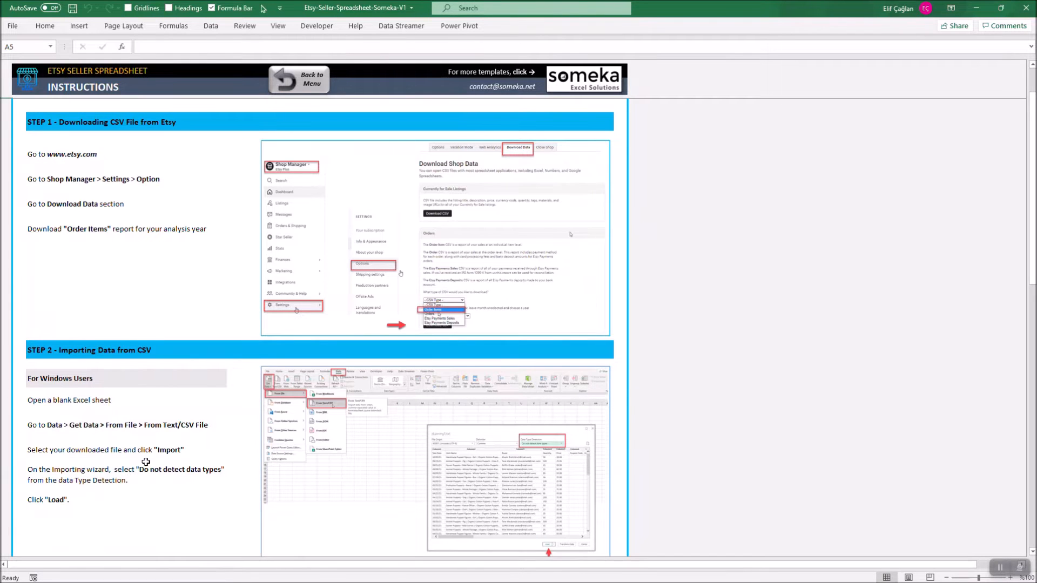
{"action": "scroll", "scroll_direction": "down", "scroll_amount": 3}
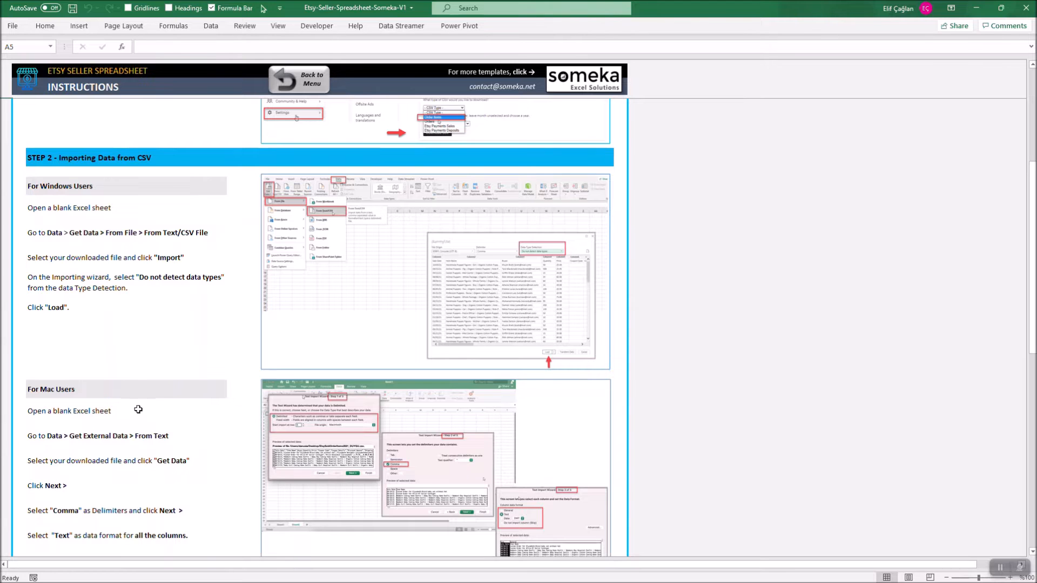
{"action": "mouse_move", "coordinate": [166, 420]}
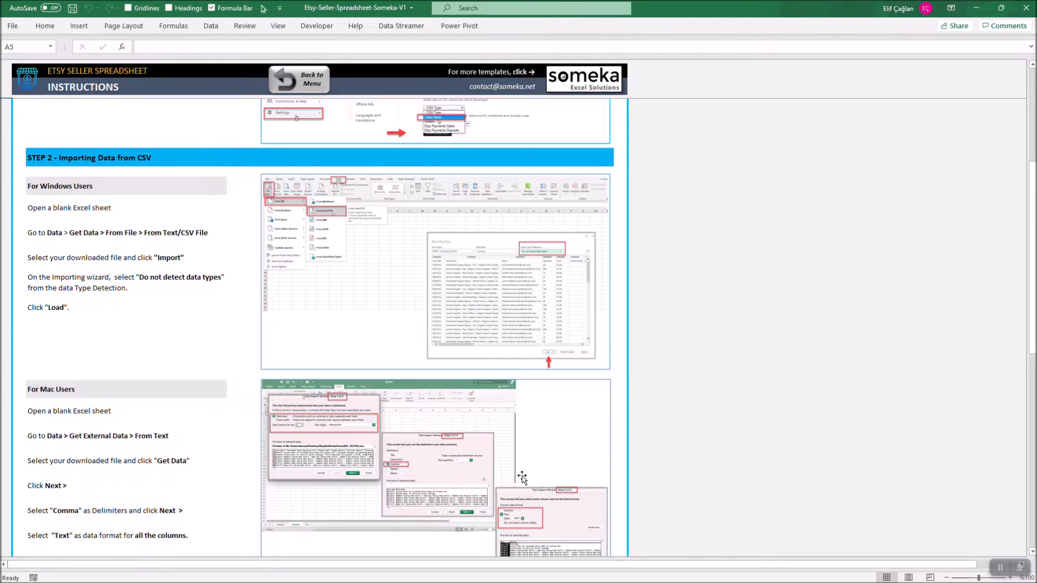
{"action": "scroll", "scroll_direction": "down", "scroll_amount": 3}
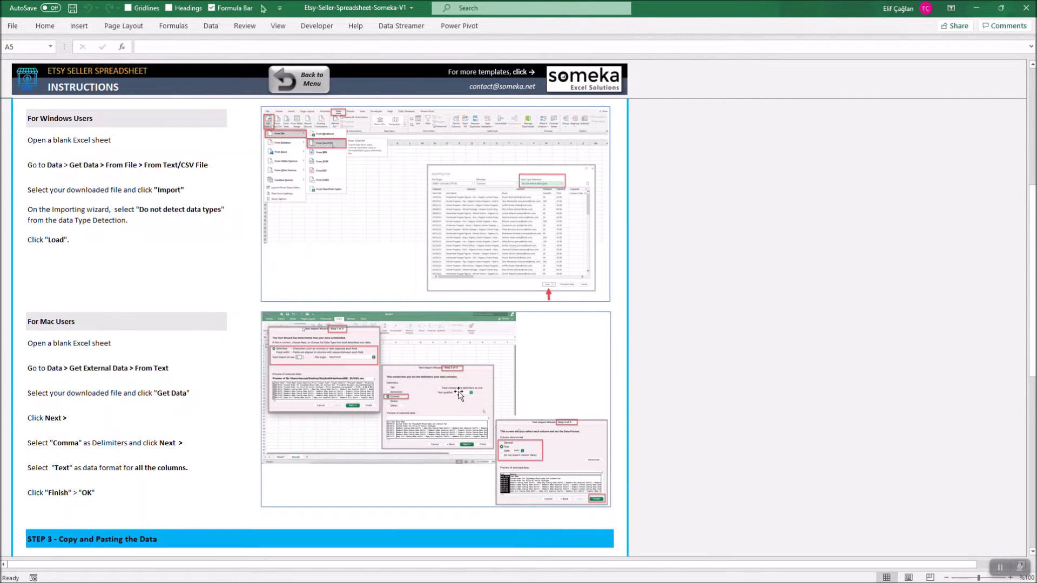
{"action": "scroll", "scroll_direction": "down", "scroll_amount": 3}
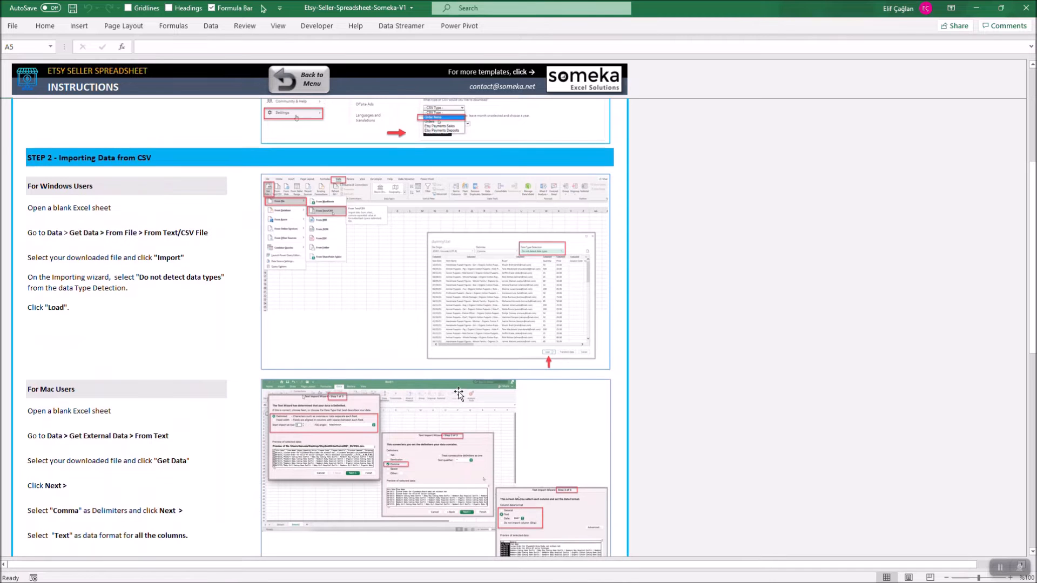
{"action": "scroll", "scroll_direction": "down", "scroll_amount": 3}
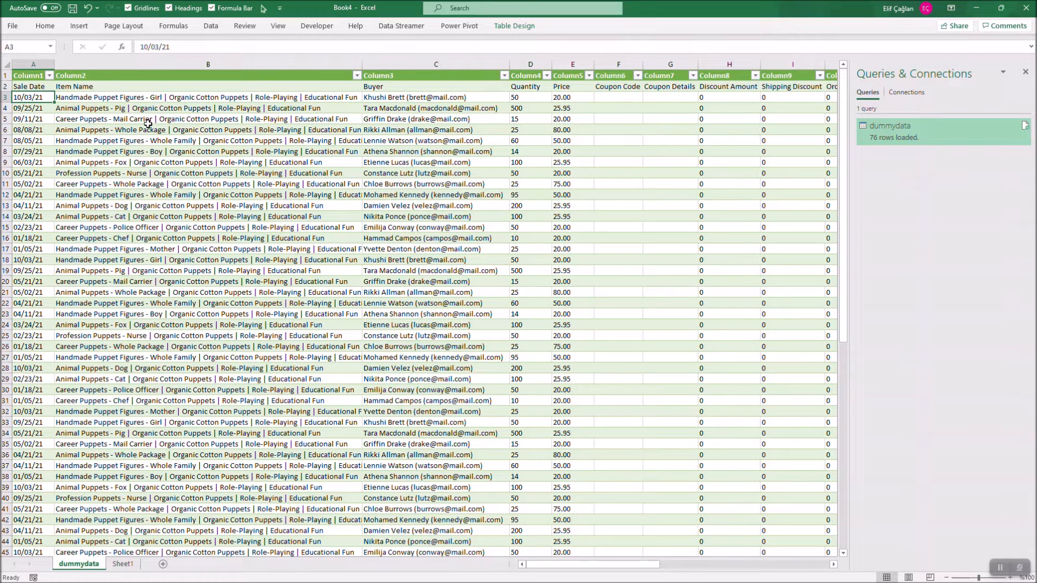
- Copy the imported sales rows from A3 downward and switch to the Etsy seller spreadsheet
{"action": "left_click_drag", "start_coordinate": [31, 97], "coordinate": [207, 97]}
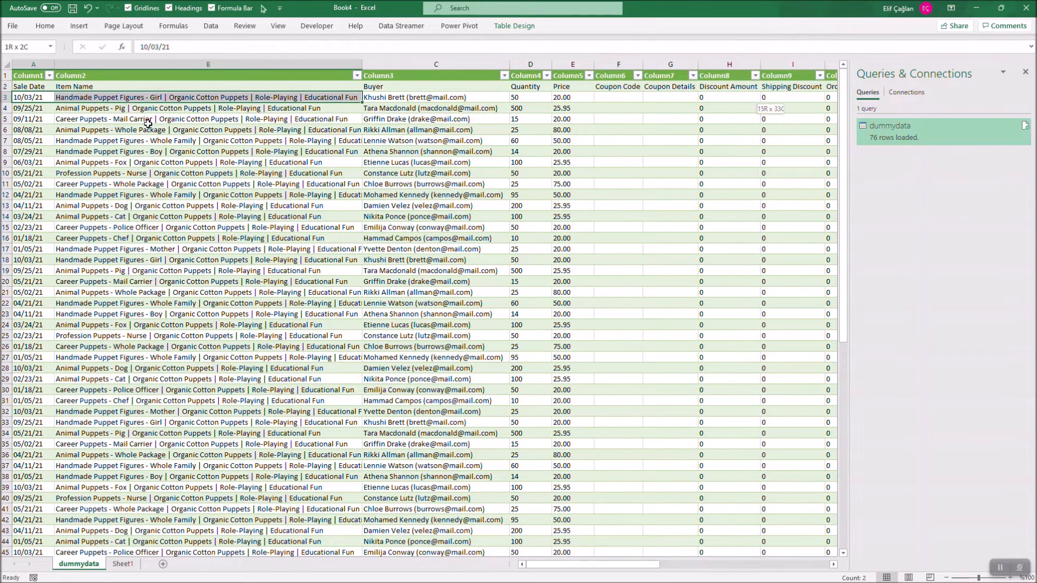
{"action": "scroll", "scroll_direction": "right", "scroll_amount": 3}
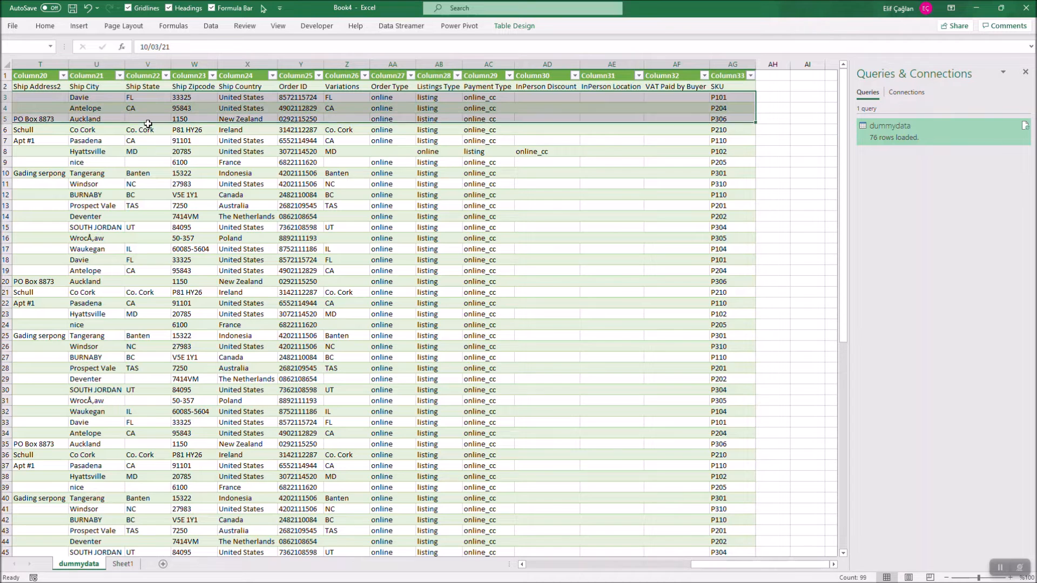
{"action": "scroll", "scroll_direction": "down", "scroll_amount": 3}
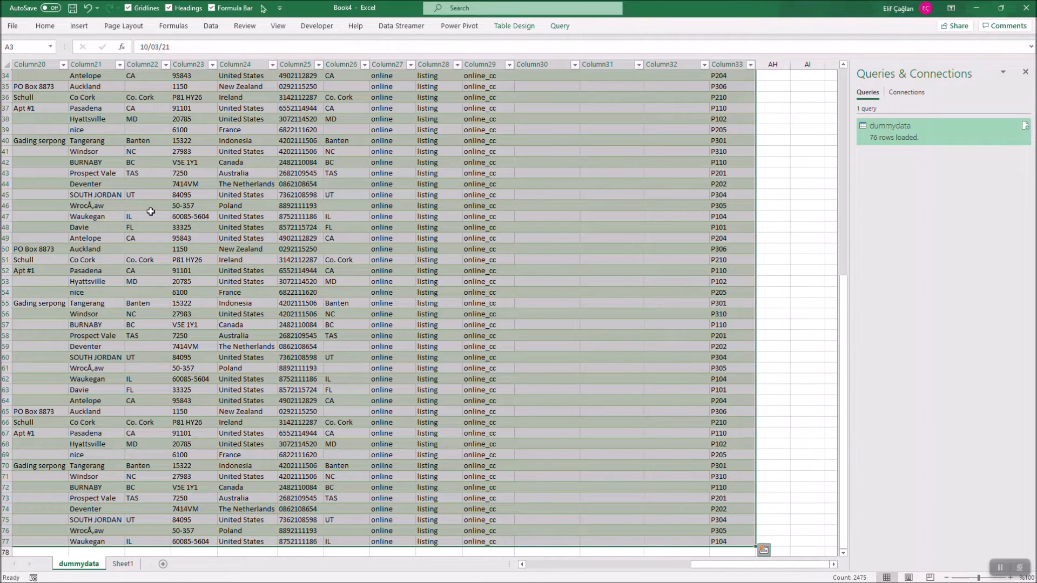
{"action": "right_click", "coordinate": [151, 212]}
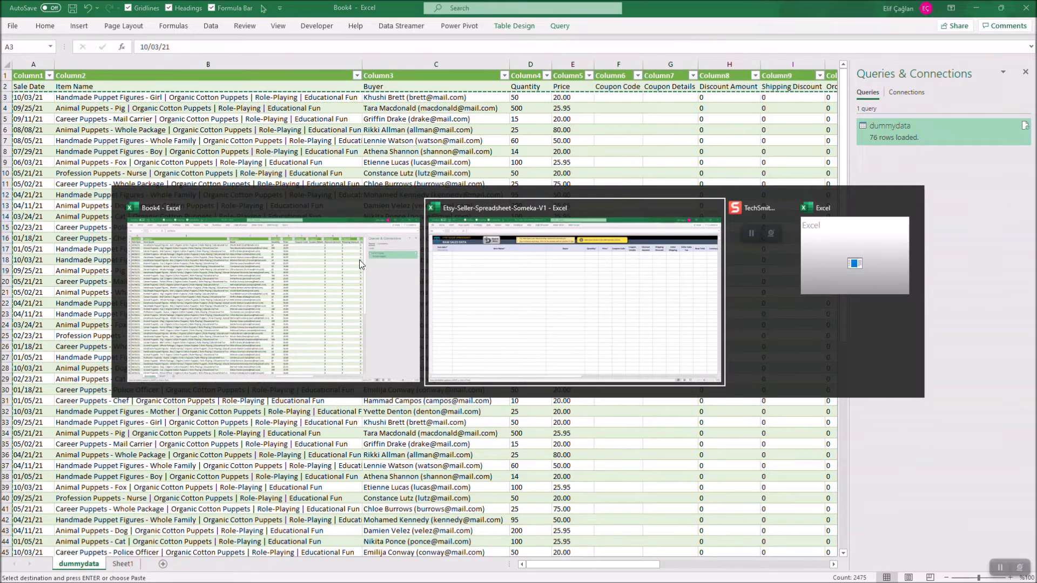
{"action": "left_click", "coordinate": [574, 293]}
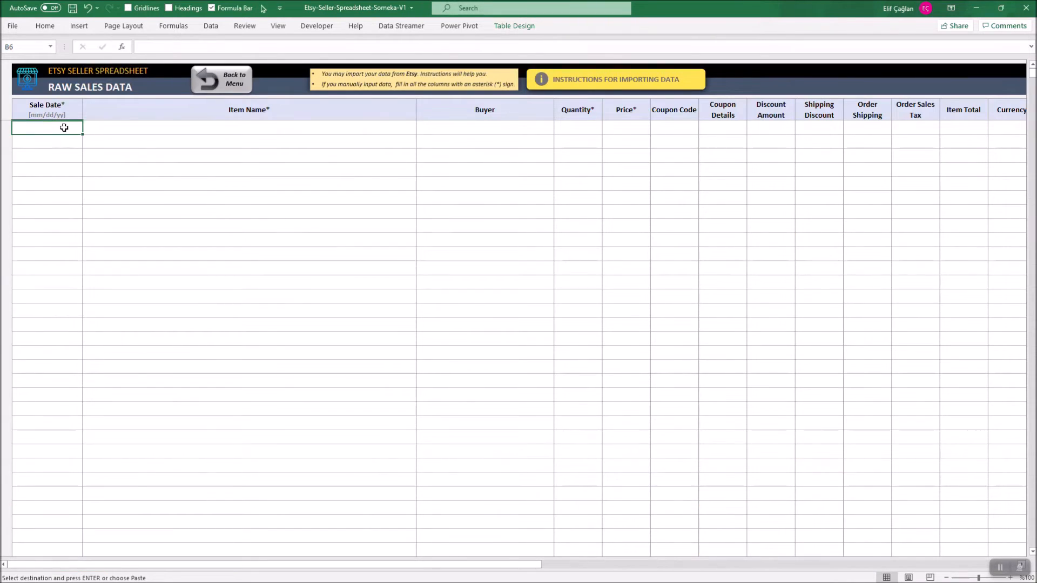
{"action": "mouse_move", "coordinate": [71, 131]}
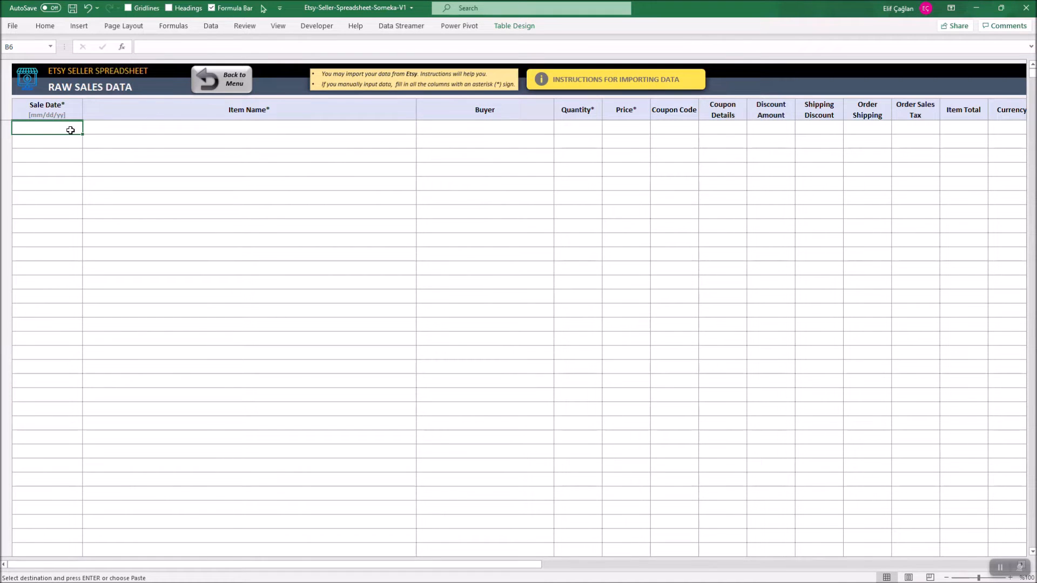
- Paste the copied sales into Raw Sales Data as values only via Paste Special
{"action": "right_click", "coordinate": [70, 130]}
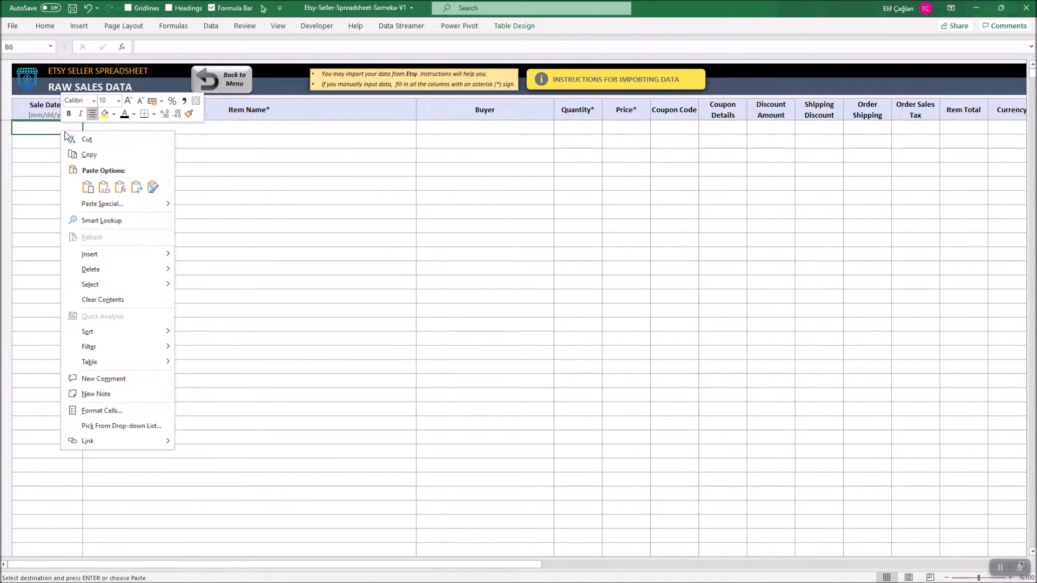
{"action": "mouse_move", "coordinate": [104, 187]}
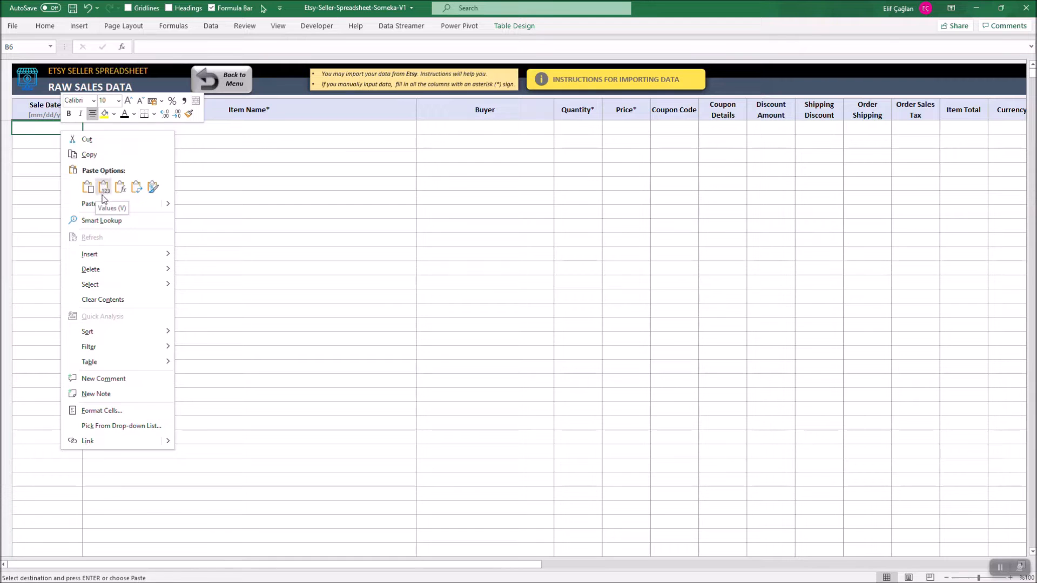
{"action": "mouse_move", "coordinate": [119, 204]}
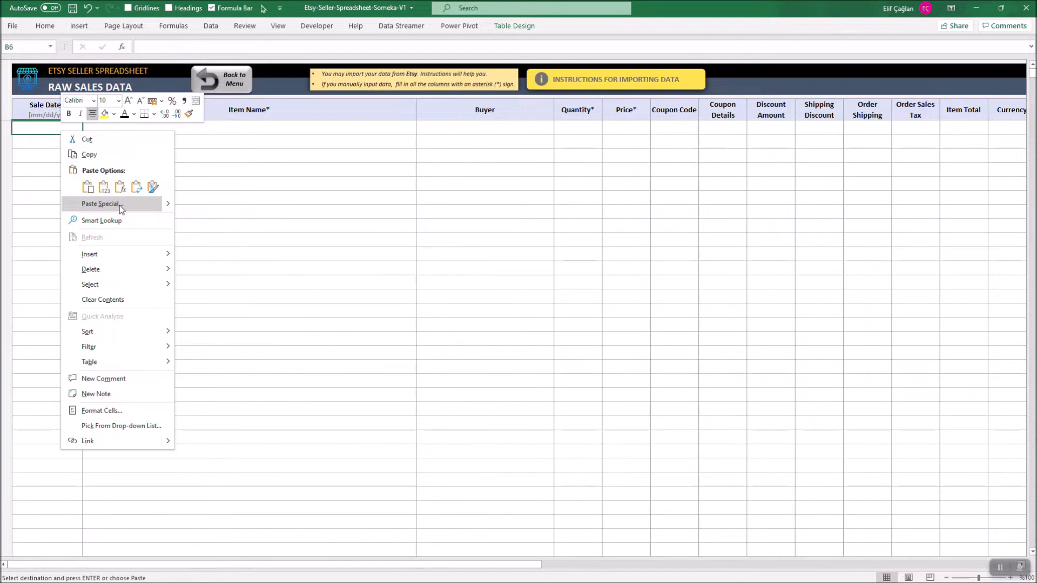
{"action": "left_click", "coordinate": [100, 203]}
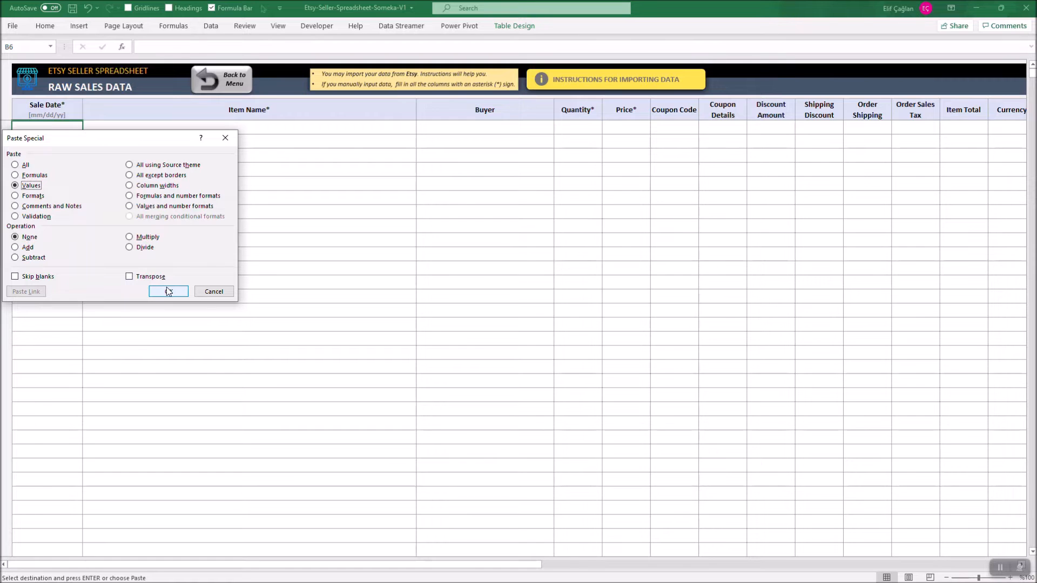
{"action": "mouse_move", "coordinate": [168, 292]}
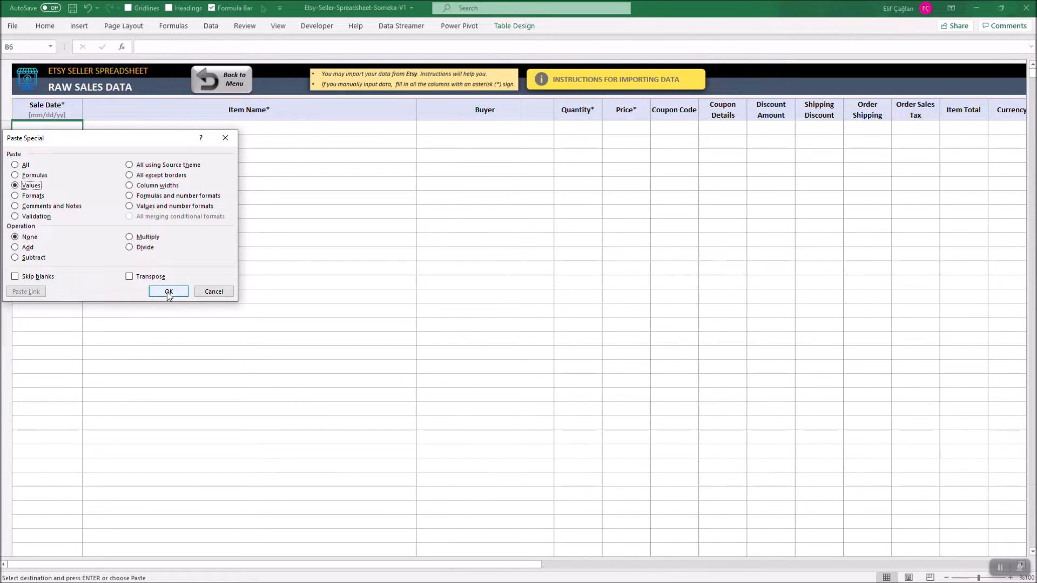
{"action": "left_click", "coordinate": [168, 291]}
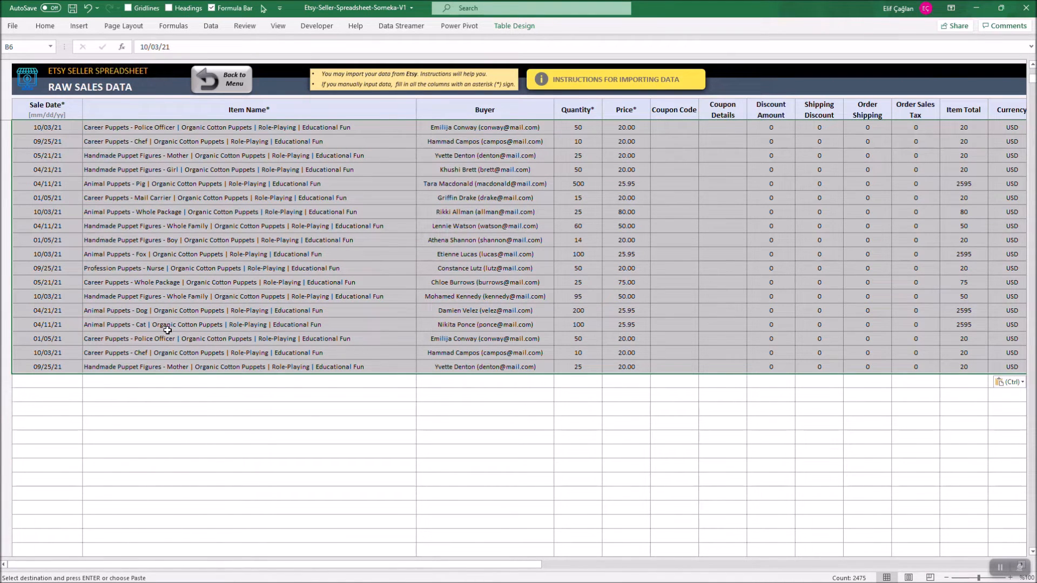
{"action": "left_click", "coordinate": [47, 381]}
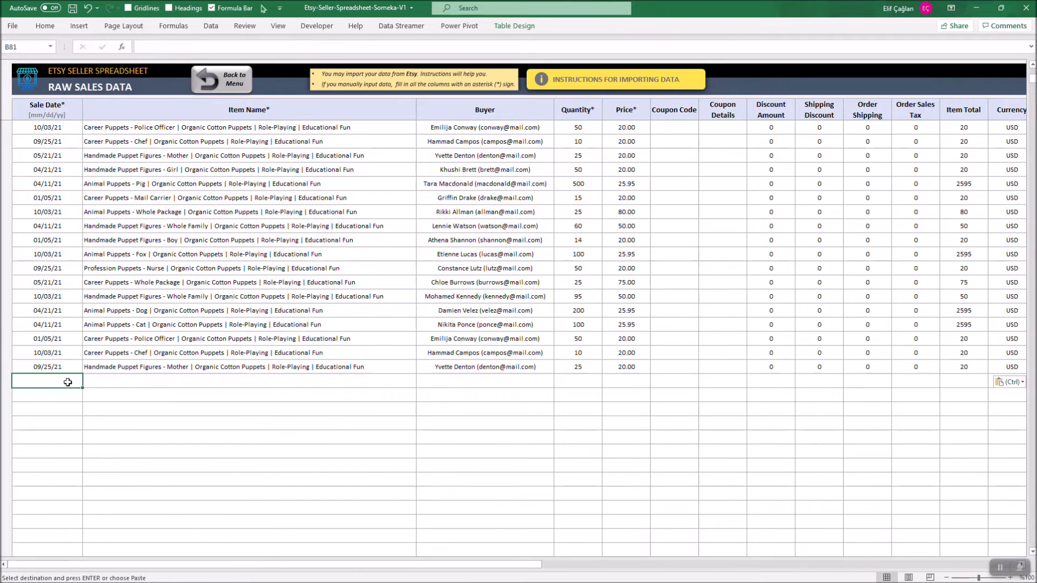
{"action": "mouse_move", "coordinate": [193, 263]}
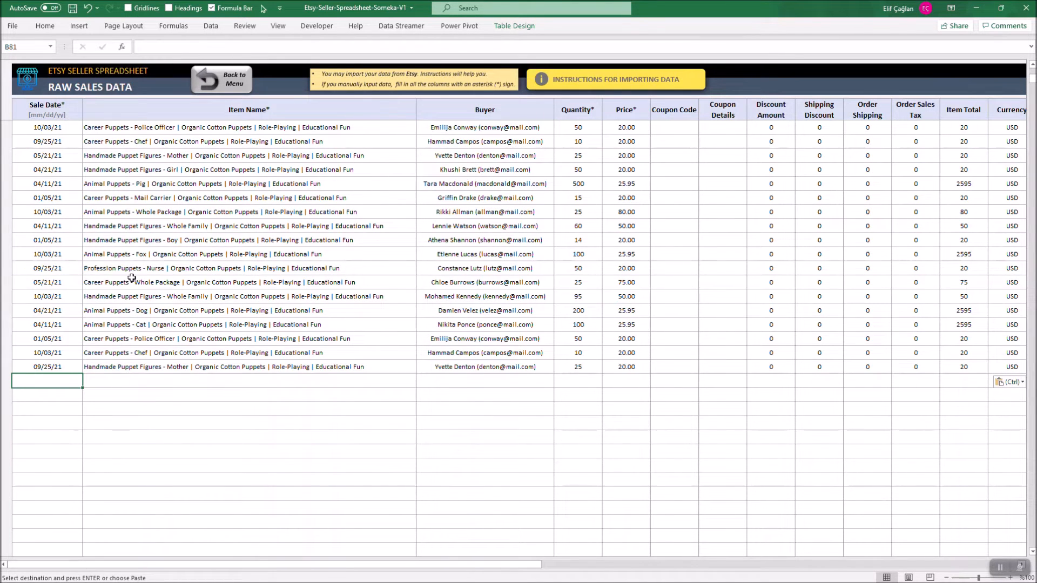
{"action": "mouse_move", "coordinate": [323, 123]}
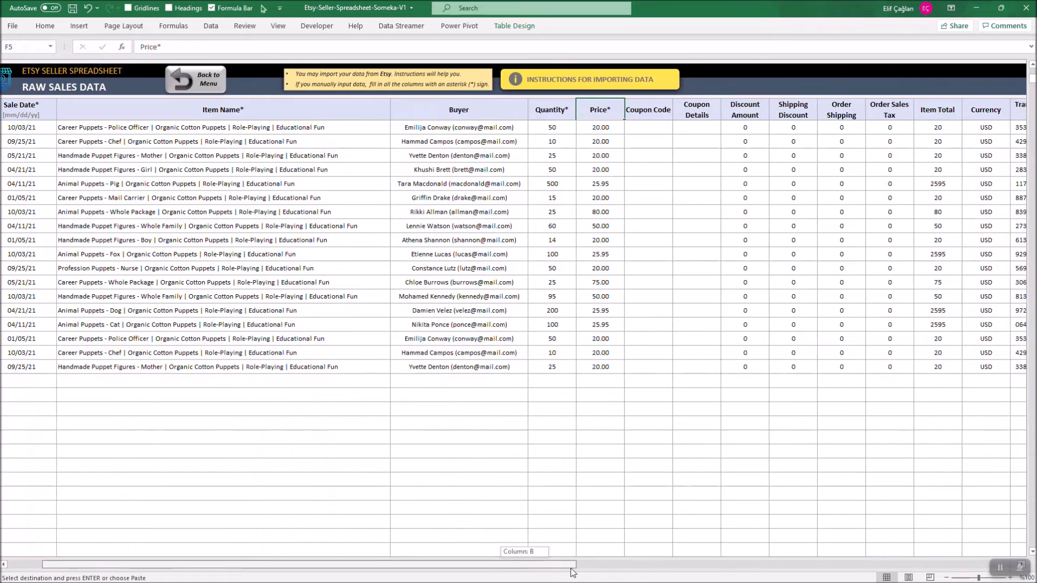
- Check the pasted columns and enter a sale date 05/11/2 in an empty row
{"action": "scroll", "scroll_direction": "right", "scroll_amount": 3}
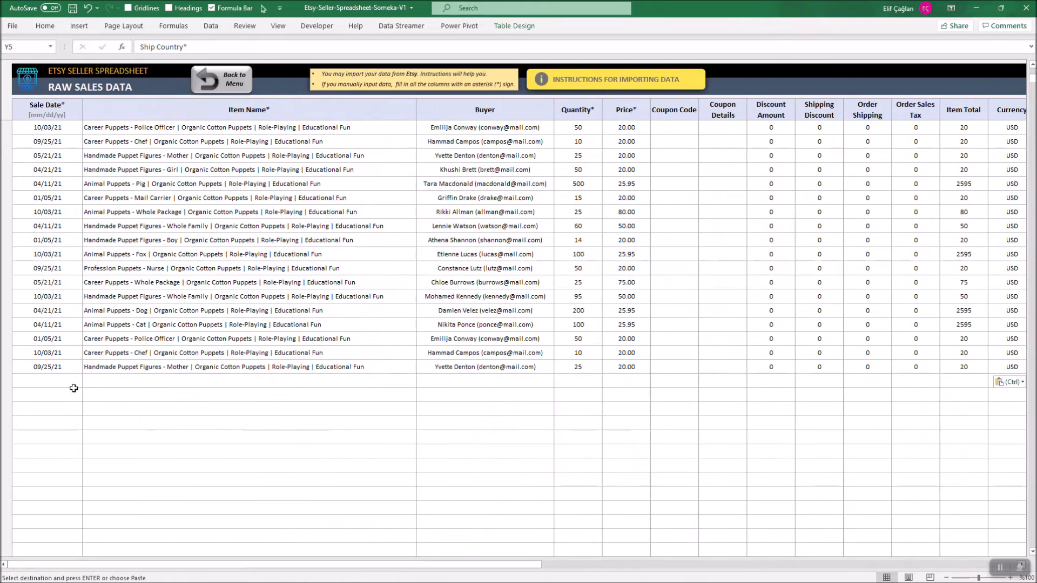
{"action": "left_click", "coordinate": [47, 380]}
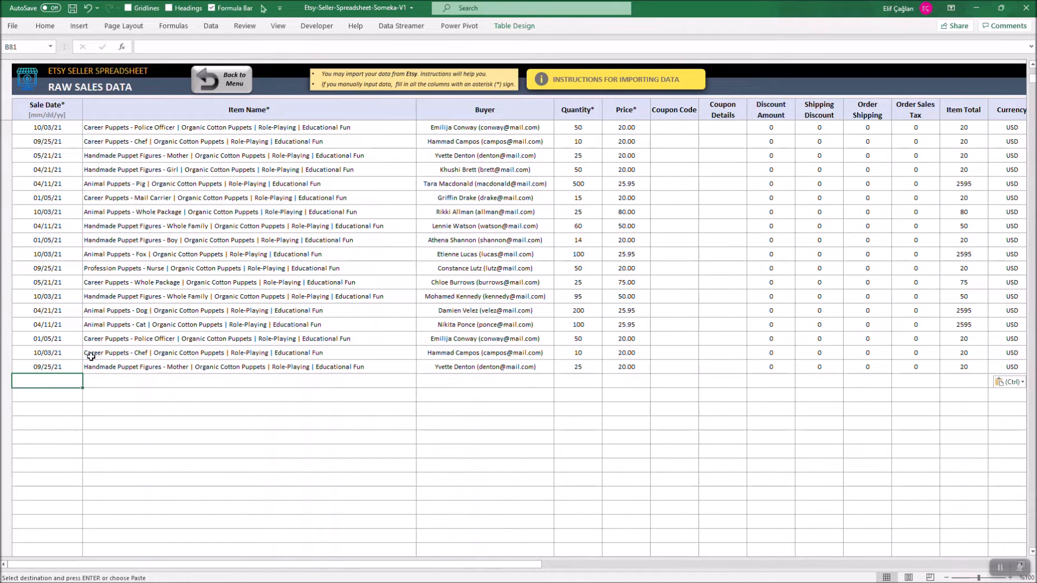
{"action": "type", "text": "05/11/2"}
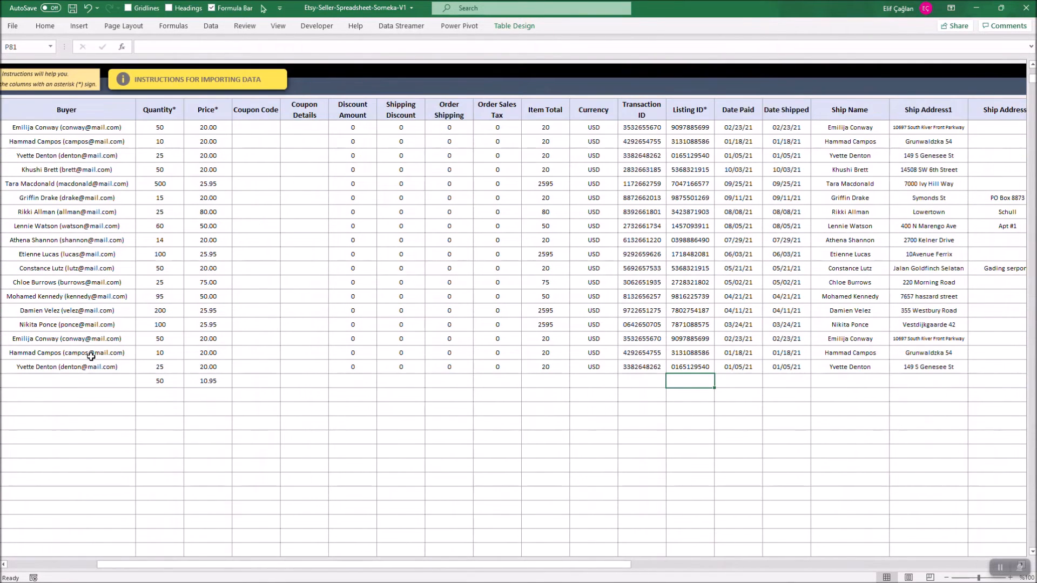
{"action": "scroll", "scroll_direction": "right", "scroll_amount": 3}
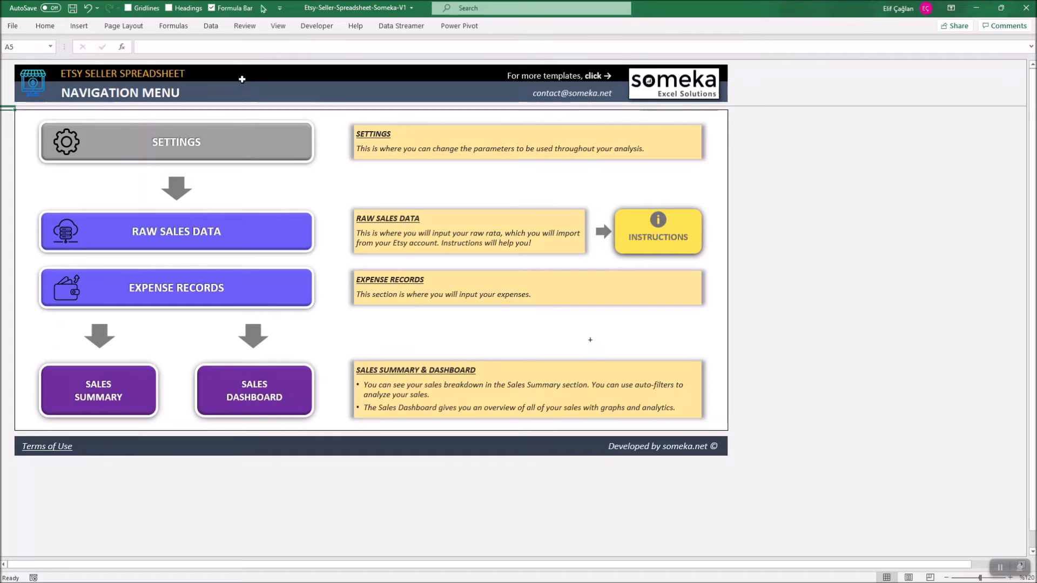
- On the Expenses sheet start a new entry with year 2021 and month January
{"action": "left_click", "coordinate": [176, 287]}
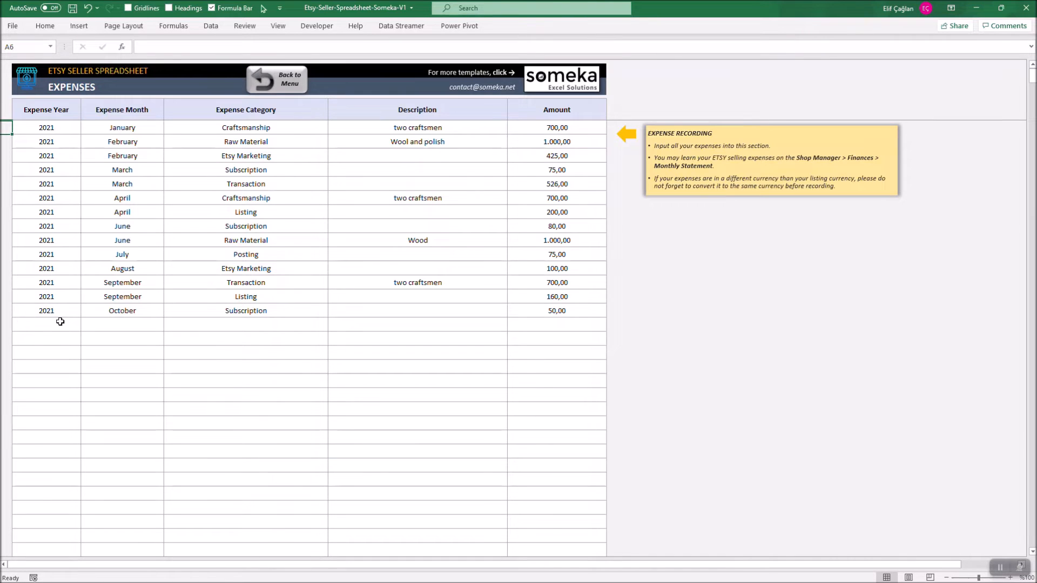
{"action": "left_click", "coordinate": [47, 324]}
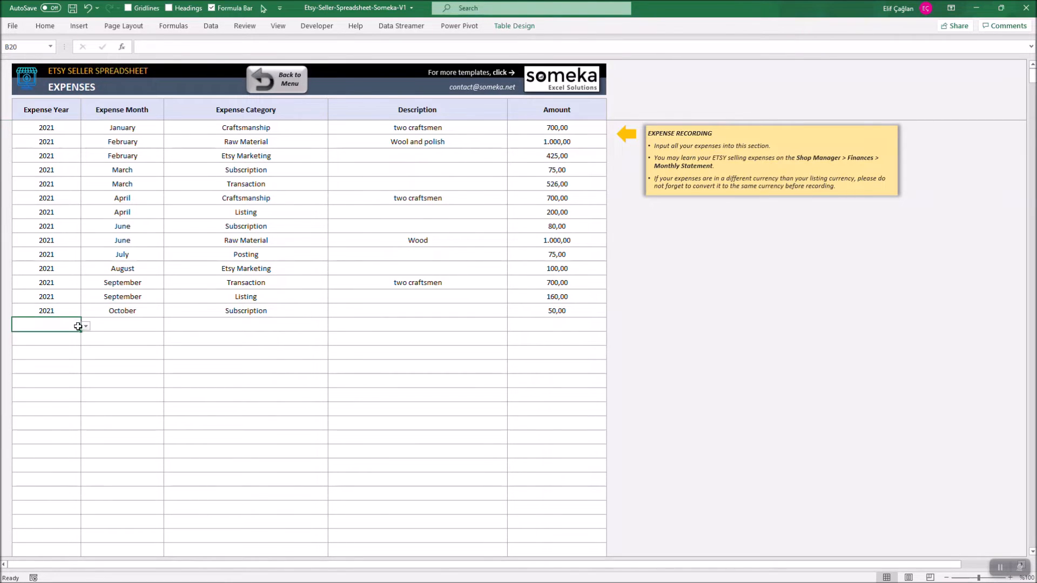
{"action": "type", "text": "2021"}
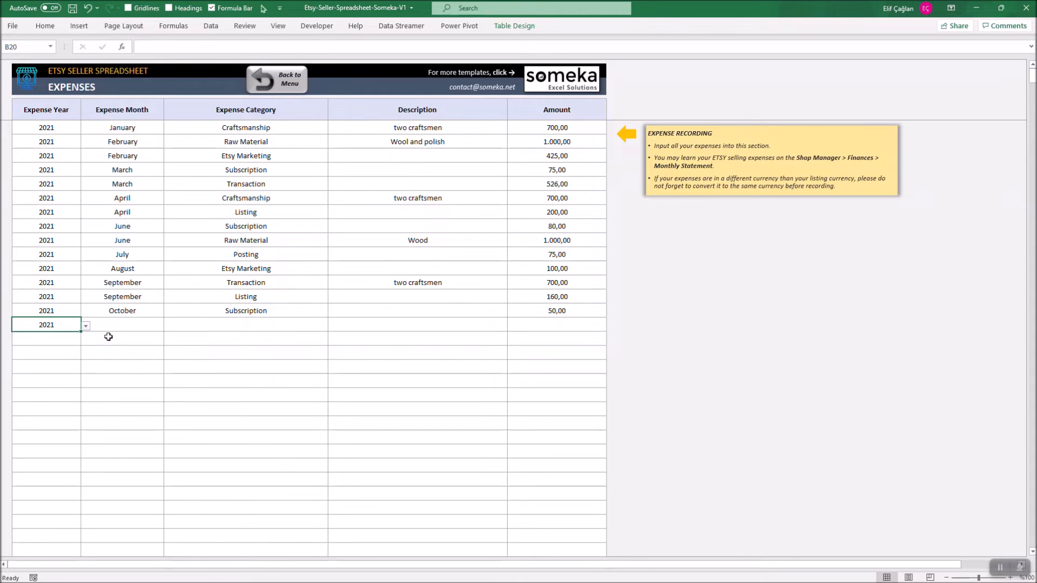
{"action": "left_click", "coordinate": [122, 325]}
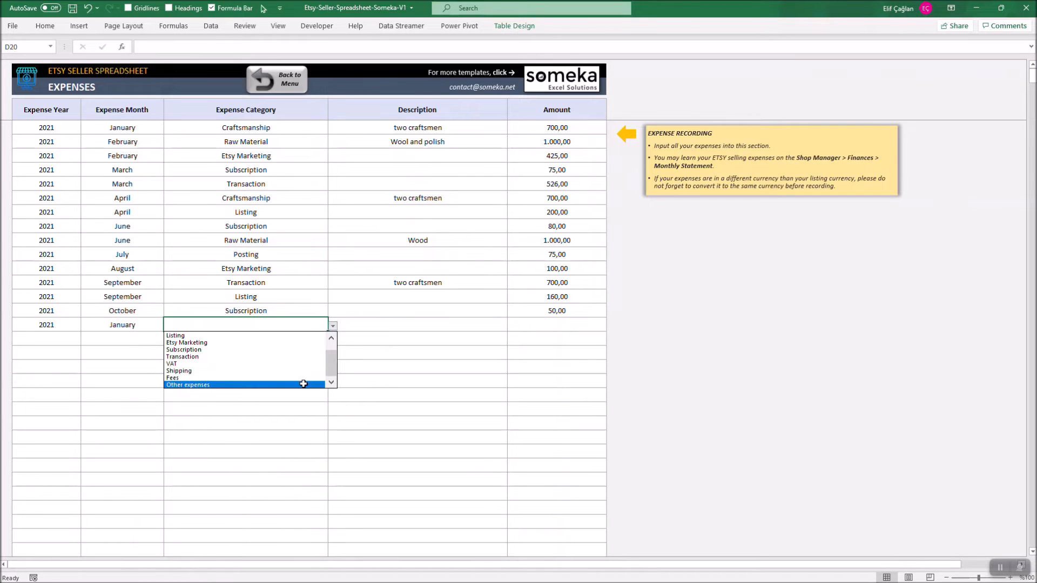
- Complete the entry with description 'Wool and polish' and amount 100
{"action": "left_click", "coordinate": [188, 384]}
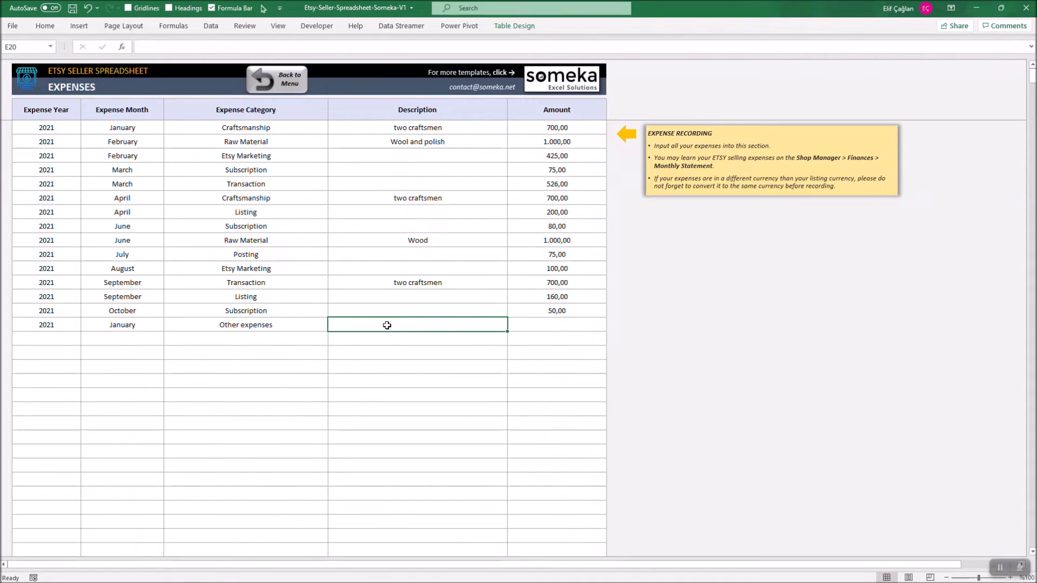
{"action": "type", "text": "Wool and polish"}
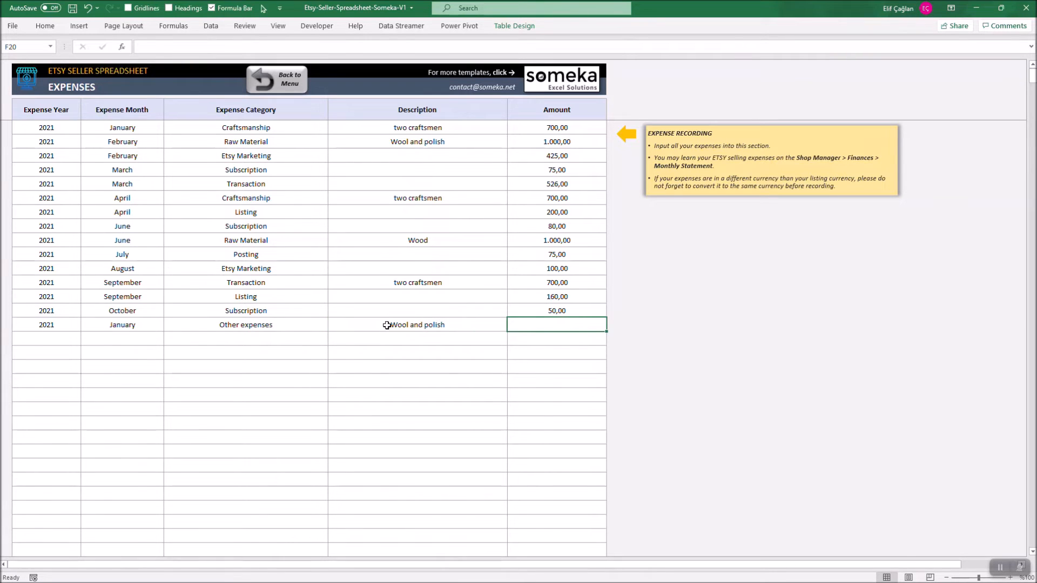
{"action": "type", "text": "100"}
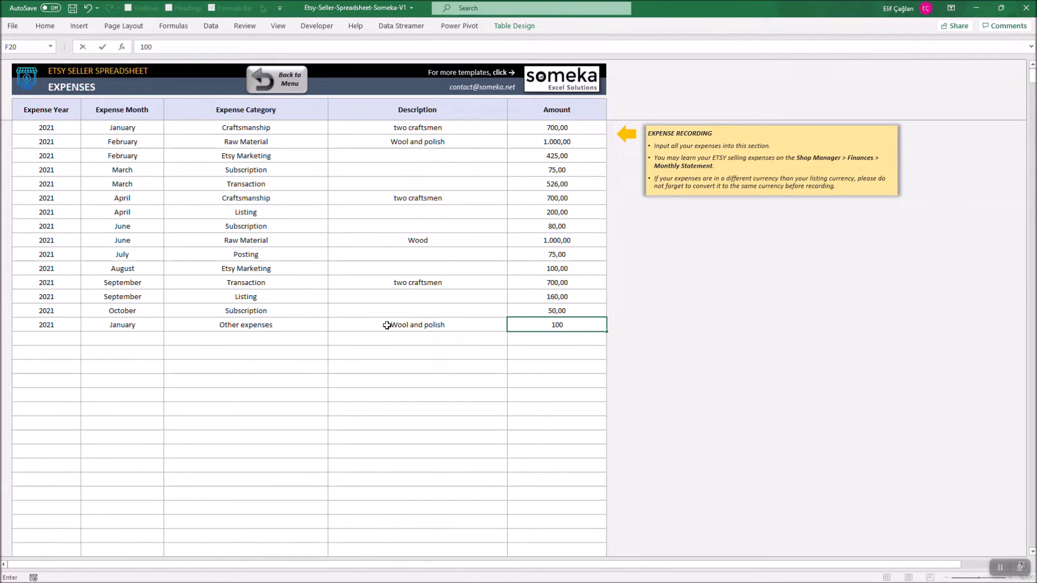
{"action": "key", "text": "Return"}
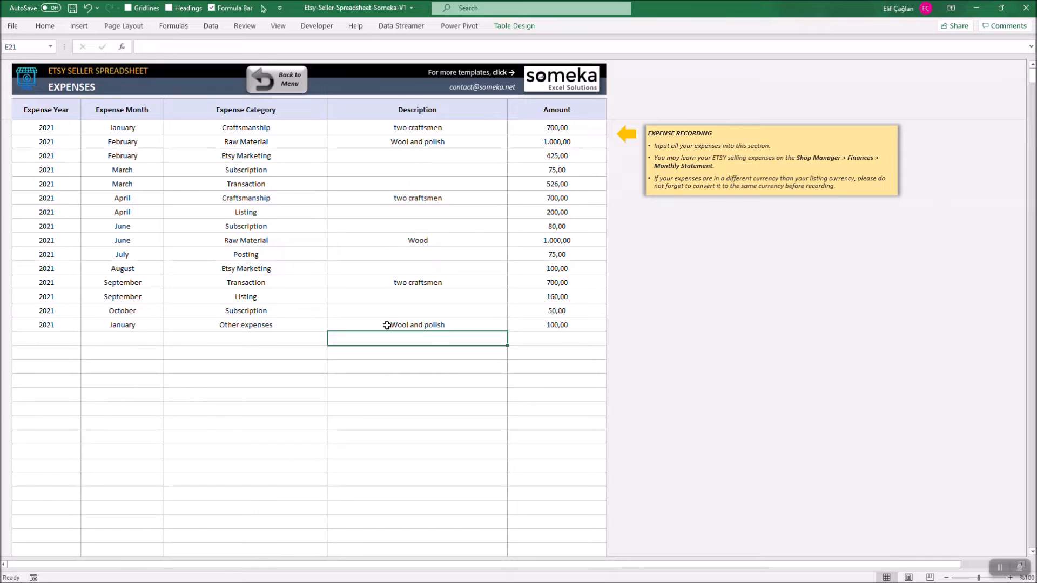
- Review the March and September Listing category entries, then switch to the Etsy shop window
{"action": "left_click", "coordinate": [10, 128]}
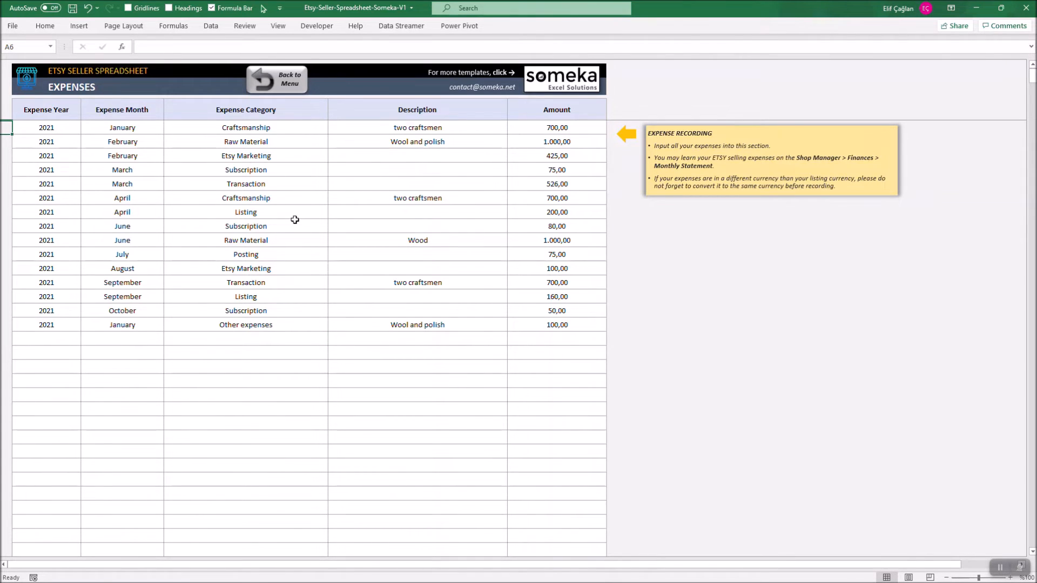
{"action": "left_click", "coordinate": [245, 169]}
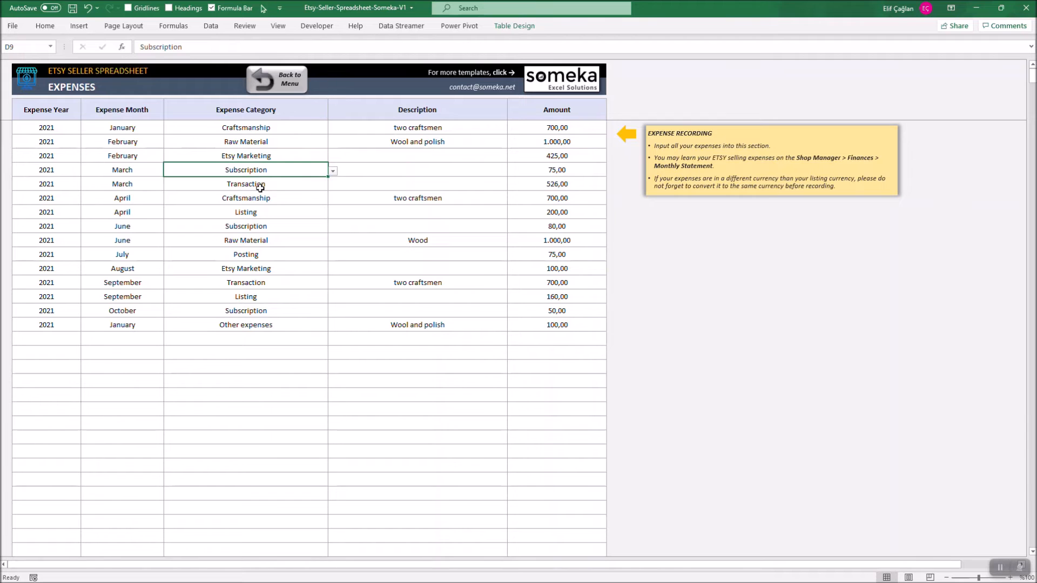
{"action": "left_click", "coordinate": [245, 296]}
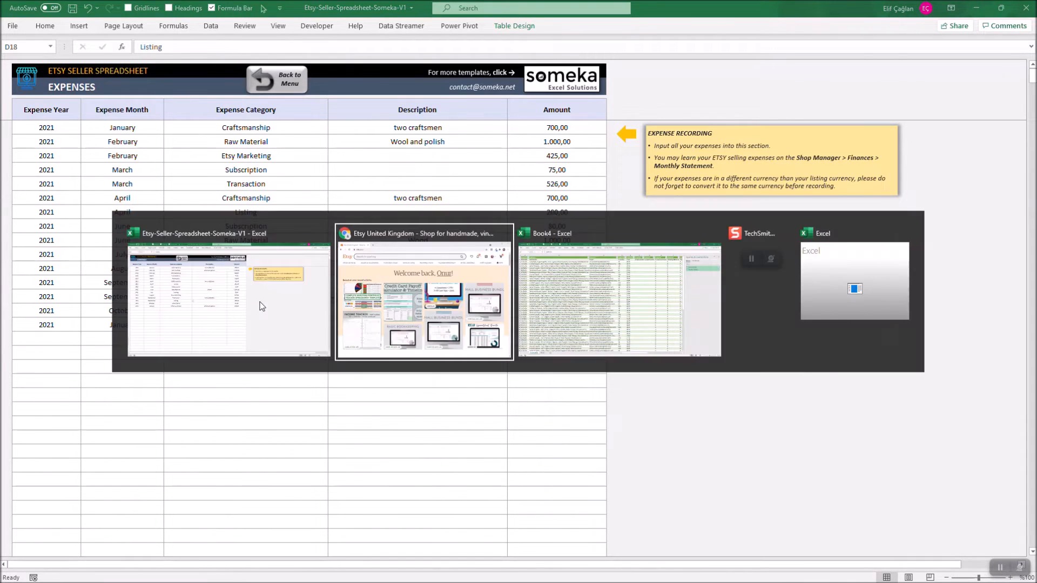
{"action": "left_click", "coordinate": [423, 291]}
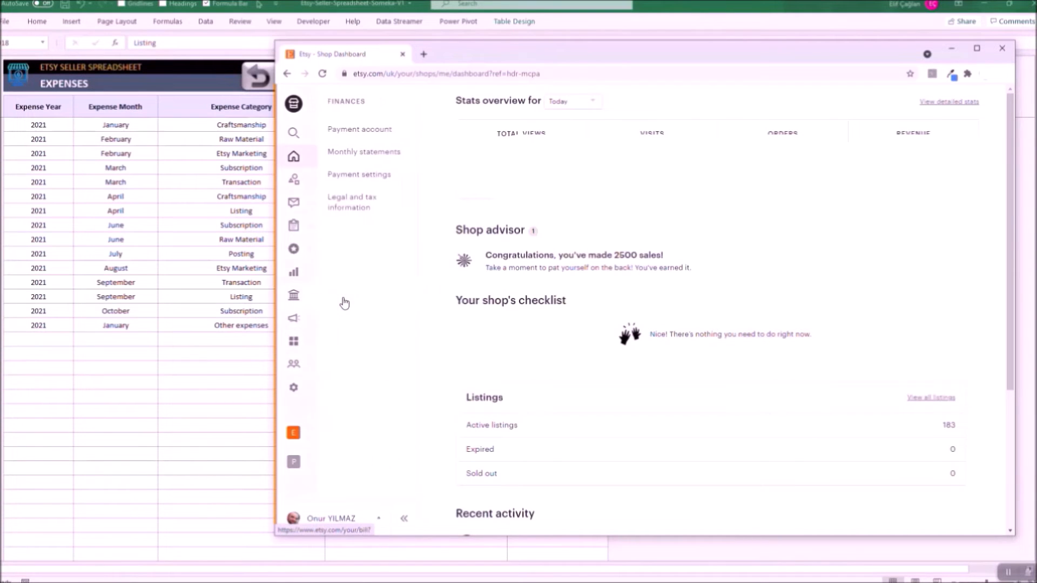
- View the January 2021 monthly statement under Finances, then return to the Excel expense sheet
{"action": "left_click", "coordinate": [363, 151]}
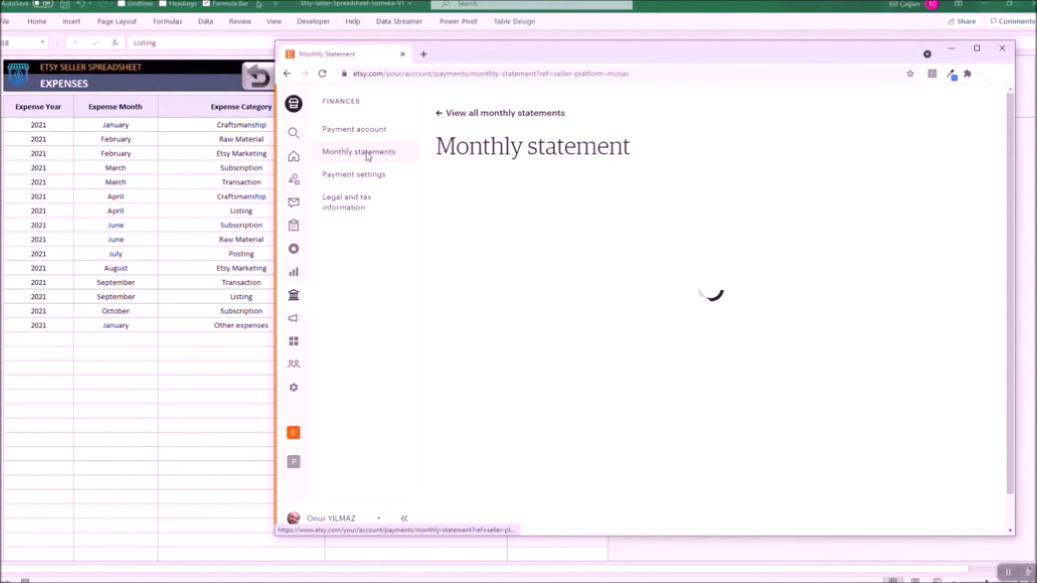
{"action": "left_click", "coordinate": [491, 188]}
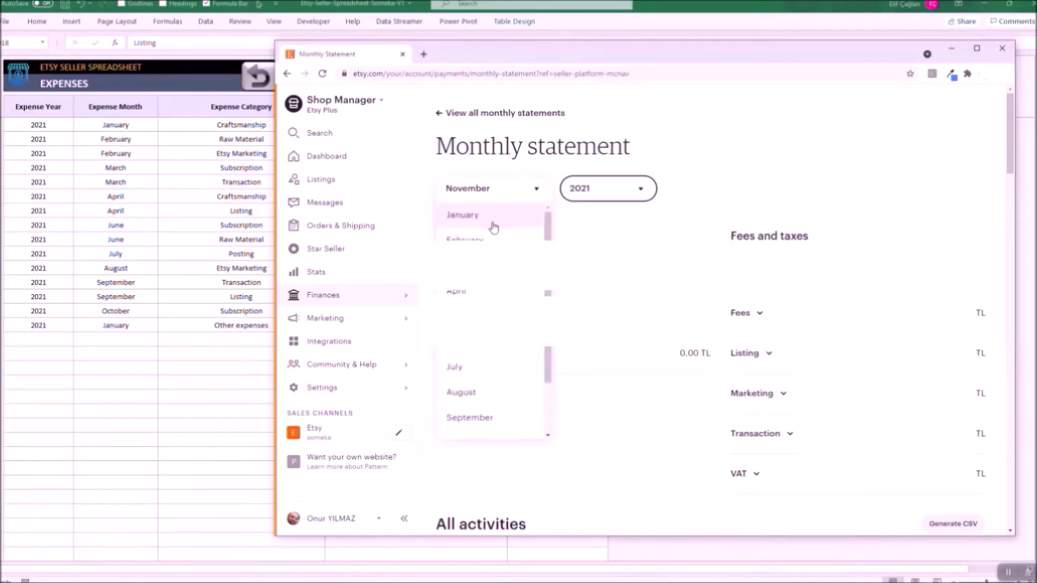
{"action": "left_click", "coordinate": [464, 213]}
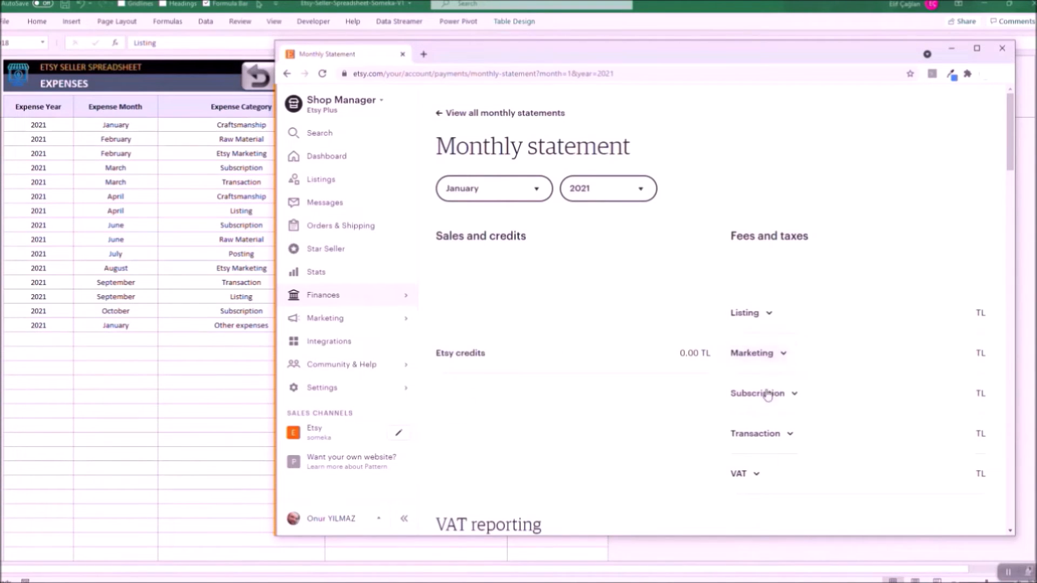
{"action": "mouse_move", "coordinate": [622, 420]}
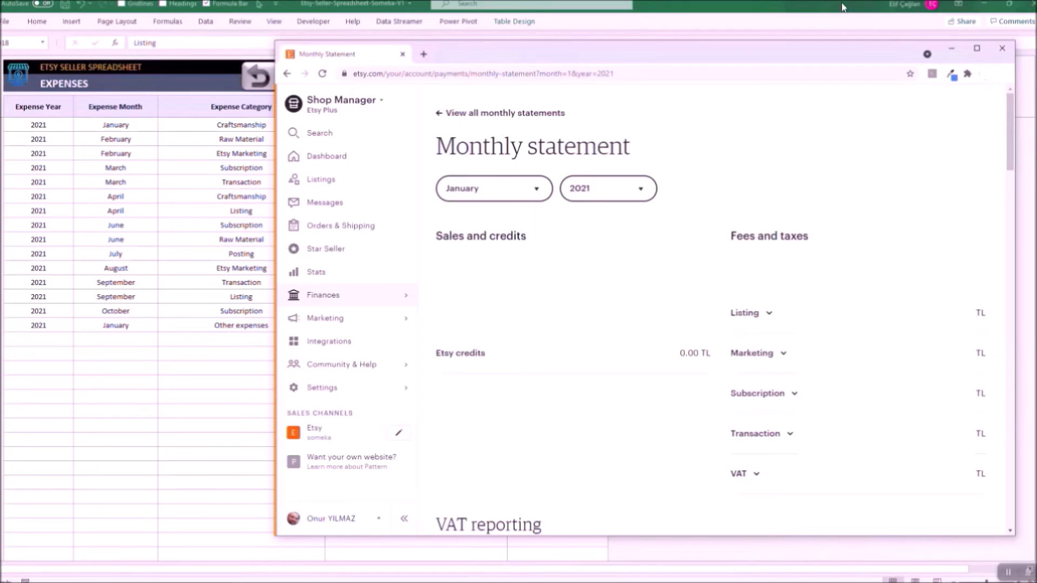
{"action": "left_click", "coordinate": [1002, 48]}
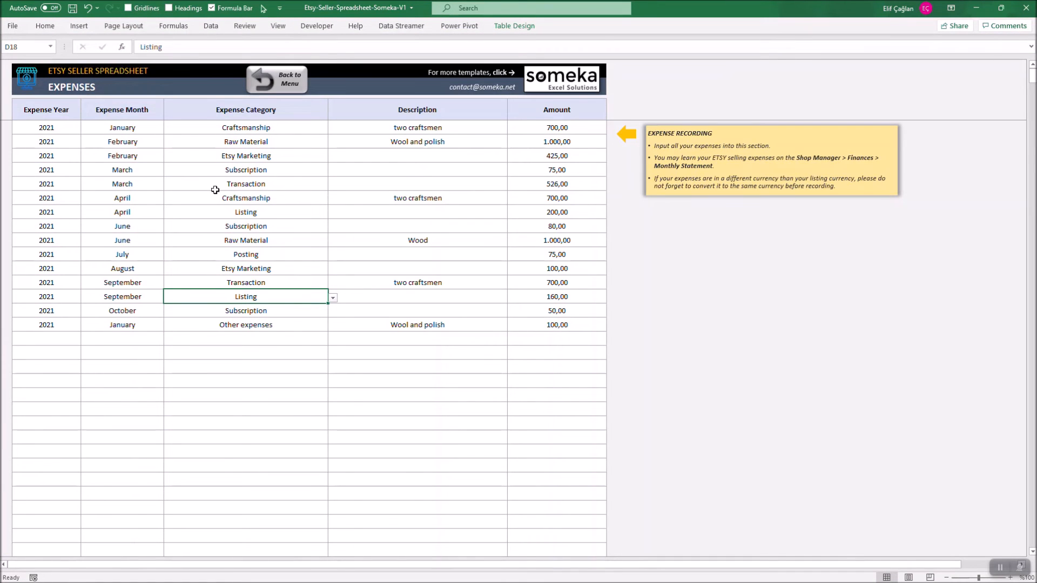
- Return from the Expenses sheet to the navigation menu via Back to Menu
{"action": "left_click", "coordinate": [275, 79]}
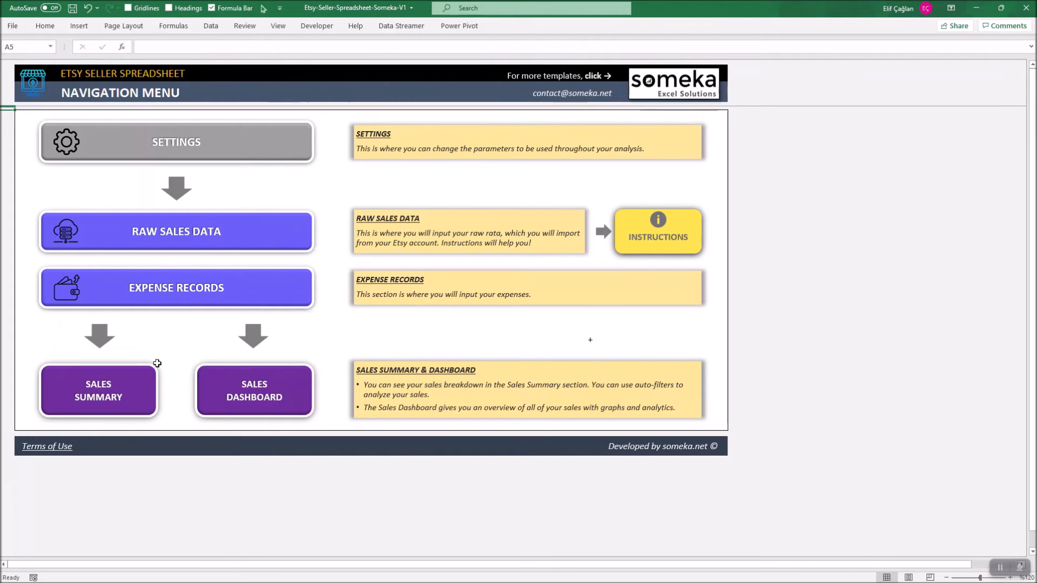
{"action": "mouse_move", "coordinate": [132, 391]}
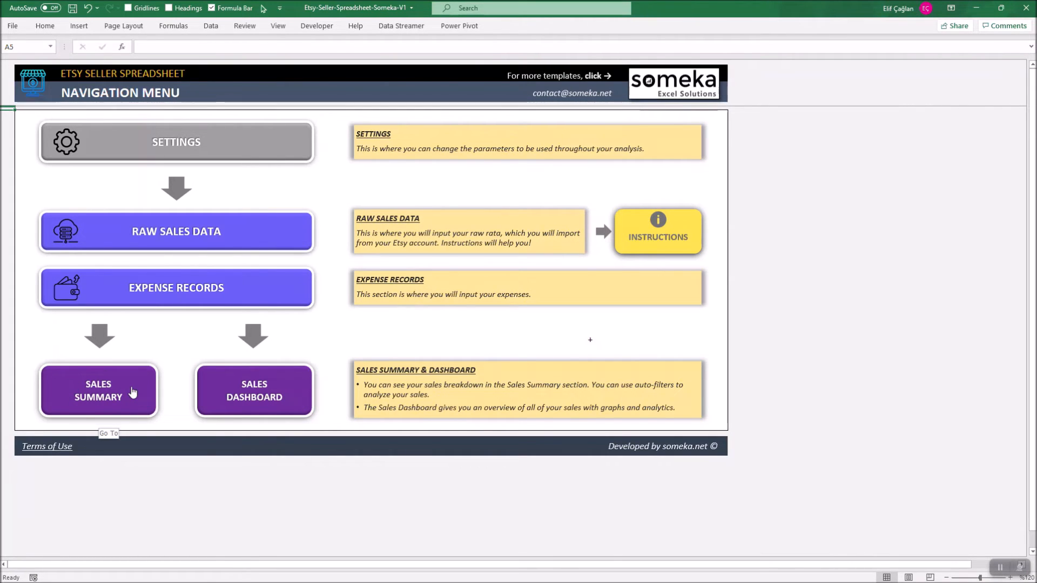
{"action": "mouse_move", "coordinate": [116, 399]}
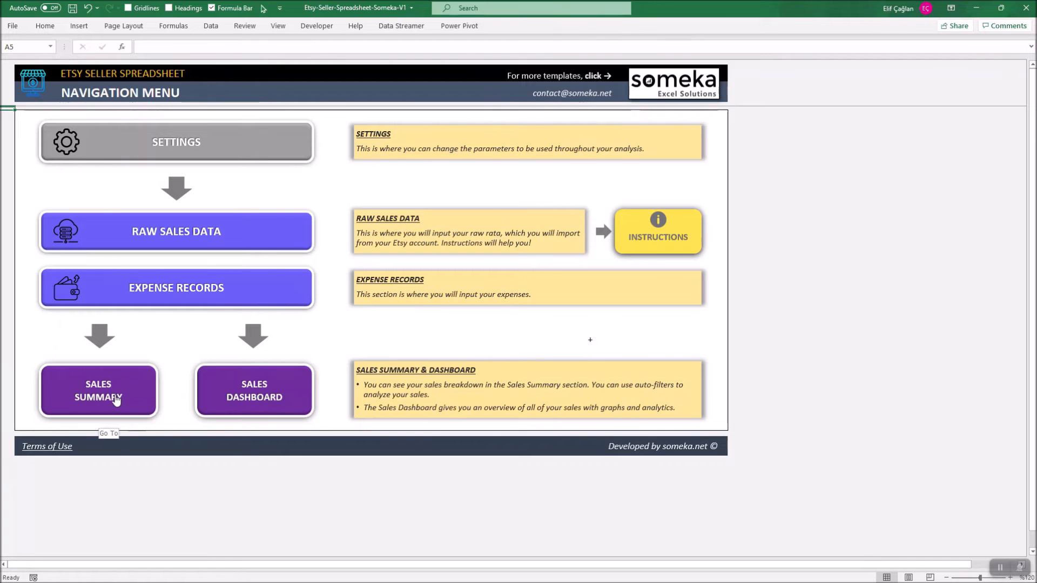
{"action": "left_click", "coordinate": [98, 390]}
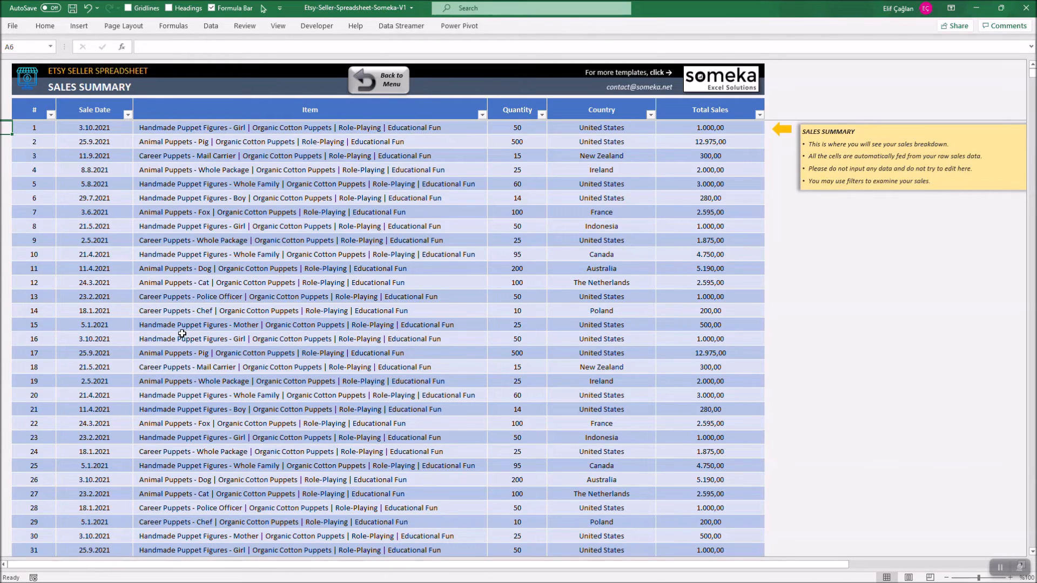
{"action": "left_click", "coordinate": [650, 114]}
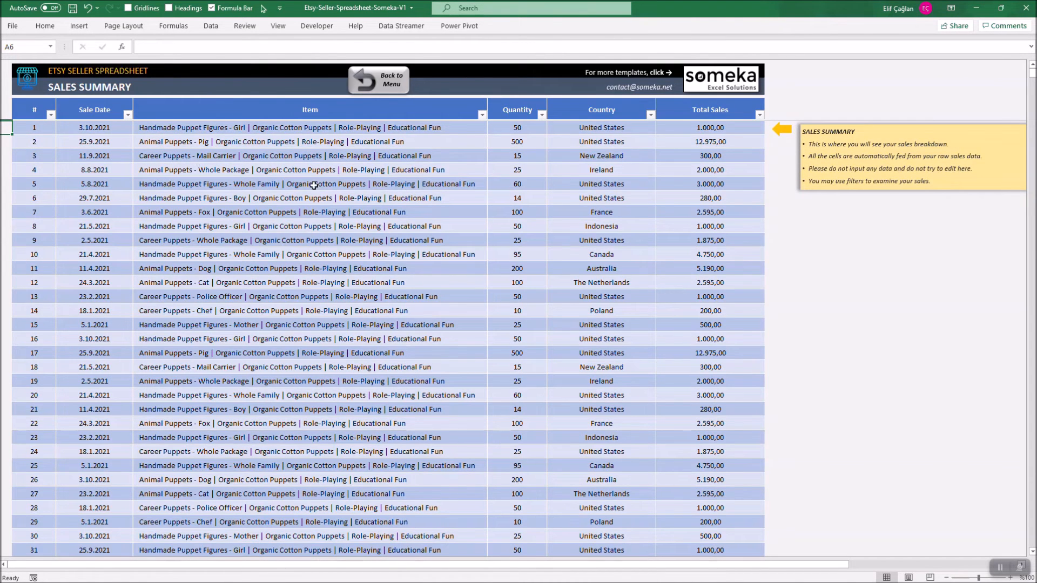
{"action": "key", "text": "ctrl+p"}
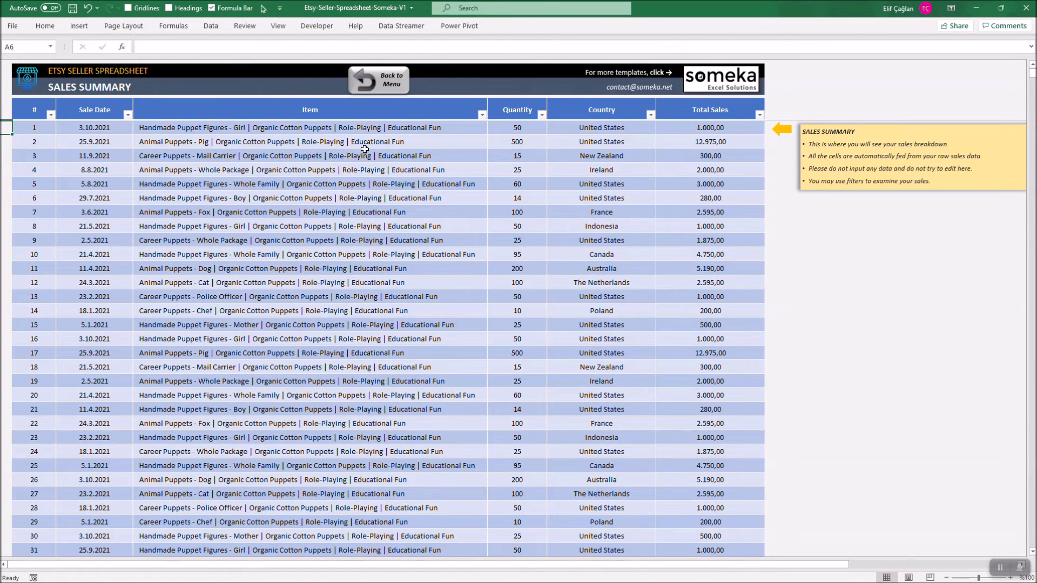
{"action": "left_click", "coordinate": [390, 78]}
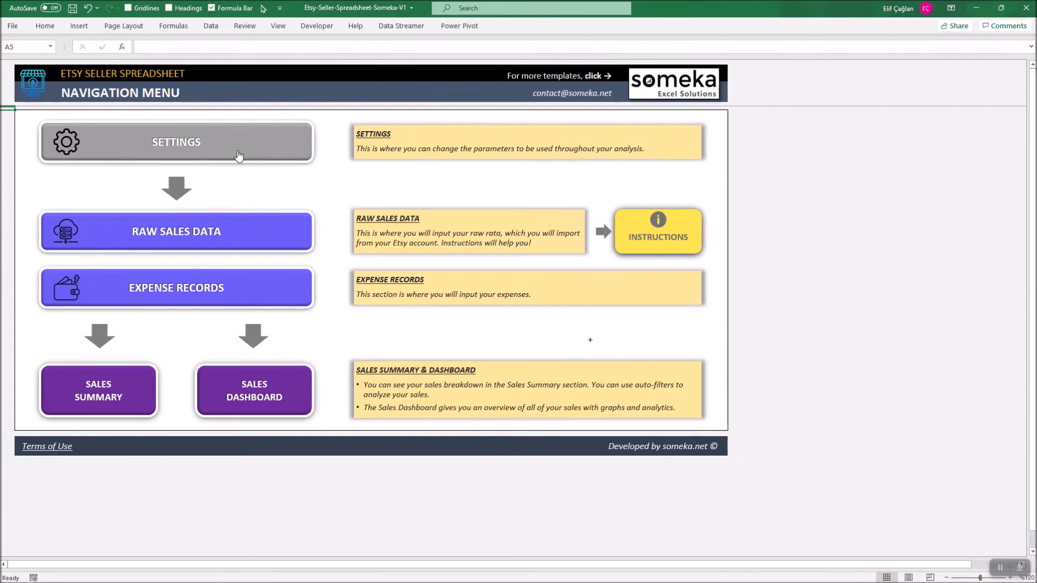
- Choose the '31 Jan 2021' date format in Settings, then verify Sales Summary dates read like 3 Oct 2021
{"action": "left_click", "coordinate": [176, 142]}
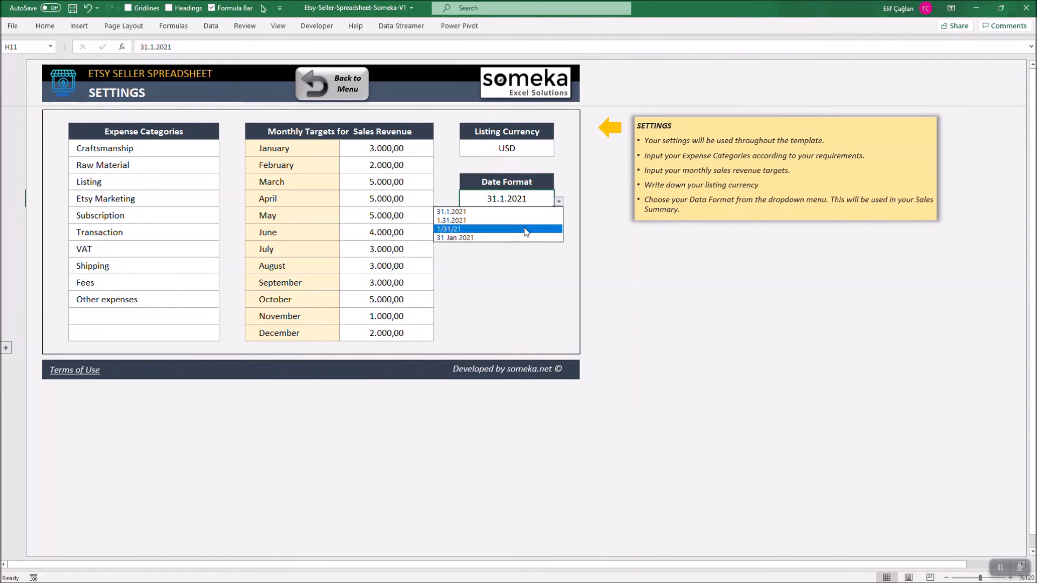
{"action": "left_click", "coordinate": [331, 83]}
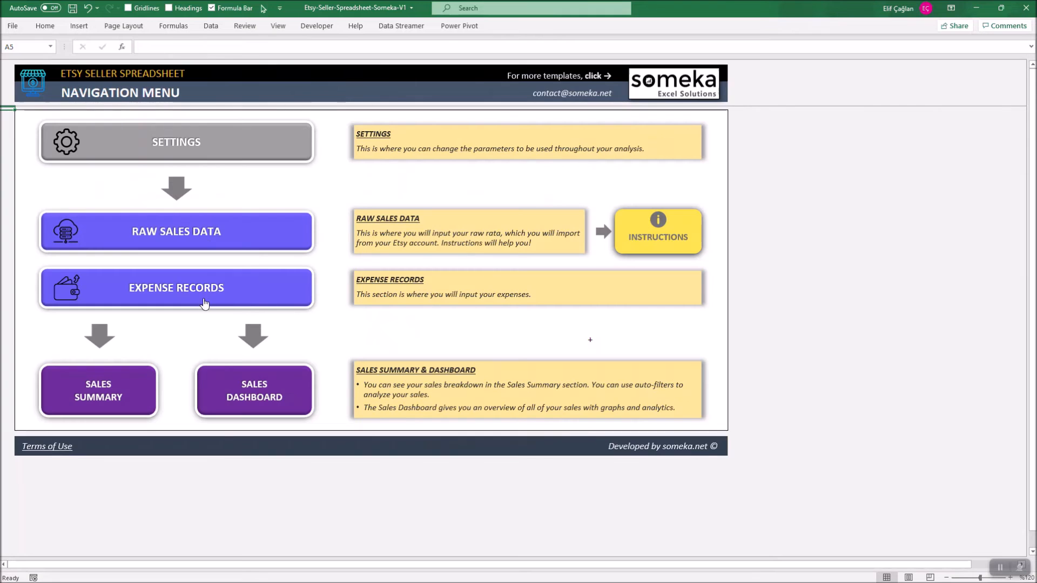
{"action": "left_click", "coordinate": [98, 390]}
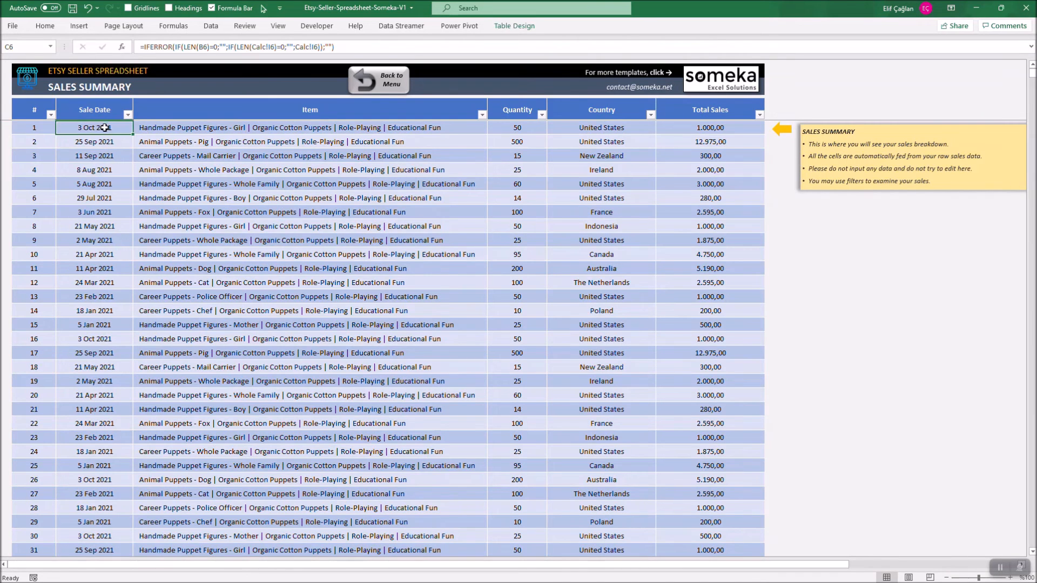
{"action": "left_click", "coordinate": [94, 141]}
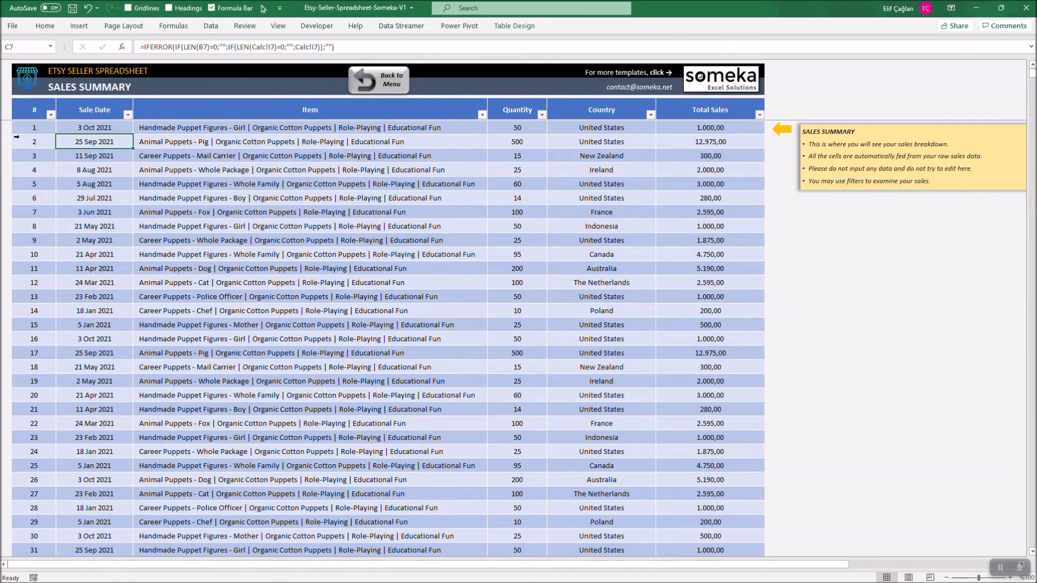
{"action": "left_click", "coordinate": [378, 78]}
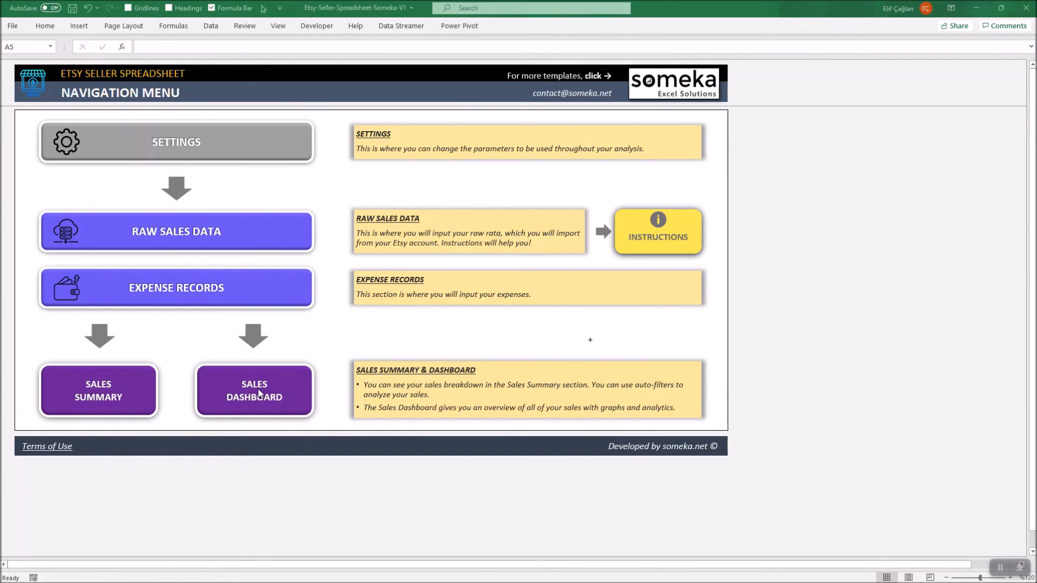
- Review the Sales Dashboard for 2021 with all months (196.848 USD sales, 190.957 net income), then list the months
{"action": "left_click", "coordinate": [254, 390]}
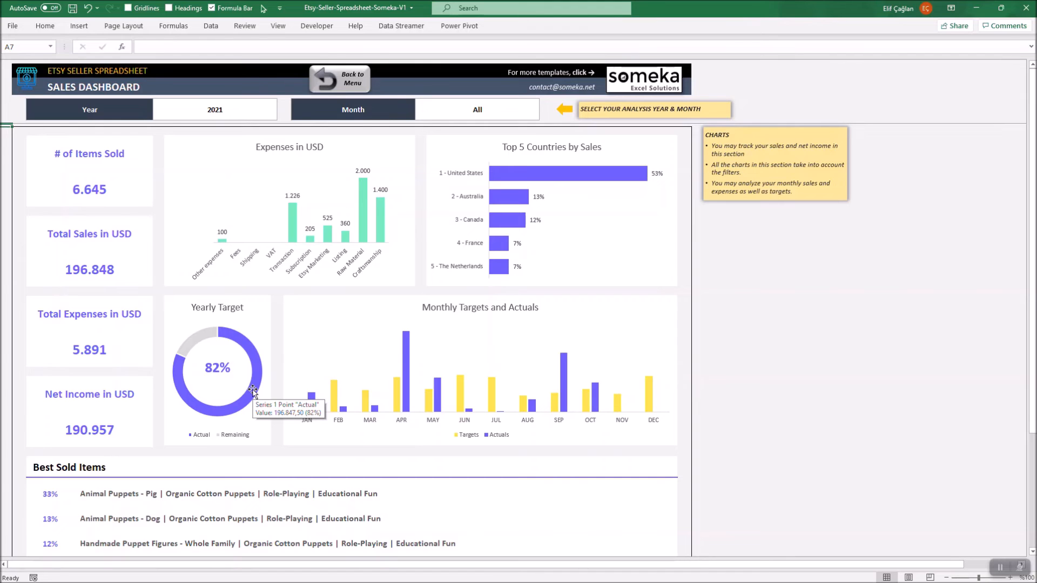
{"action": "mouse_move", "coordinate": [248, 108]}
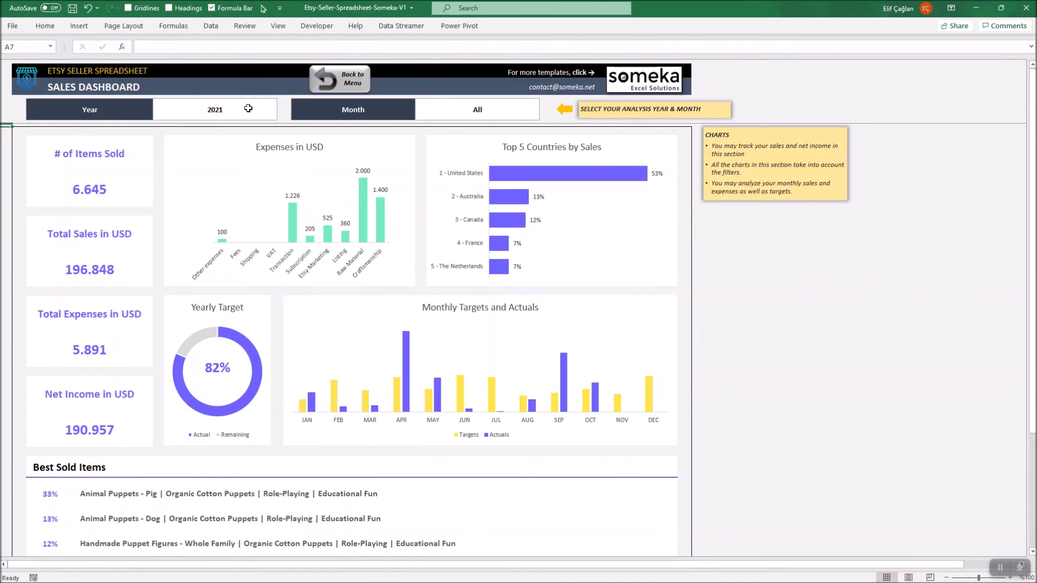
{"action": "left_click", "coordinate": [281, 115]}
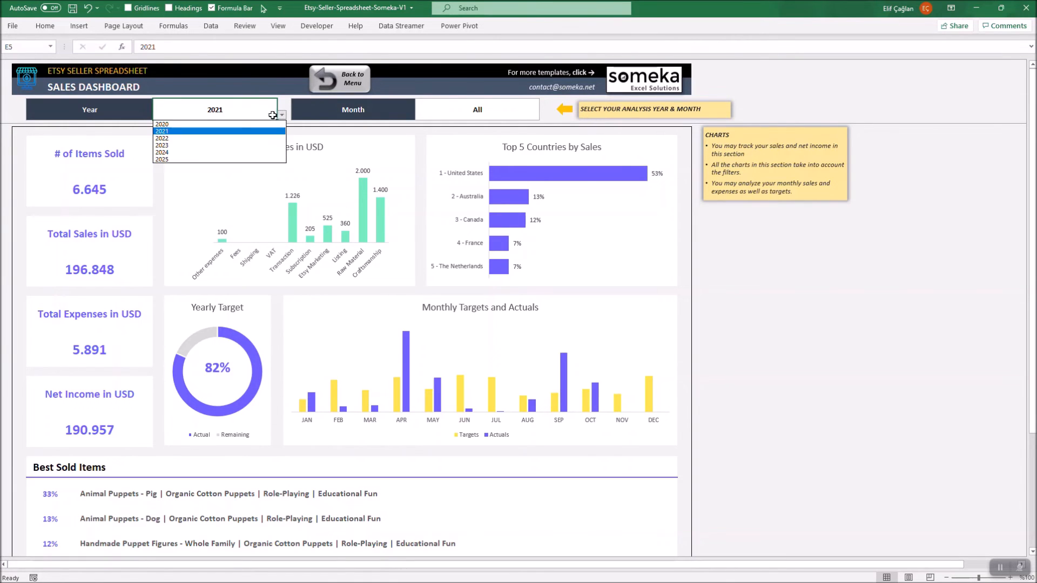
{"action": "left_click", "coordinate": [544, 114]}
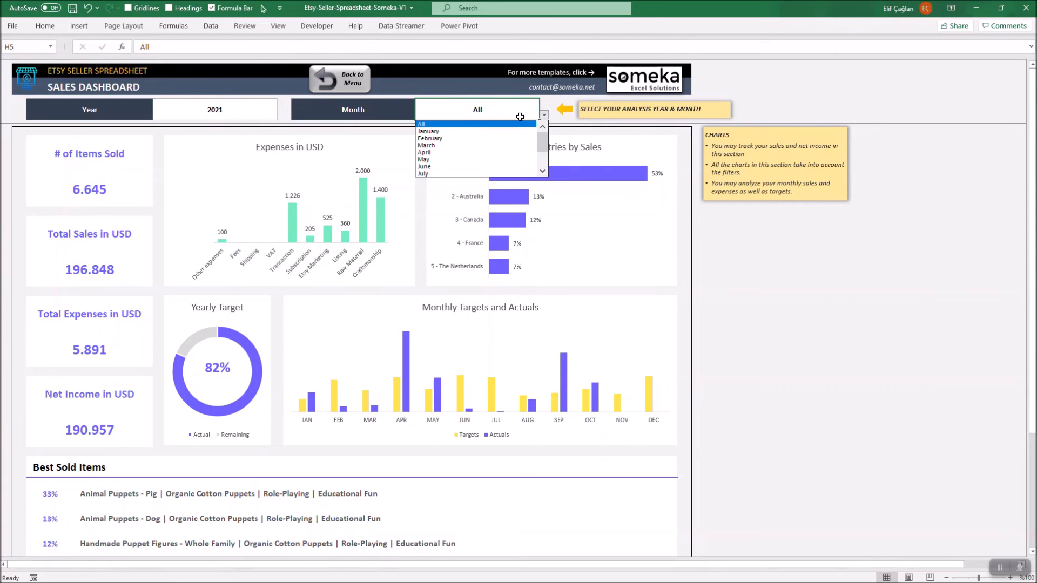
{"action": "left_click", "coordinate": [422, 123]}
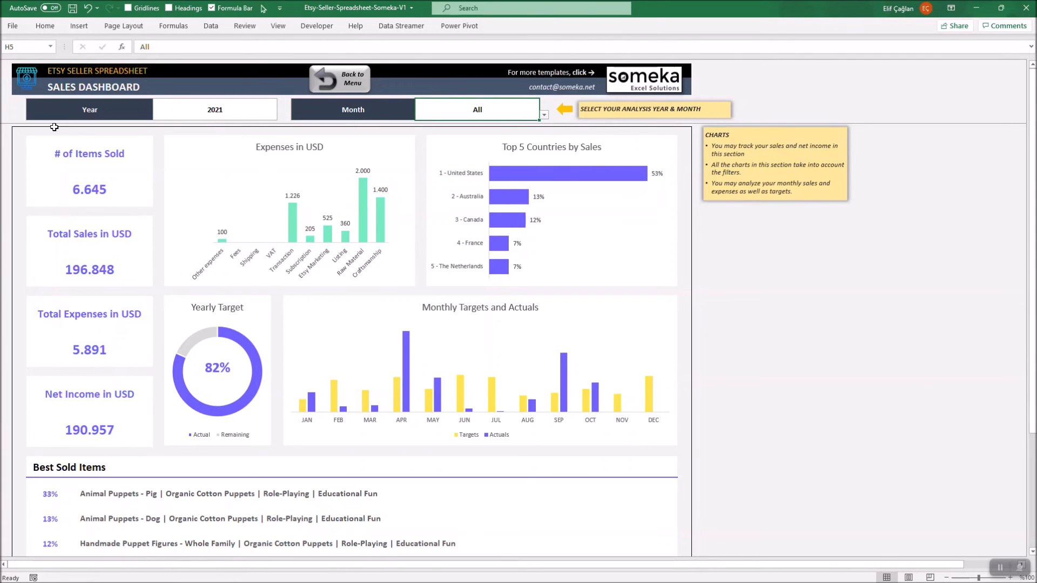
{"action": "mouse_move", "coordinate": [116, 185]}
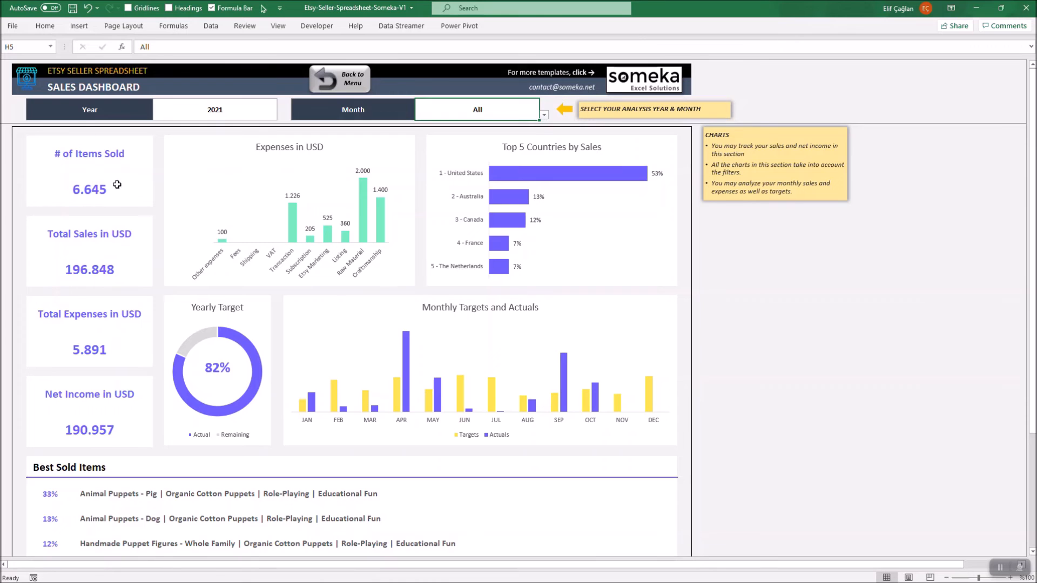
{"action": "mouse_move", "coordinate": [112, 236]}
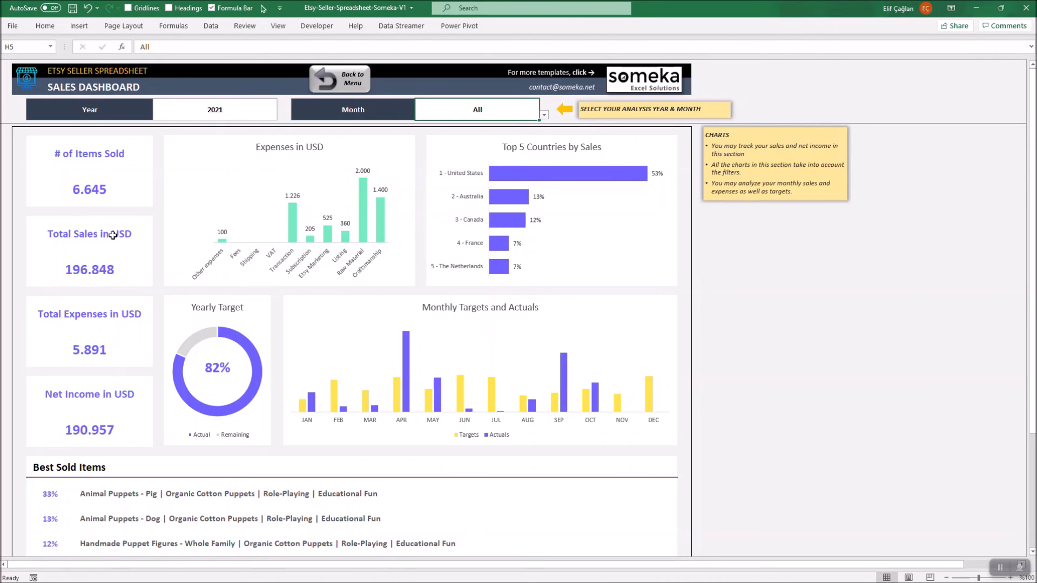
{"action": "mouse_move", "coordinate": [97, 423]}
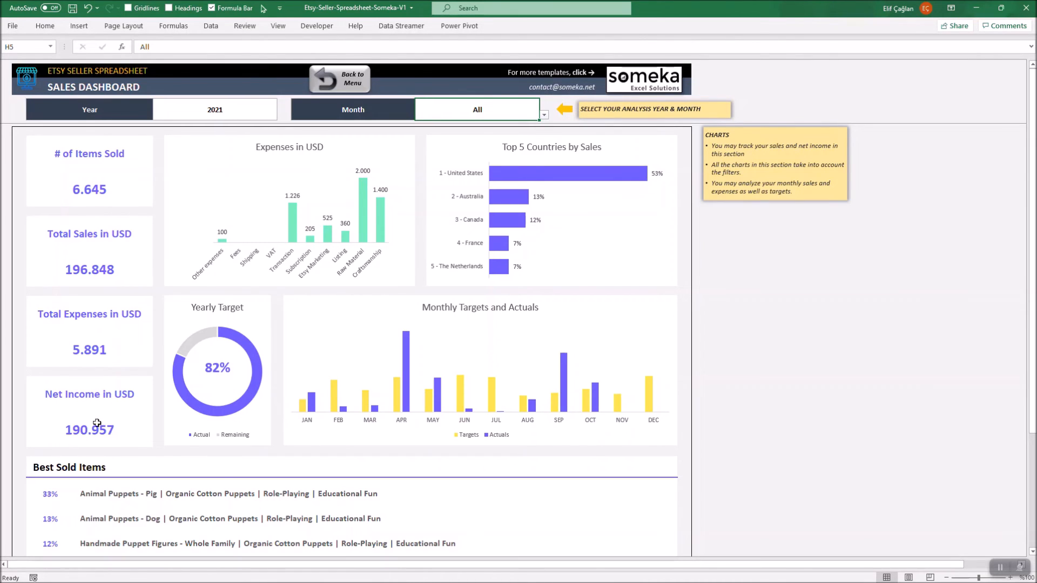
{"action": "mouse_move", "coordinate": [220, 165]}
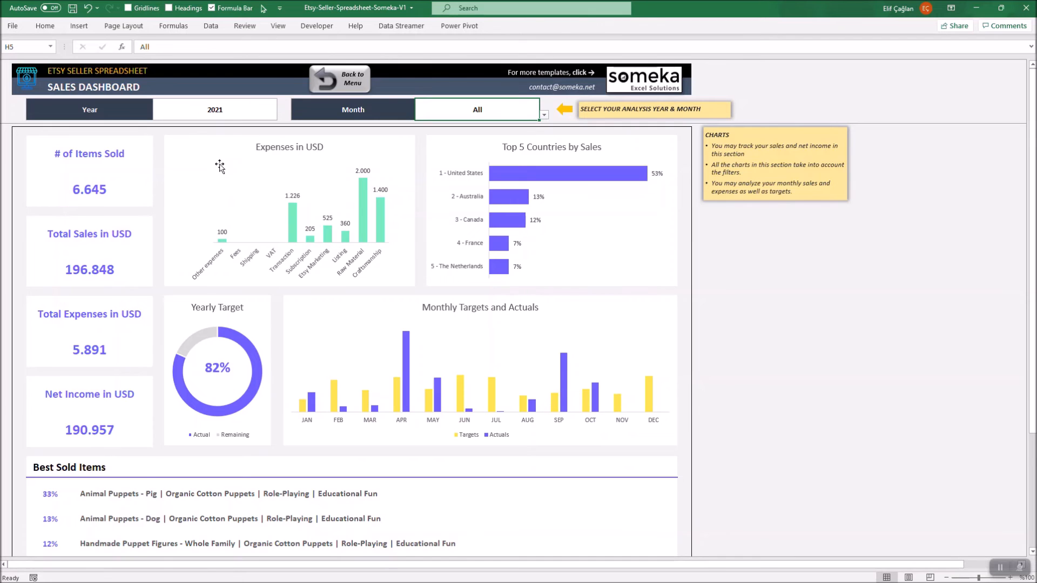
{"action": "mouse_move", "coordinate": [306, 176]}
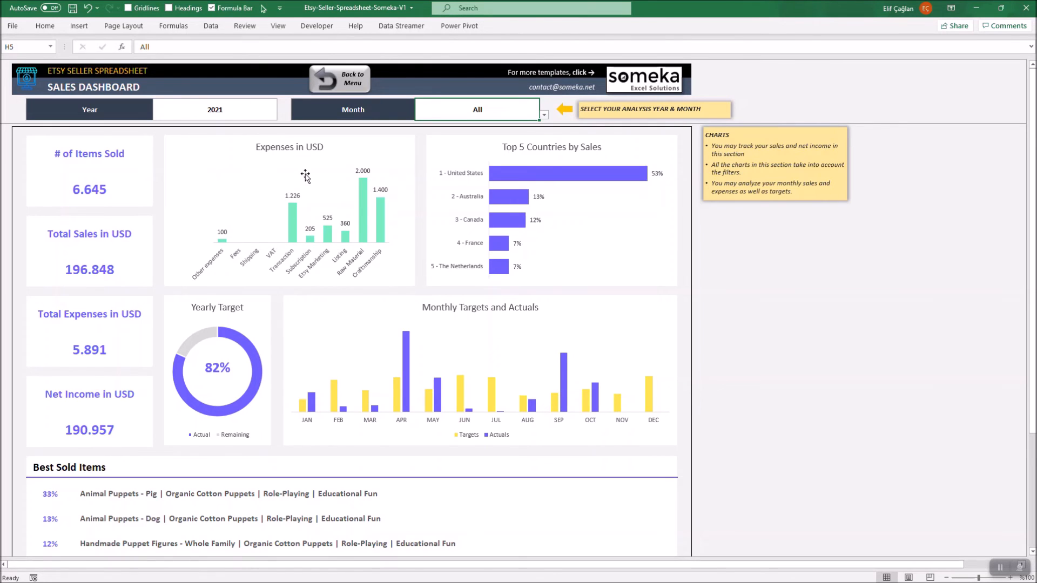
{"action": "mouse_move", "coordinate": [499, 190]}
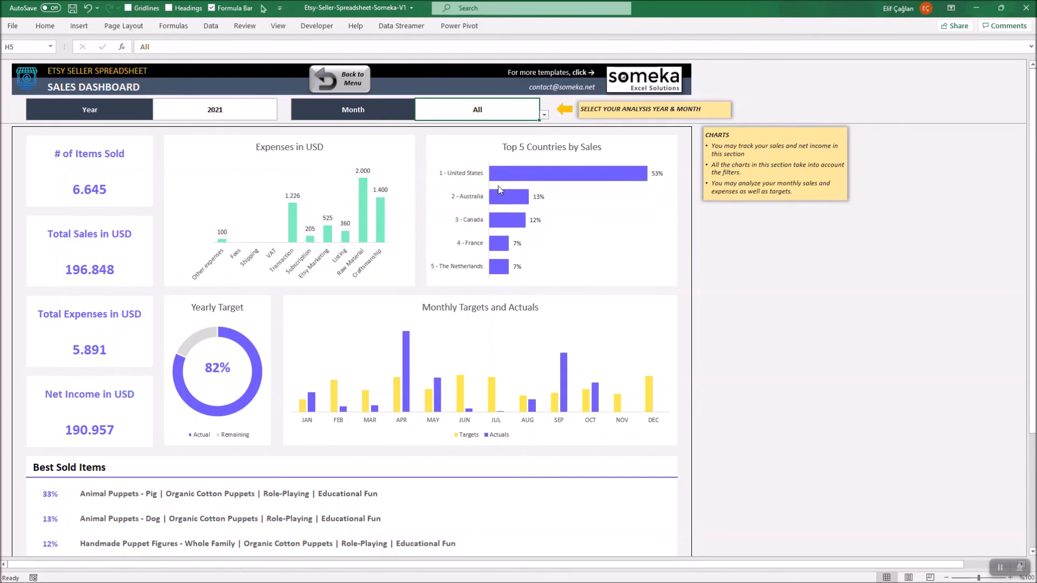
{"action": "mouse_move", "coordinate": [283, 278]}
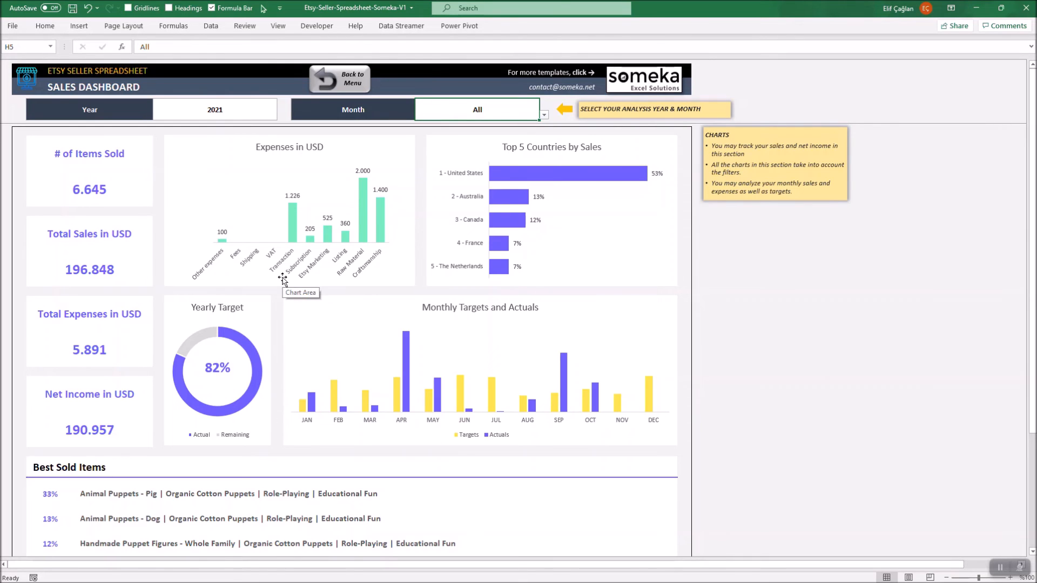
{"action": "mouse_move", "coordinate": [534, 422]}
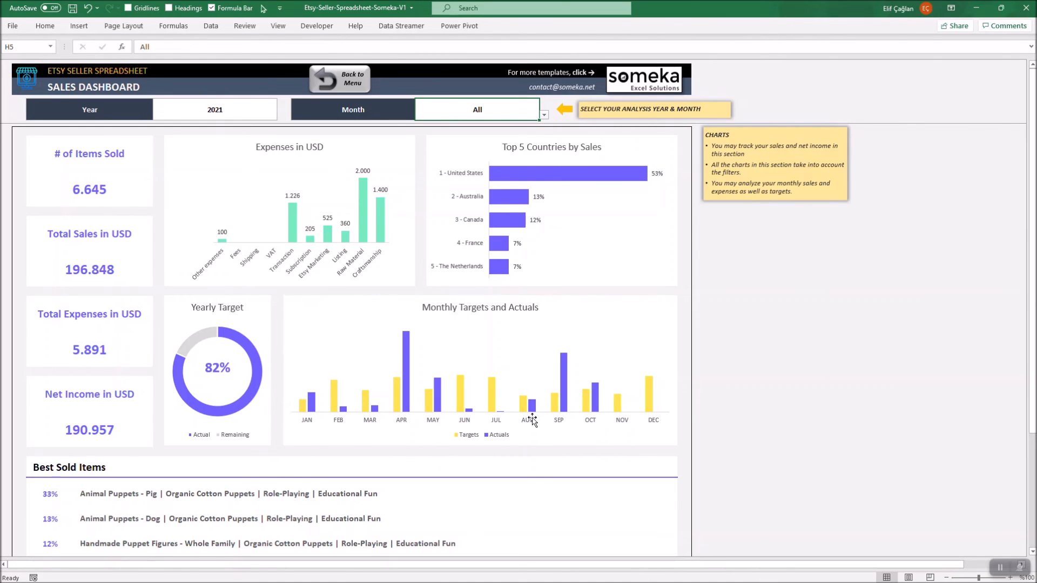
{"action": "left_click", "coordinate": [544, 109]}
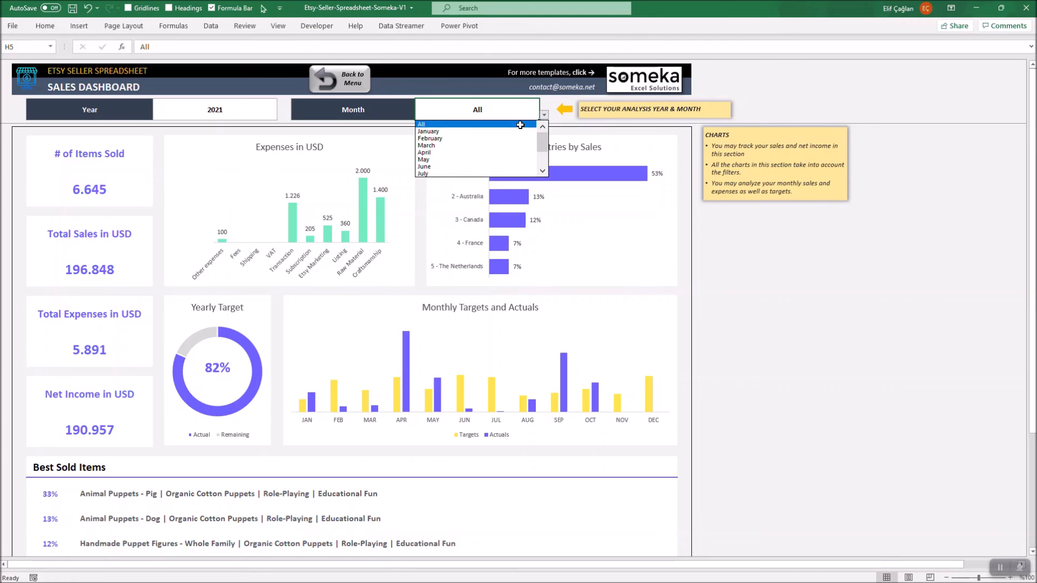
- Filter the dashboard to January 2021 and bring the Item-Based Sales chart into view
{"action": "left_click", "coordinate": [429, 123]}
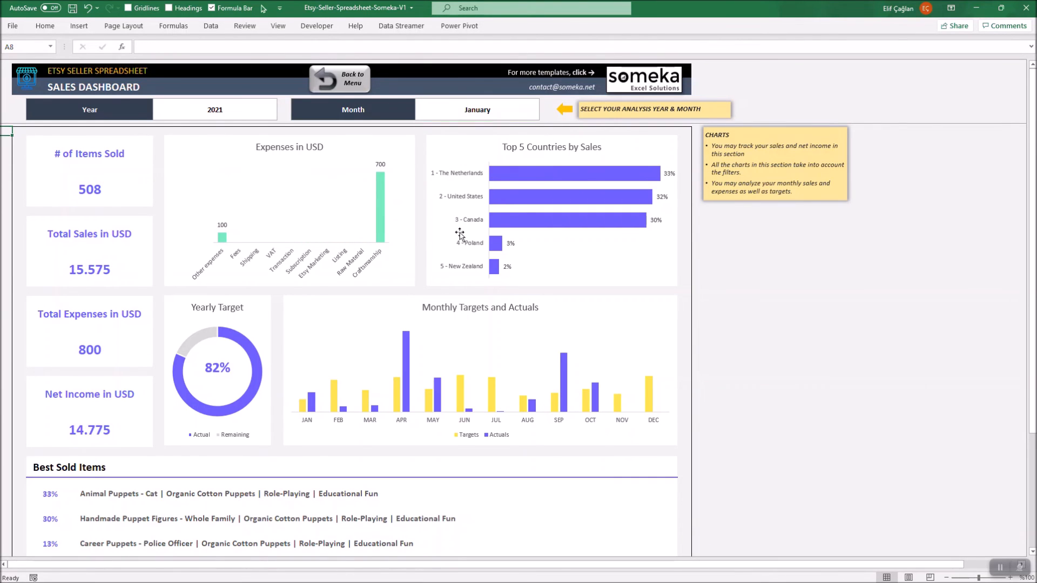
{"action": "scroll", "scroll_direction": "down", "scroll_amount": 3}
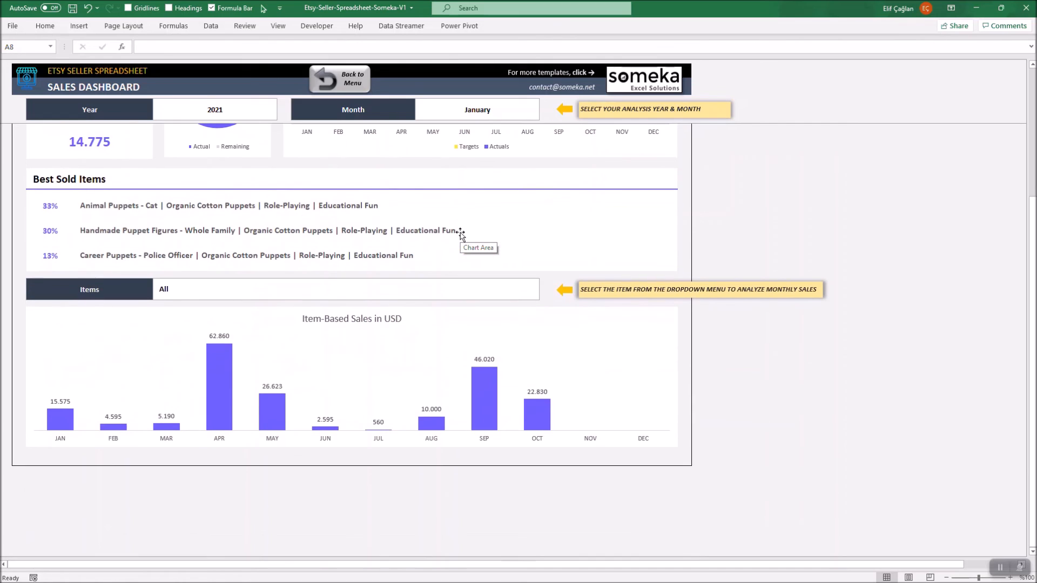
{"action": "mouse_move", "coordinate": [163, 258]}
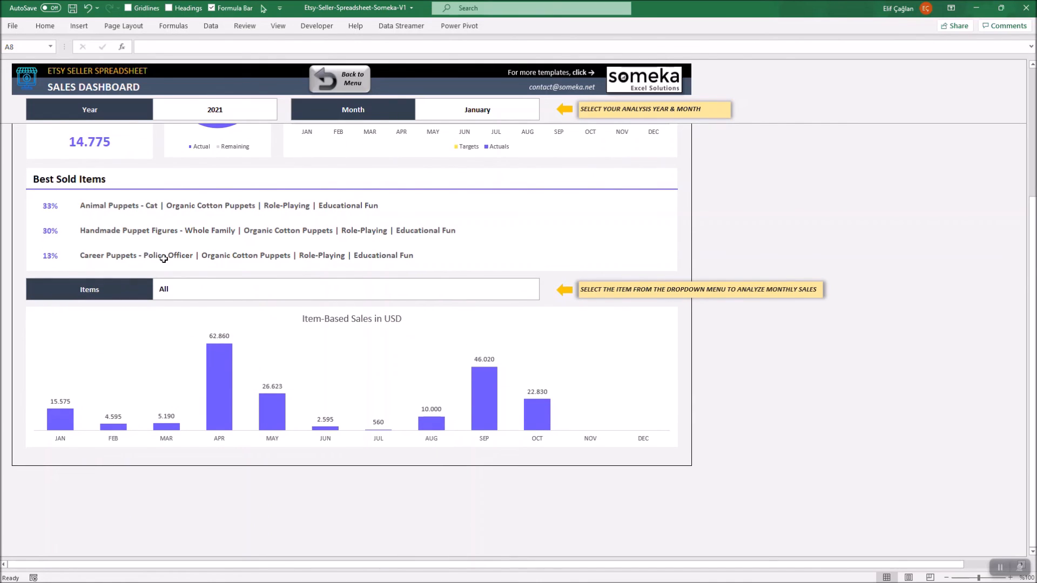
{"action": "mouse_move", "coordinate": [245, 303]}
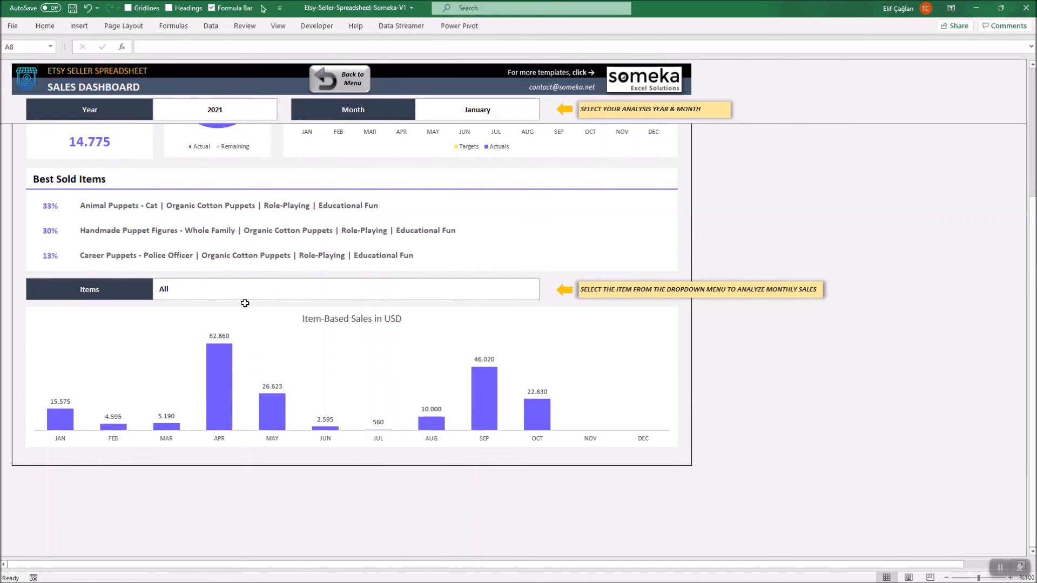
- Show monthly sales for the Mail Carrier career puppet and the Whole Family puppet figures
{"action": "left_click", "coordinate": [344, 290]}
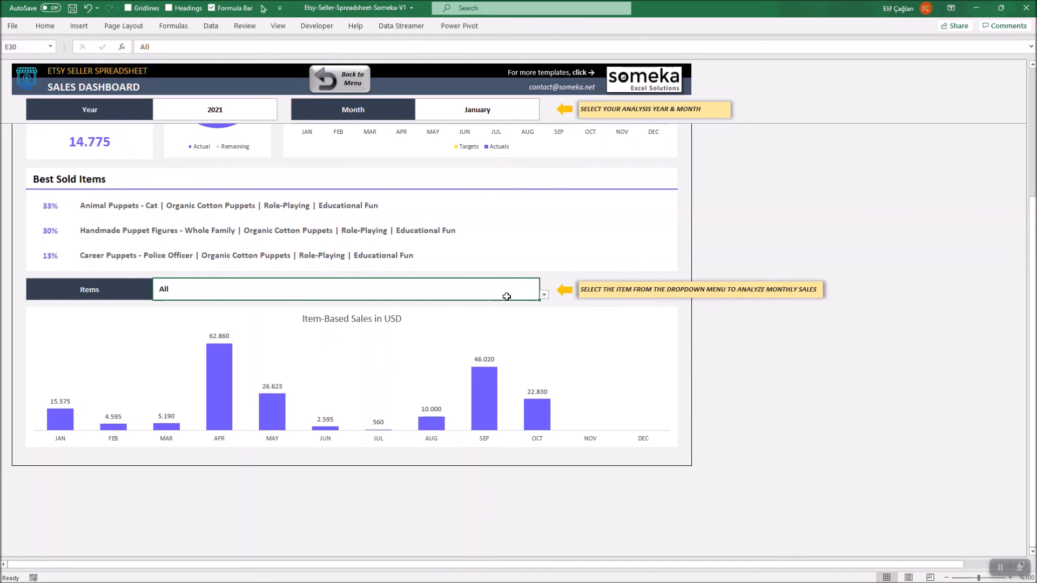
{"action": "mouse_move", "coordinate": [523, 296]}
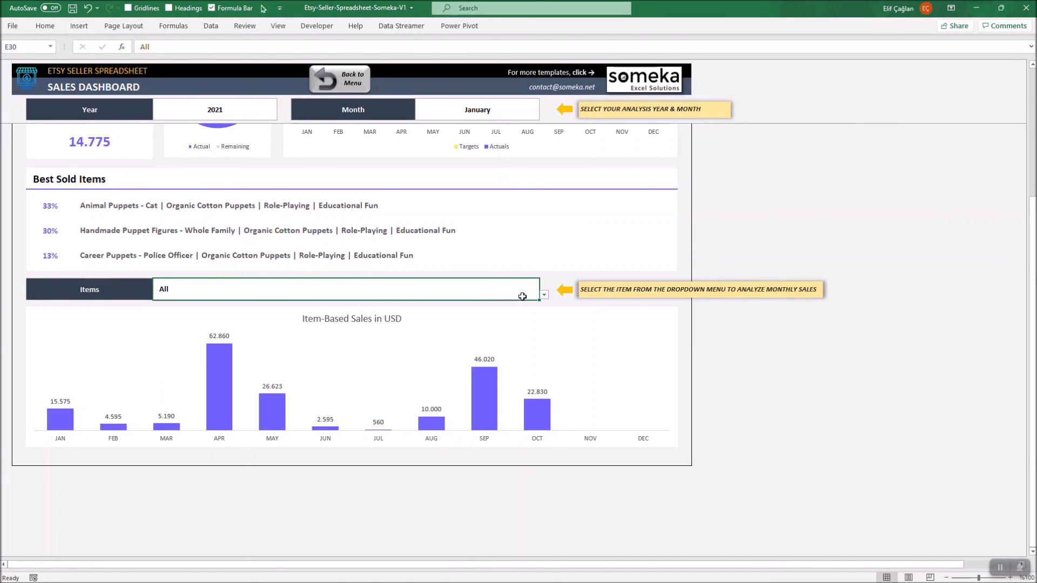
{"action": "left_click", "coordinate": [544, 295]}
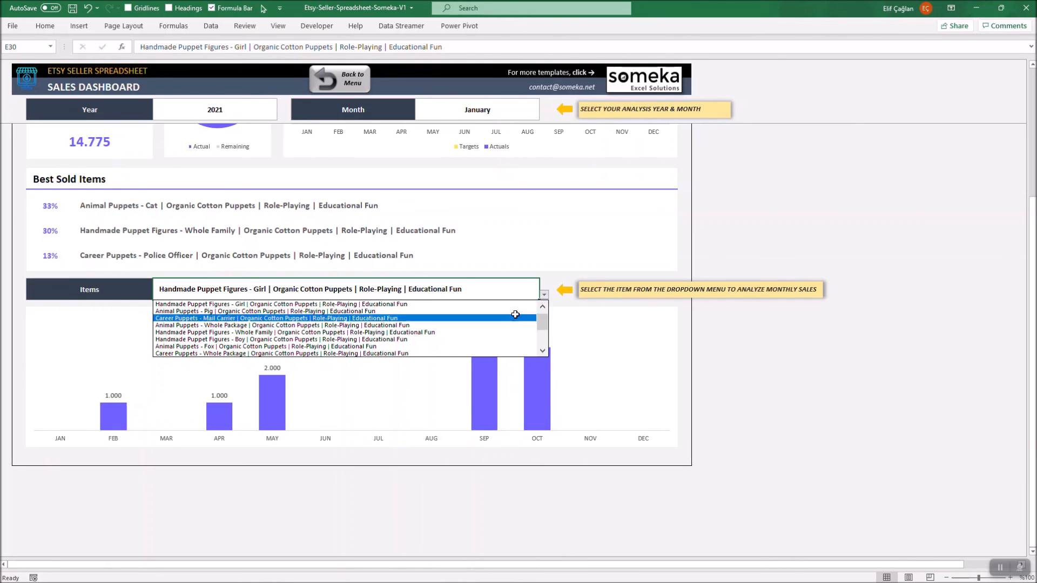
{"action": "left_click", "coordinate": [277, 318]}
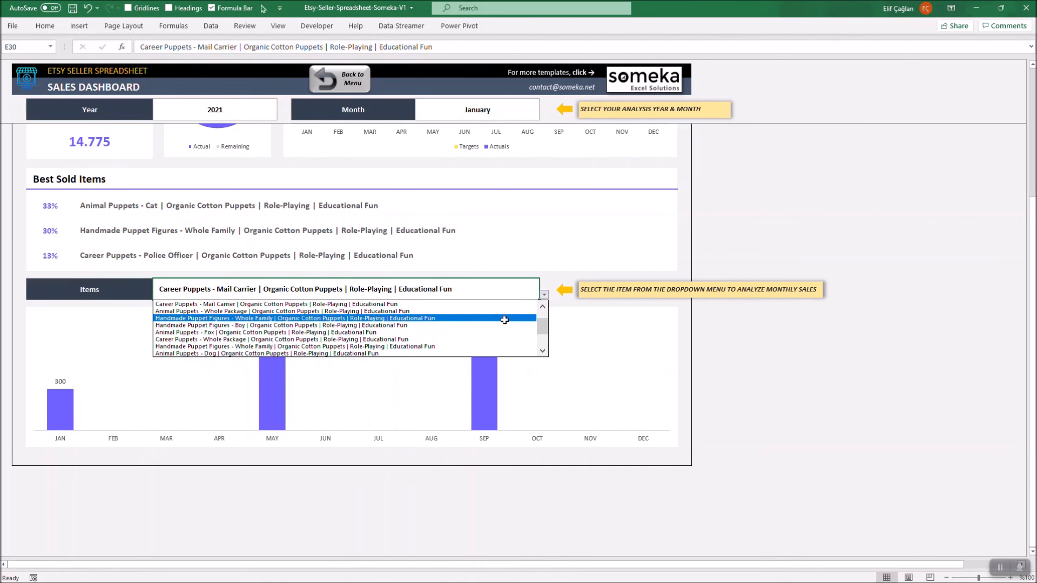
{"action": "left_click", "coordinate": [298, 318]}
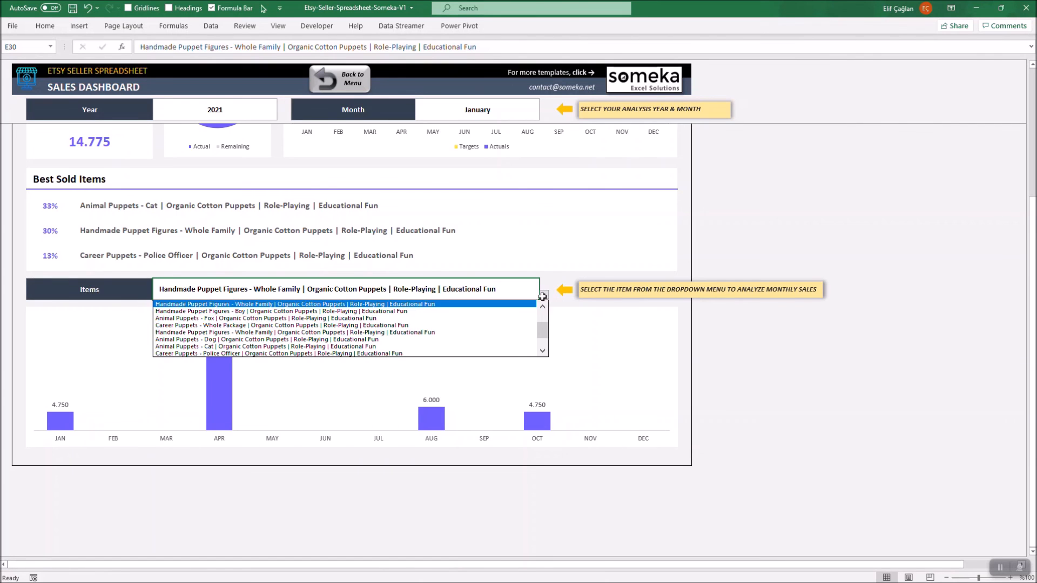
- Reset the Items filter to All and return to the navigation menu
{"action": "scroll", "scroll_direction": "up", "scroll_amount": 3}
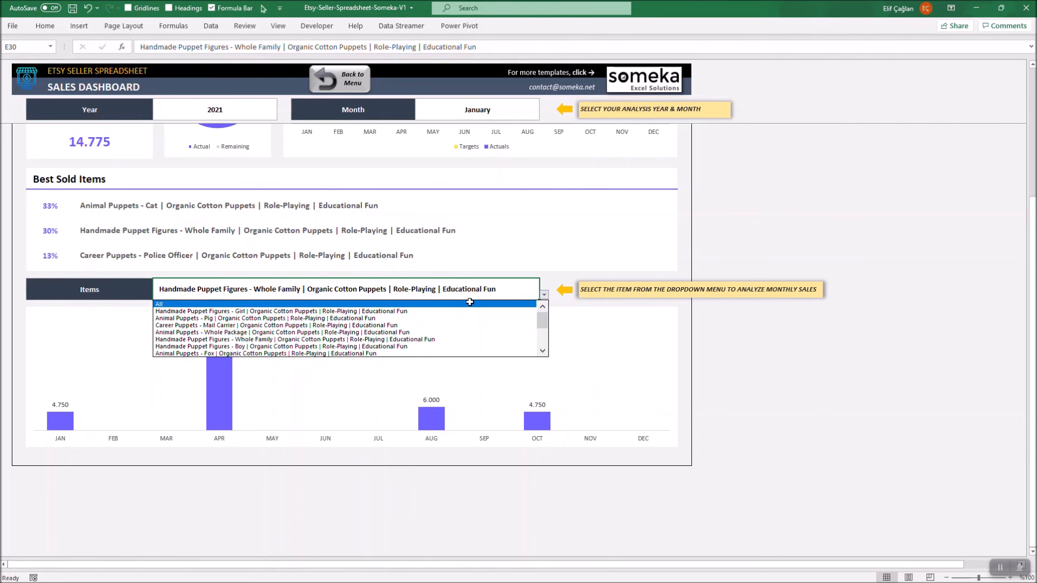
{"action": "left_click", "coordinate": [159, 304]}
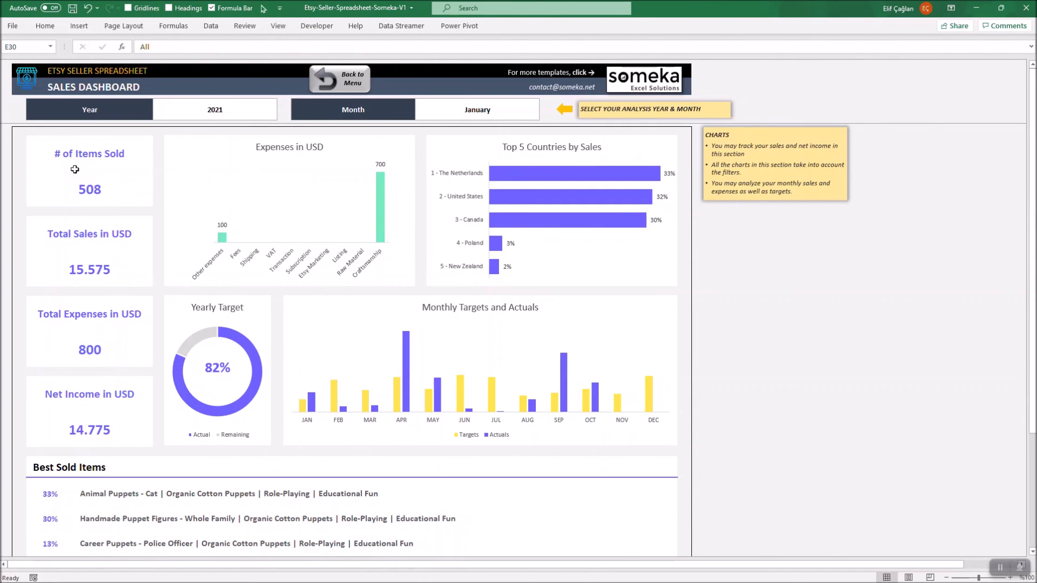
{"action": "left_click", "coordinate": [350, 78]}
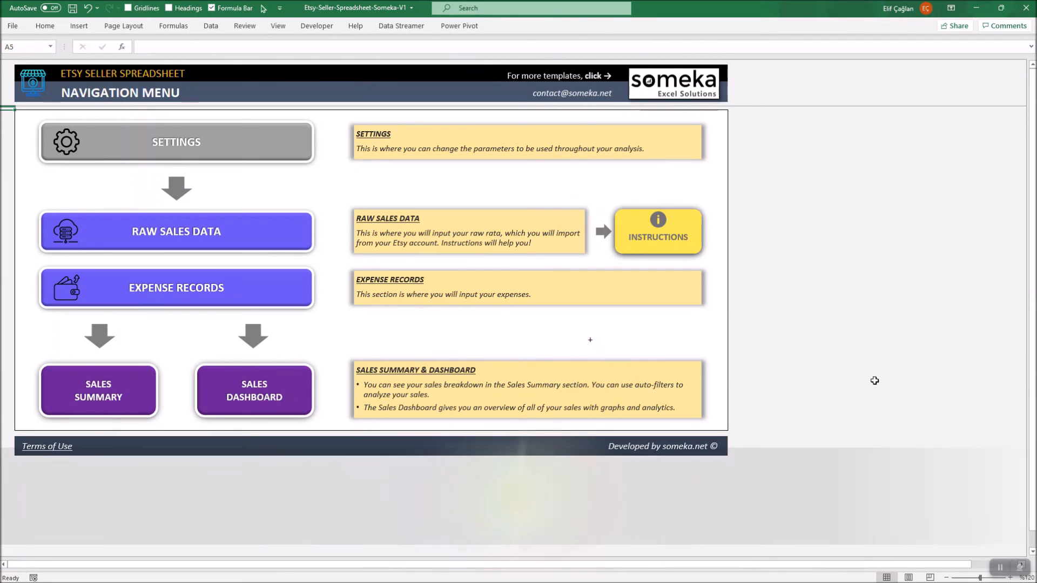